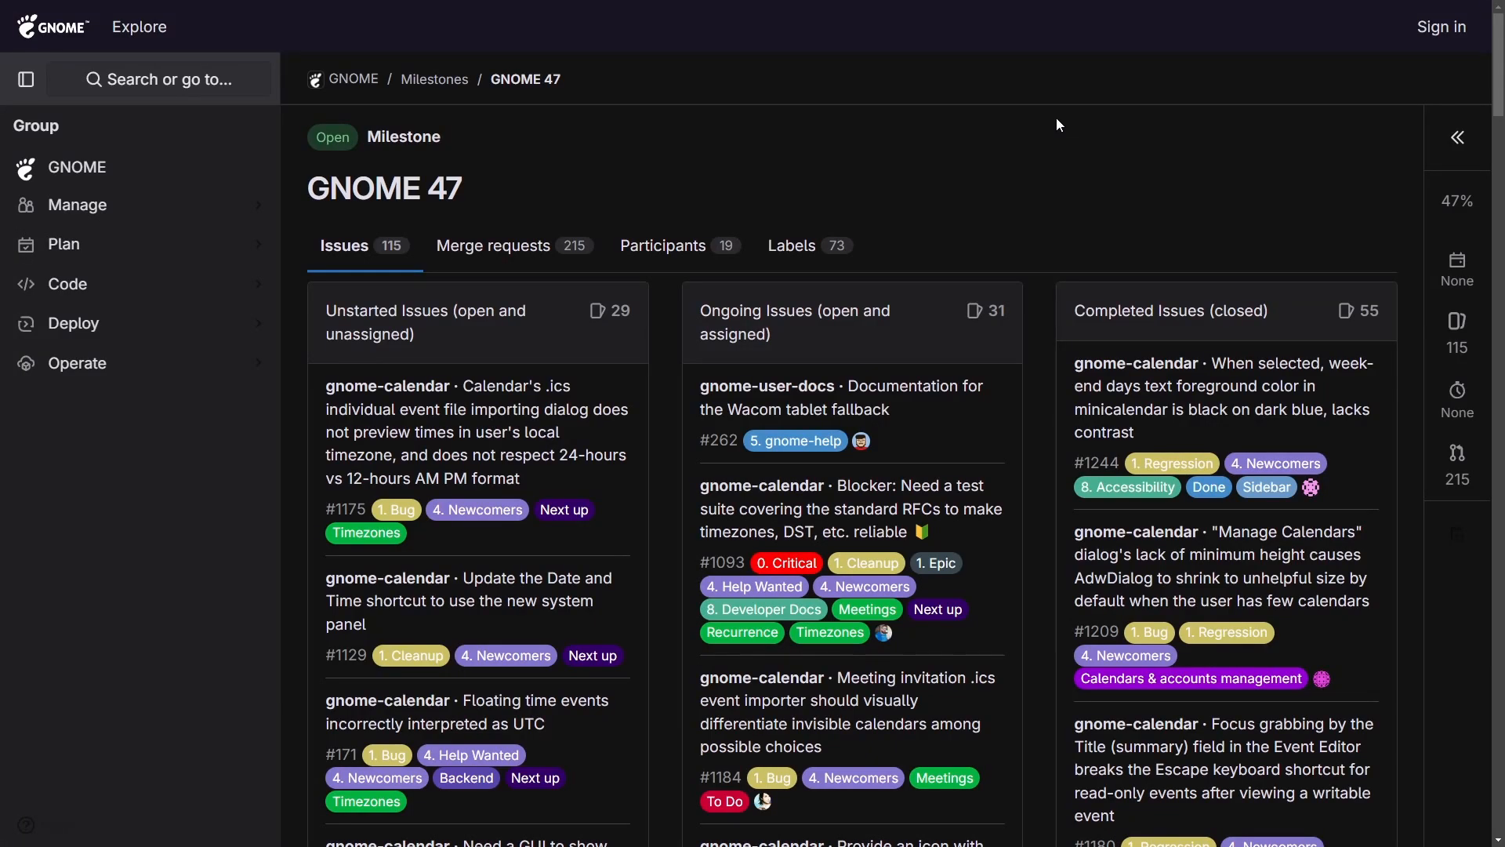
mouse_move(883, 155)
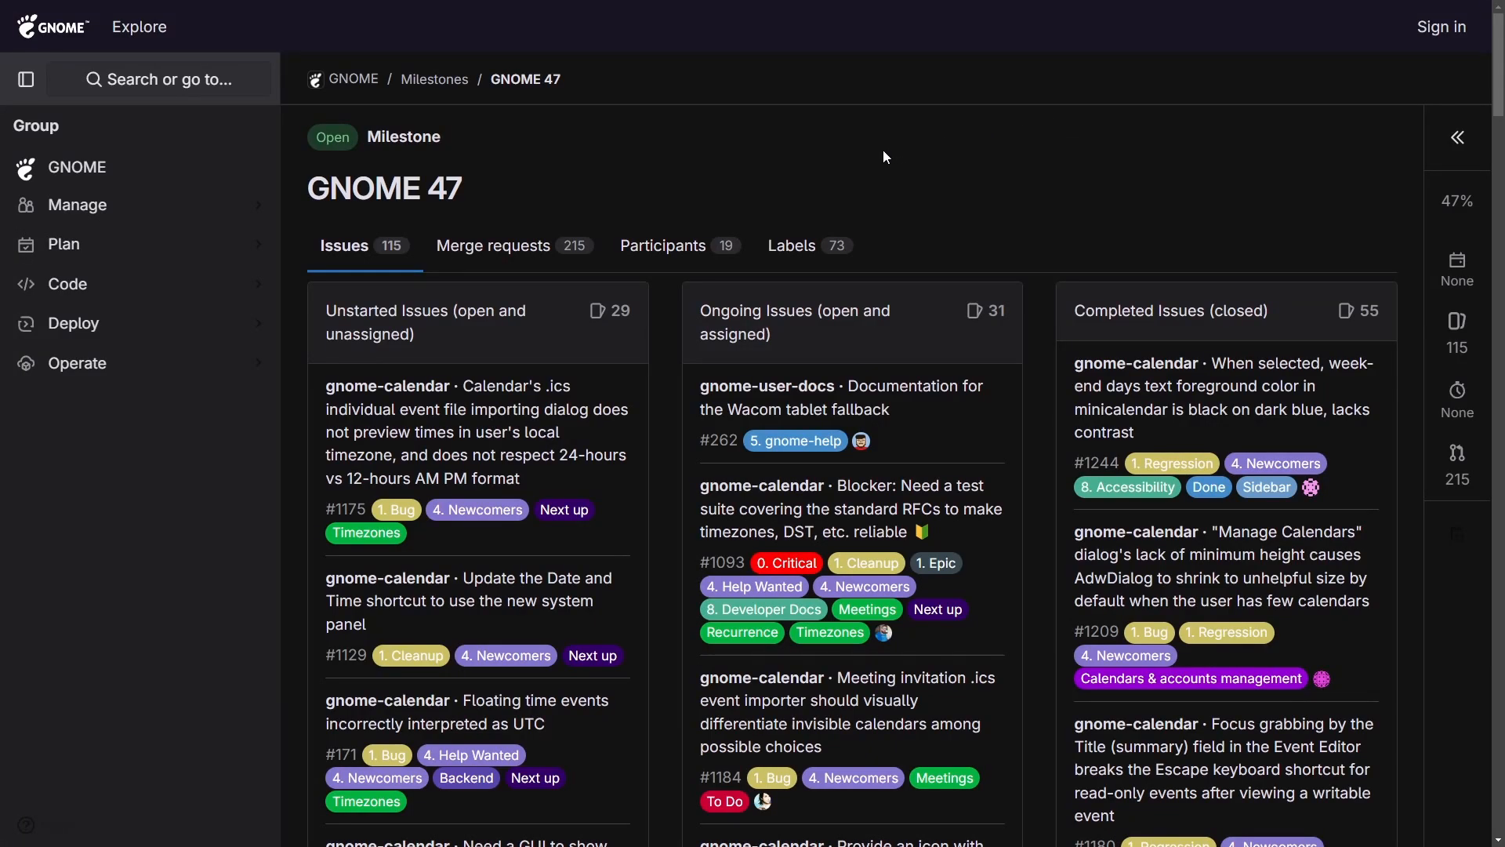
Scroll the Visual overview of GNOME help page down through its desktop sections, pausing to reread parts.
scroll("down", 3)
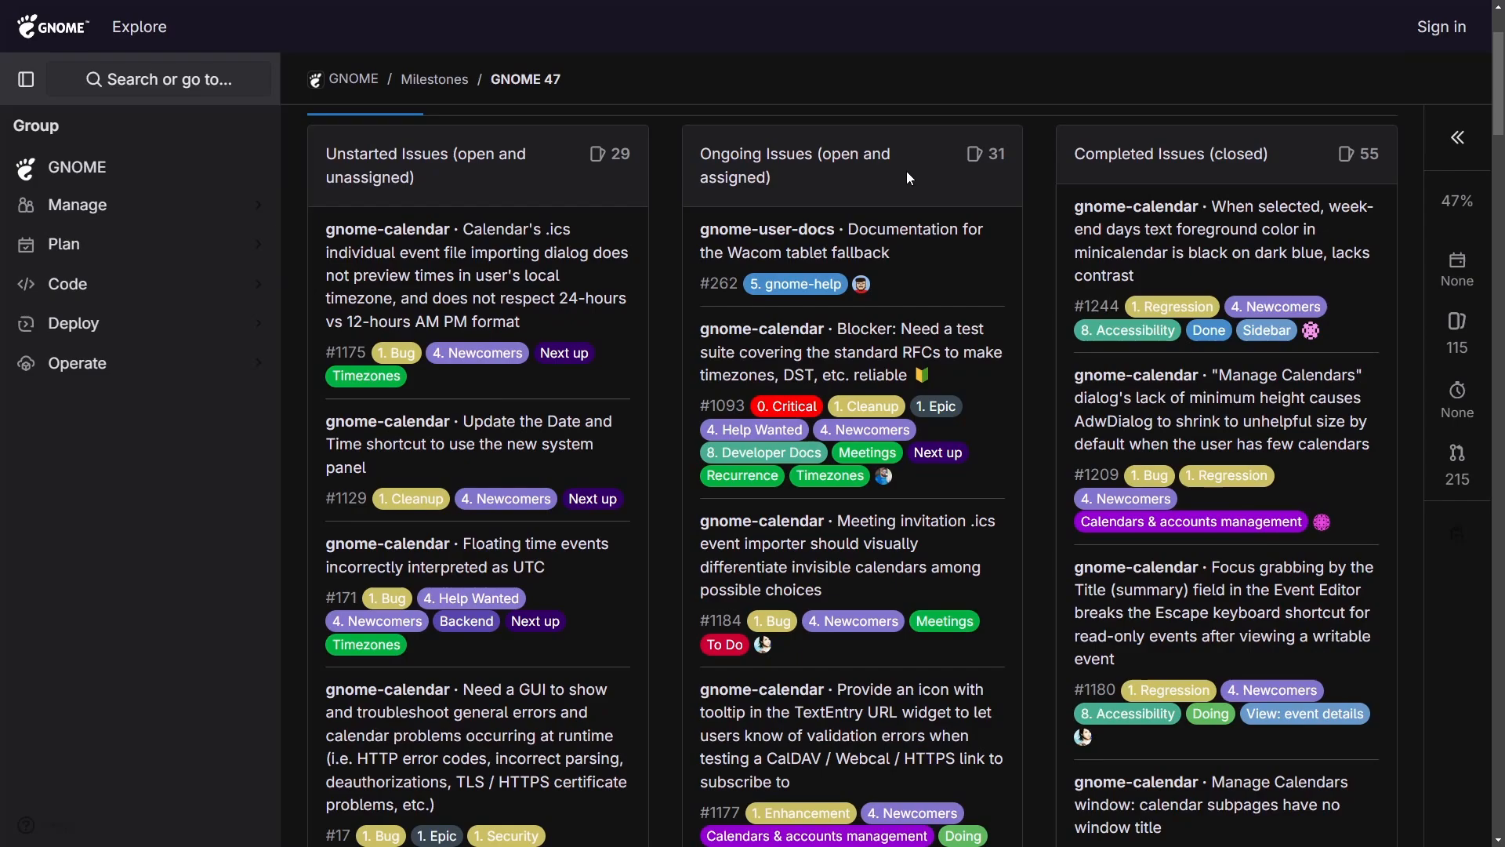
scroll("down", 3)
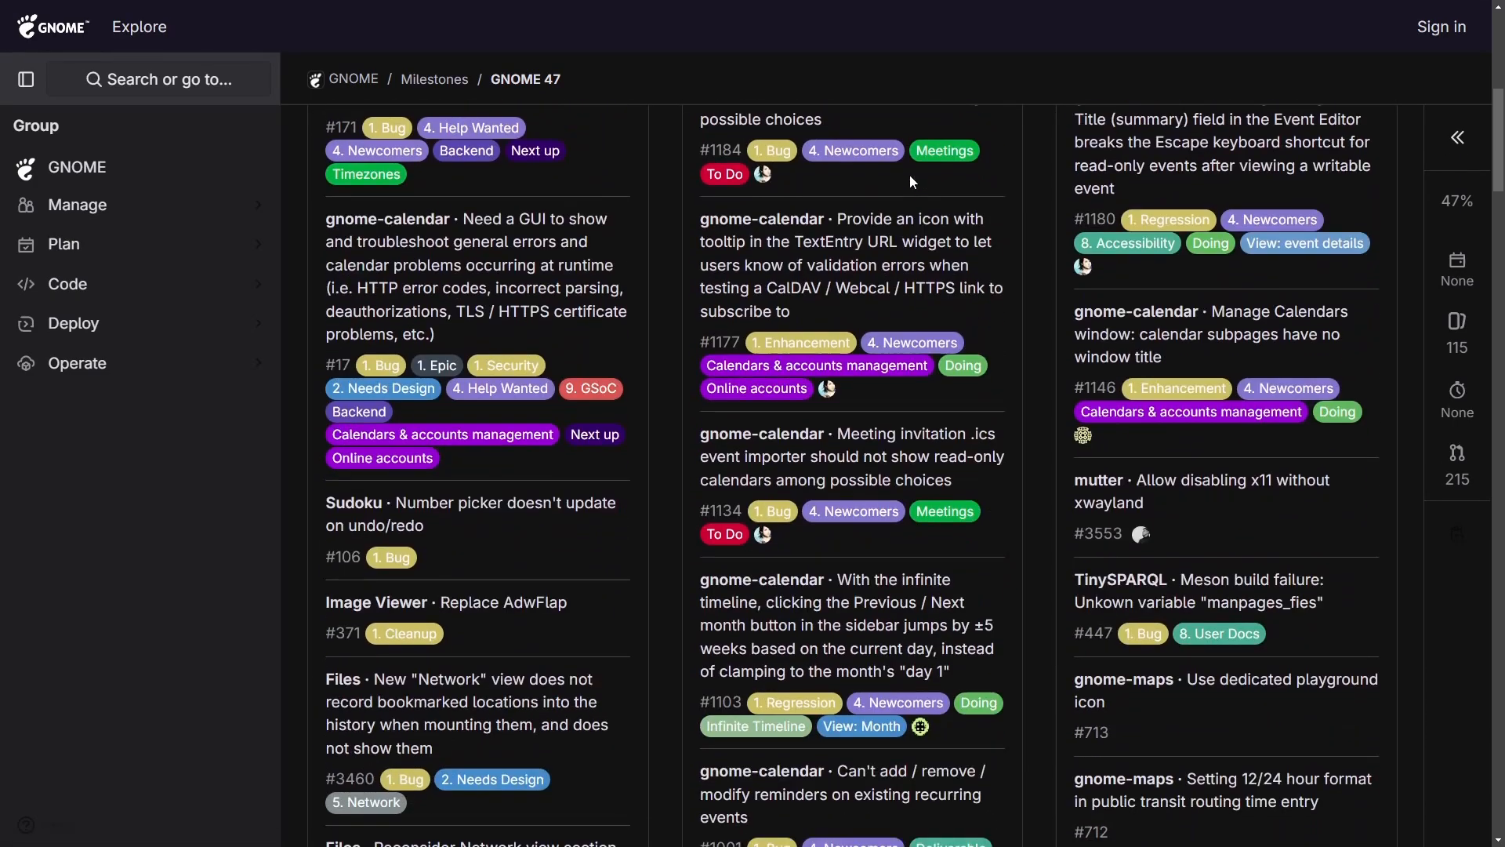
scroll("down", 3)
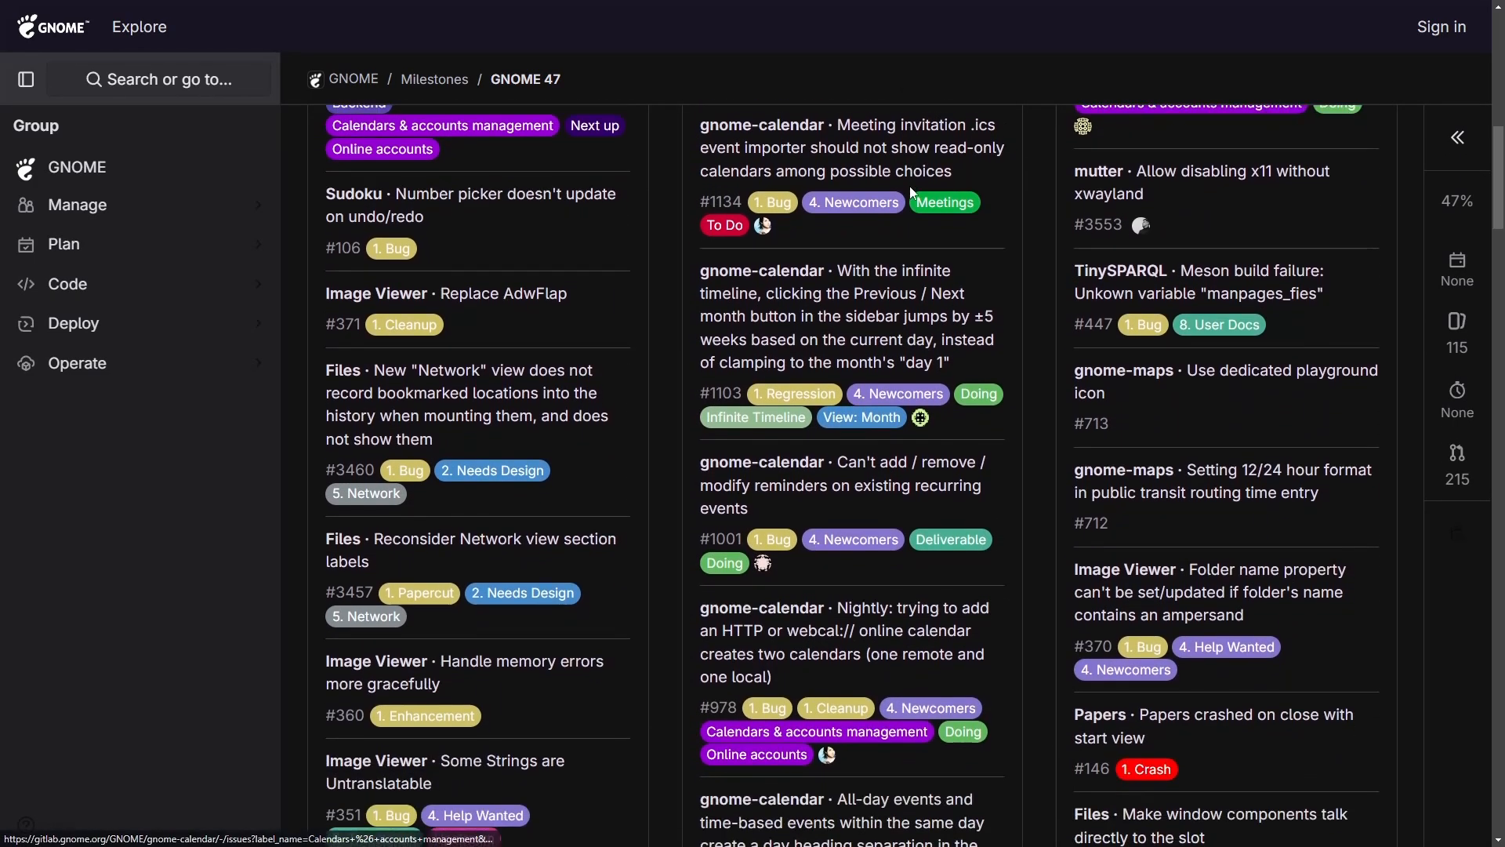
scroll("down", 3)
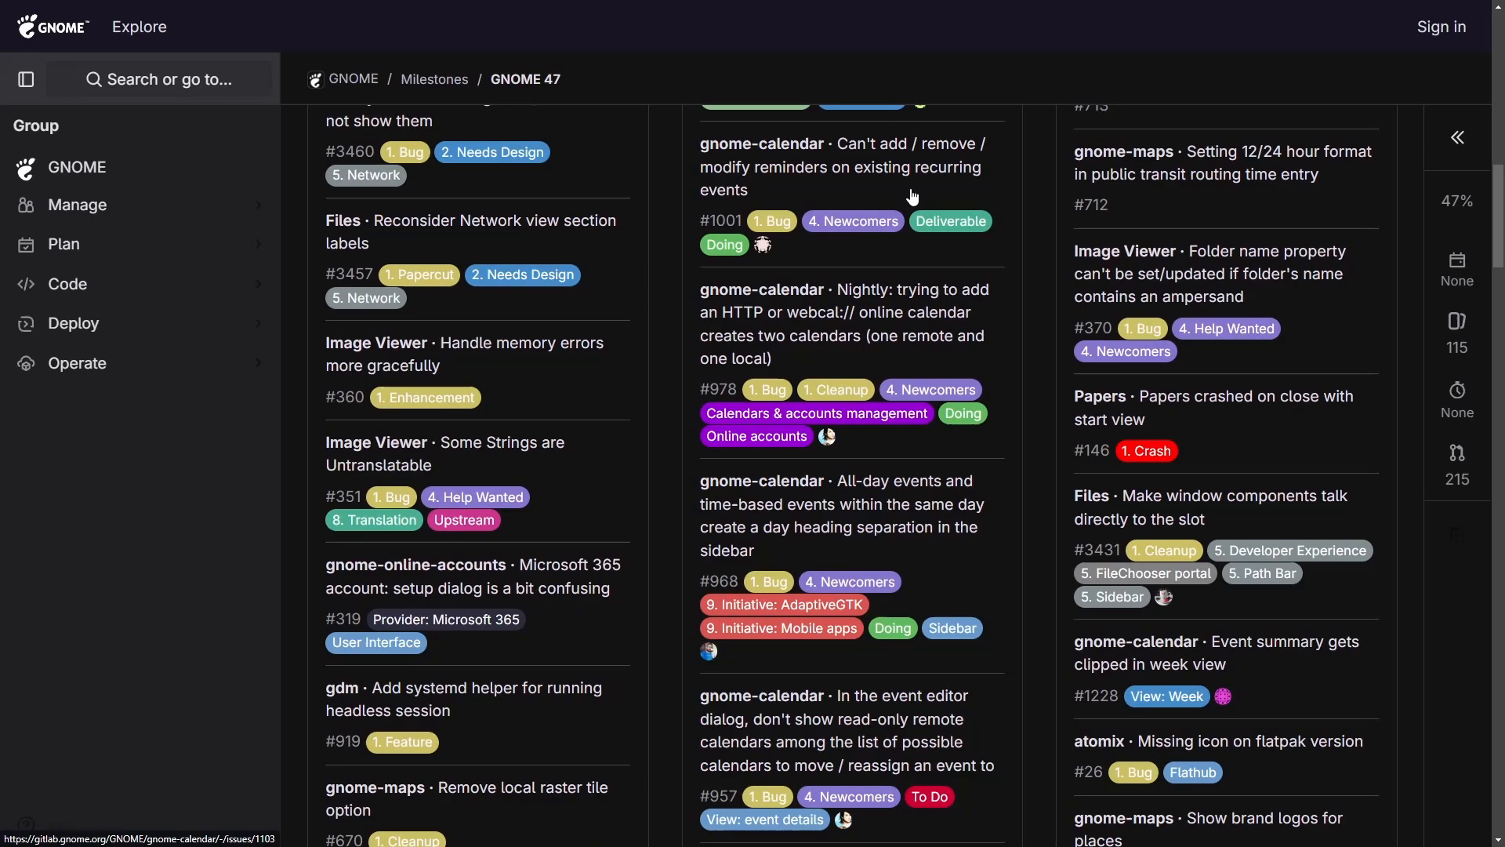
scroll("down", 3)
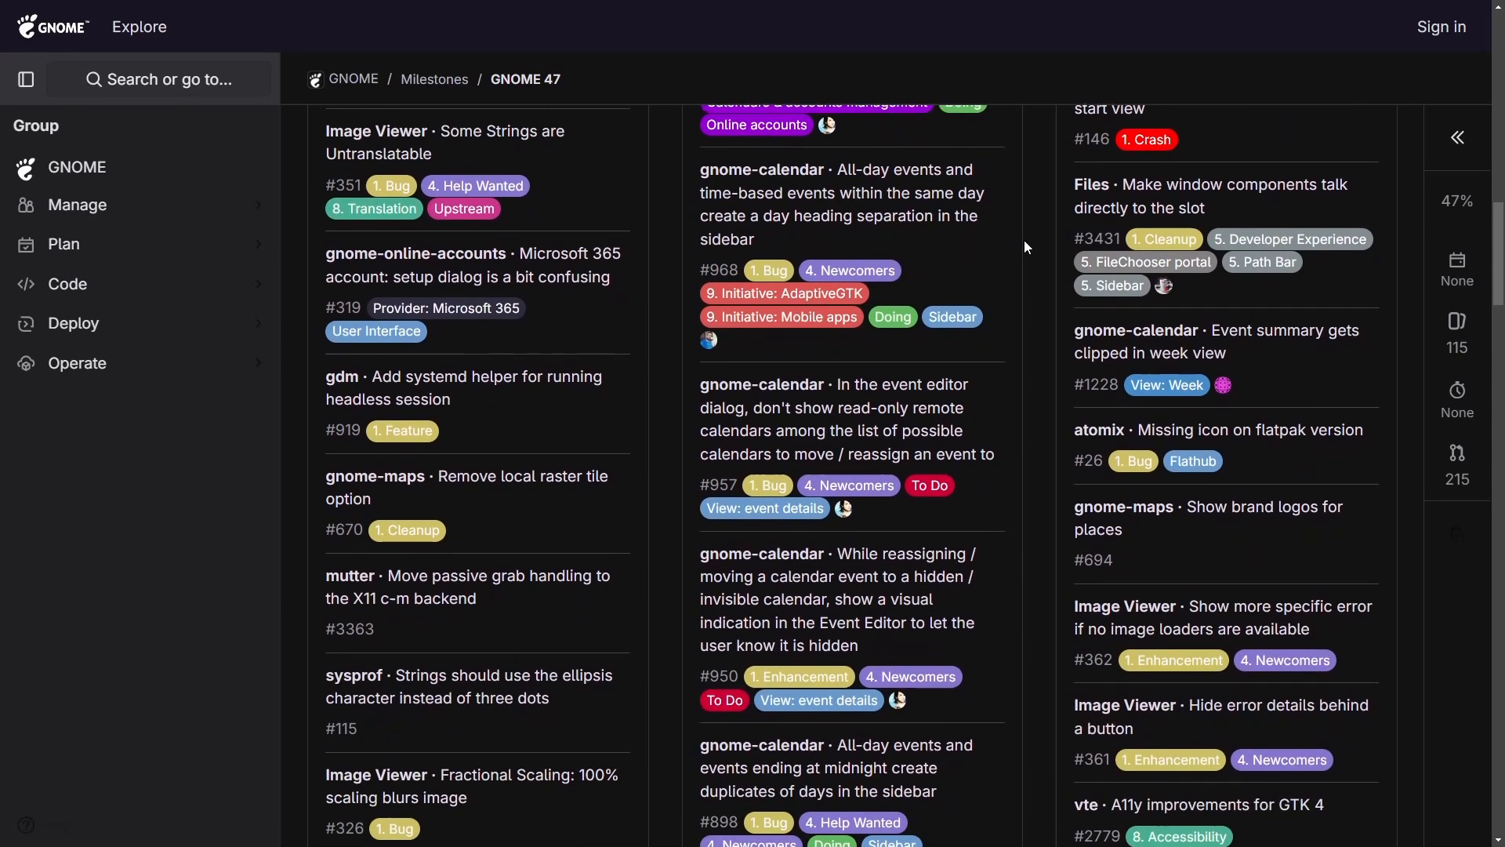
scroll("down", 3)
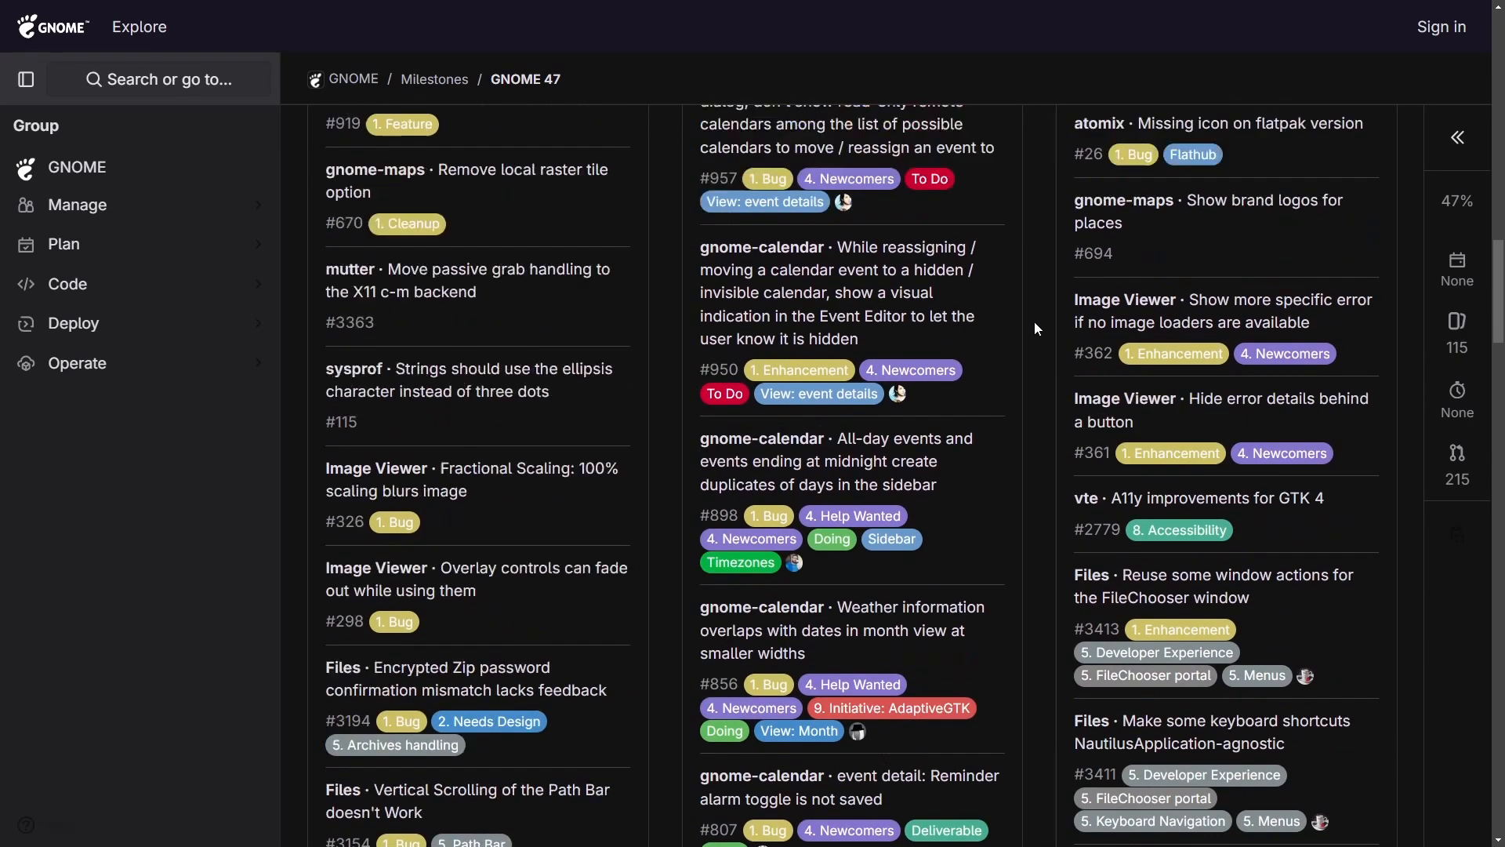
scroll("up", 3)
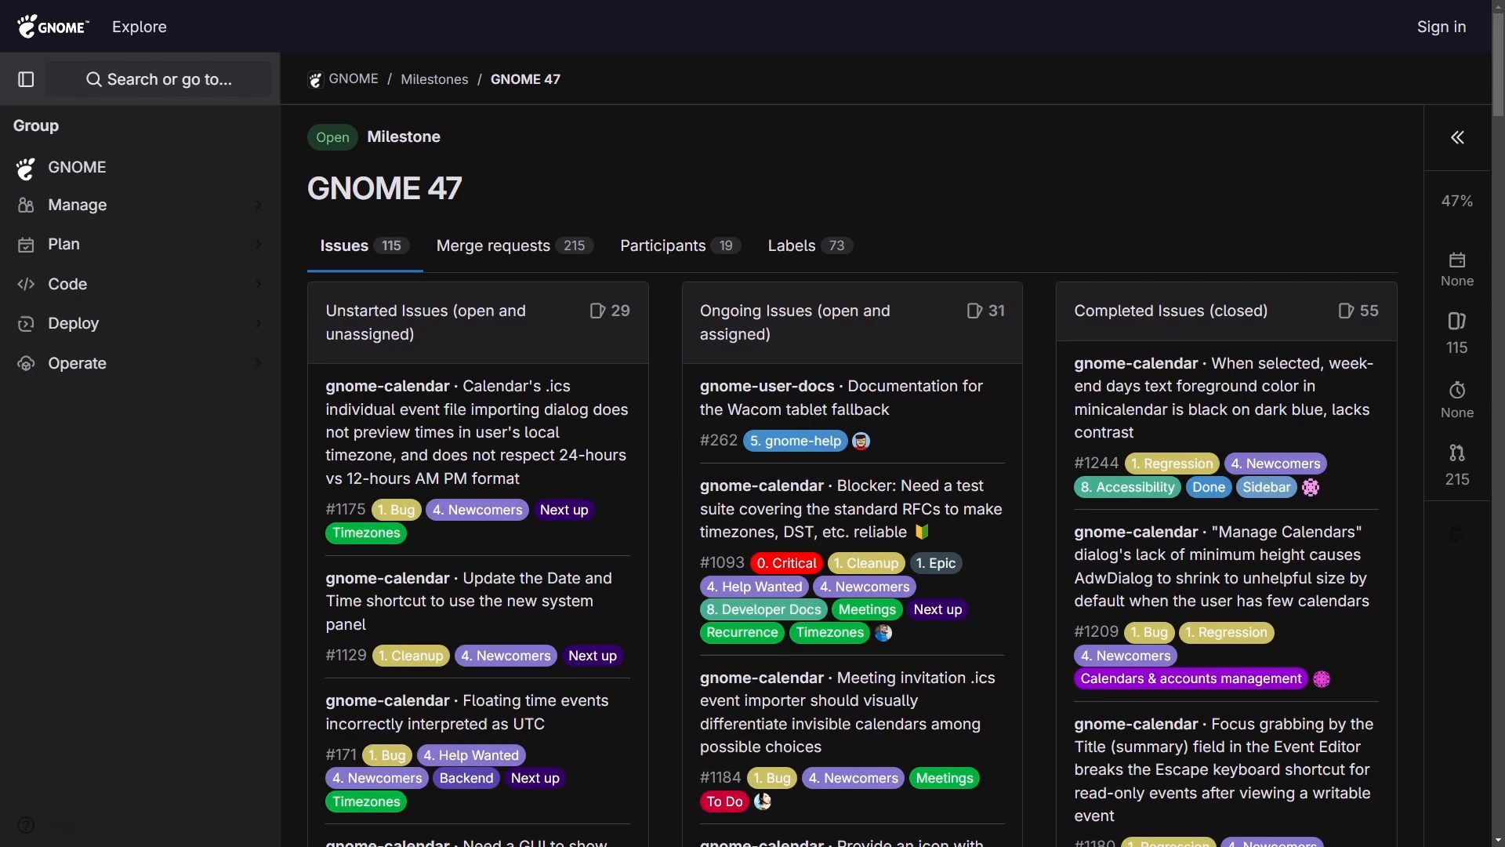
mouse_move(1080, 141)
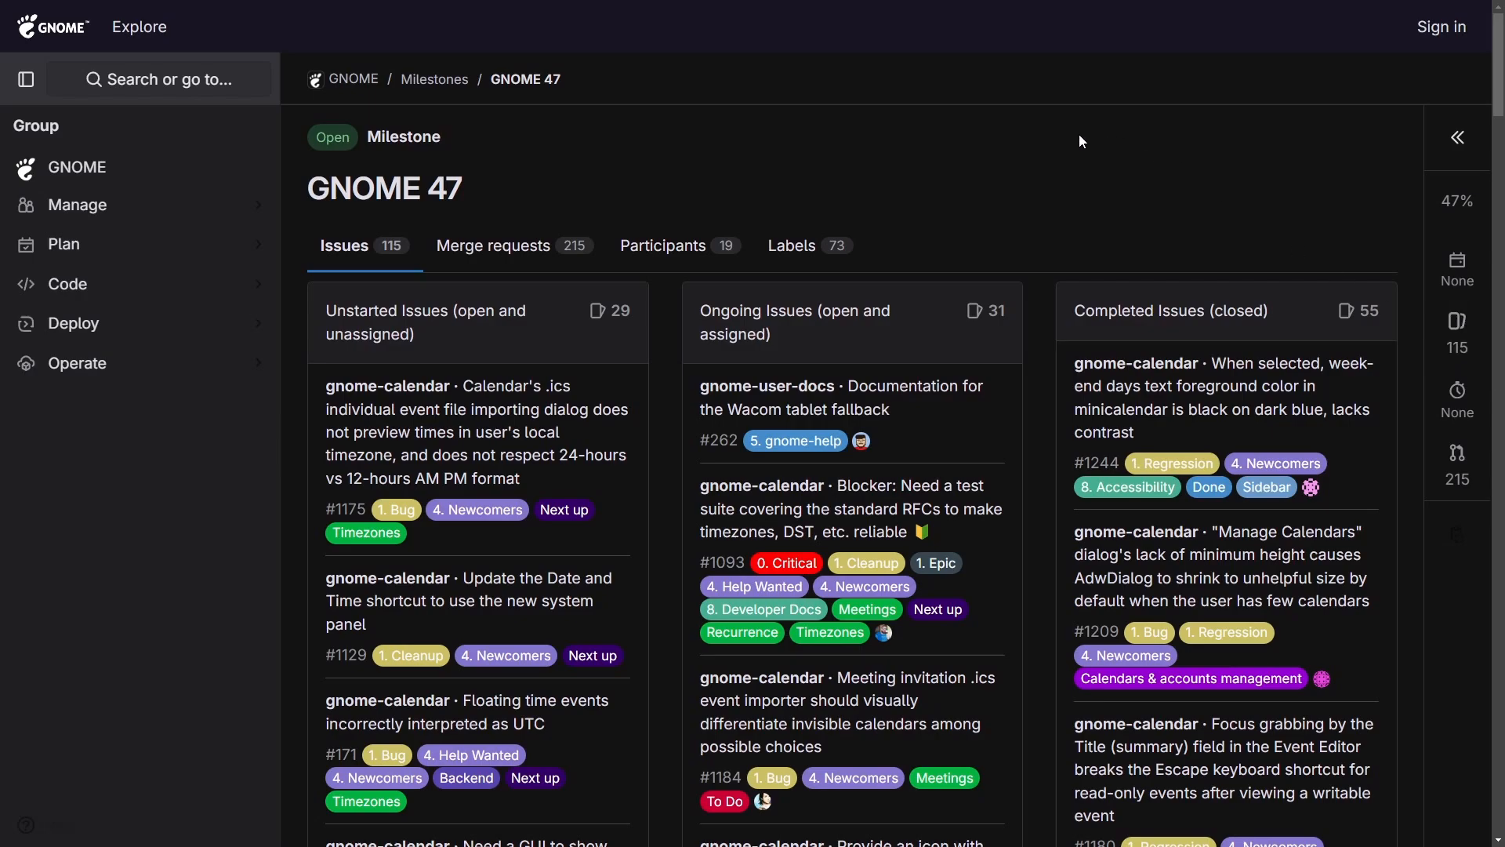
mouse_move(483, 206)
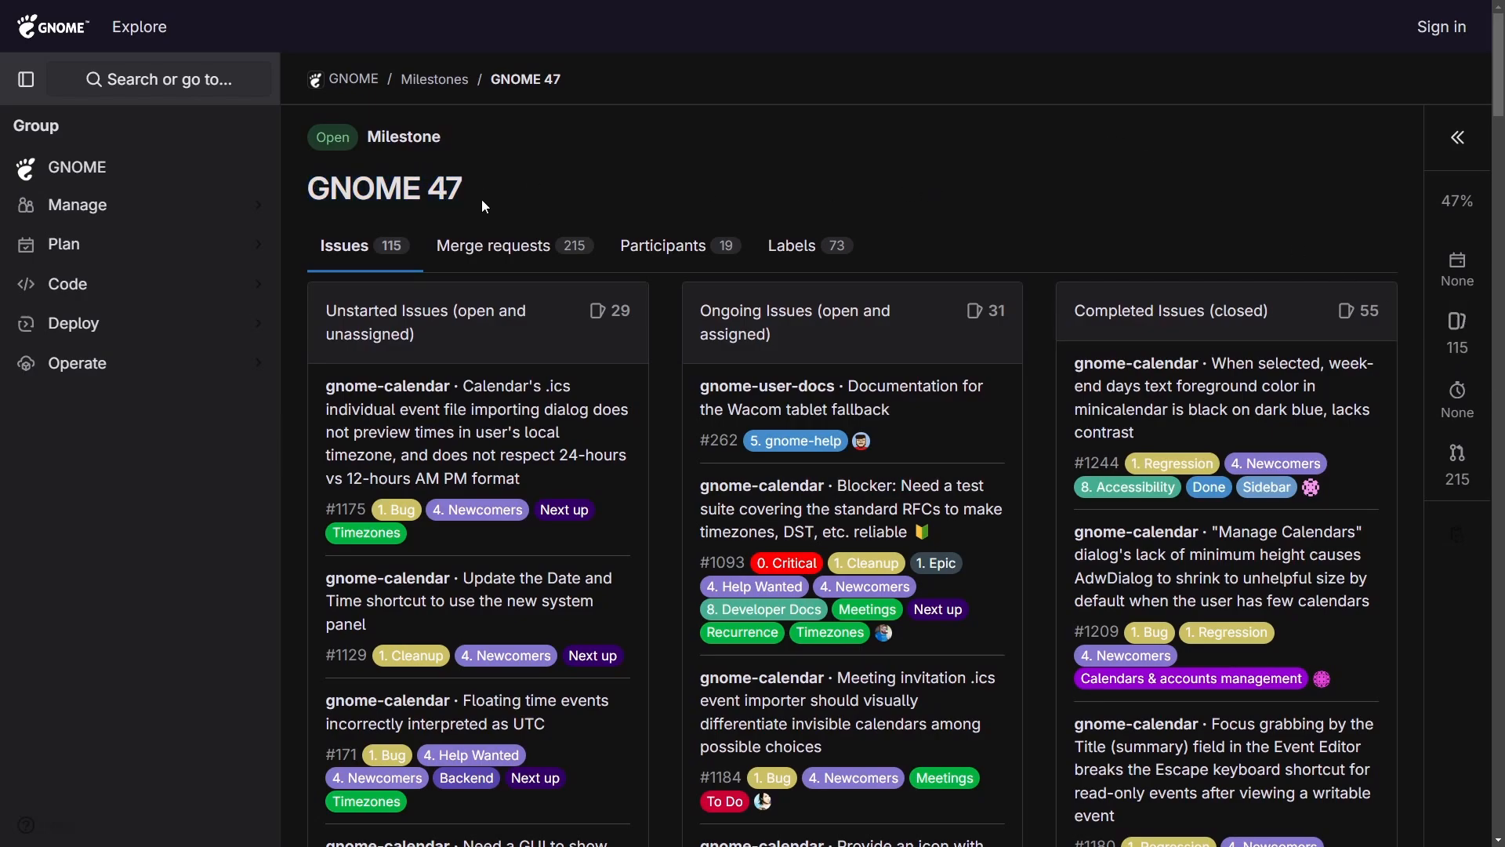
mouse_move(712, 160)
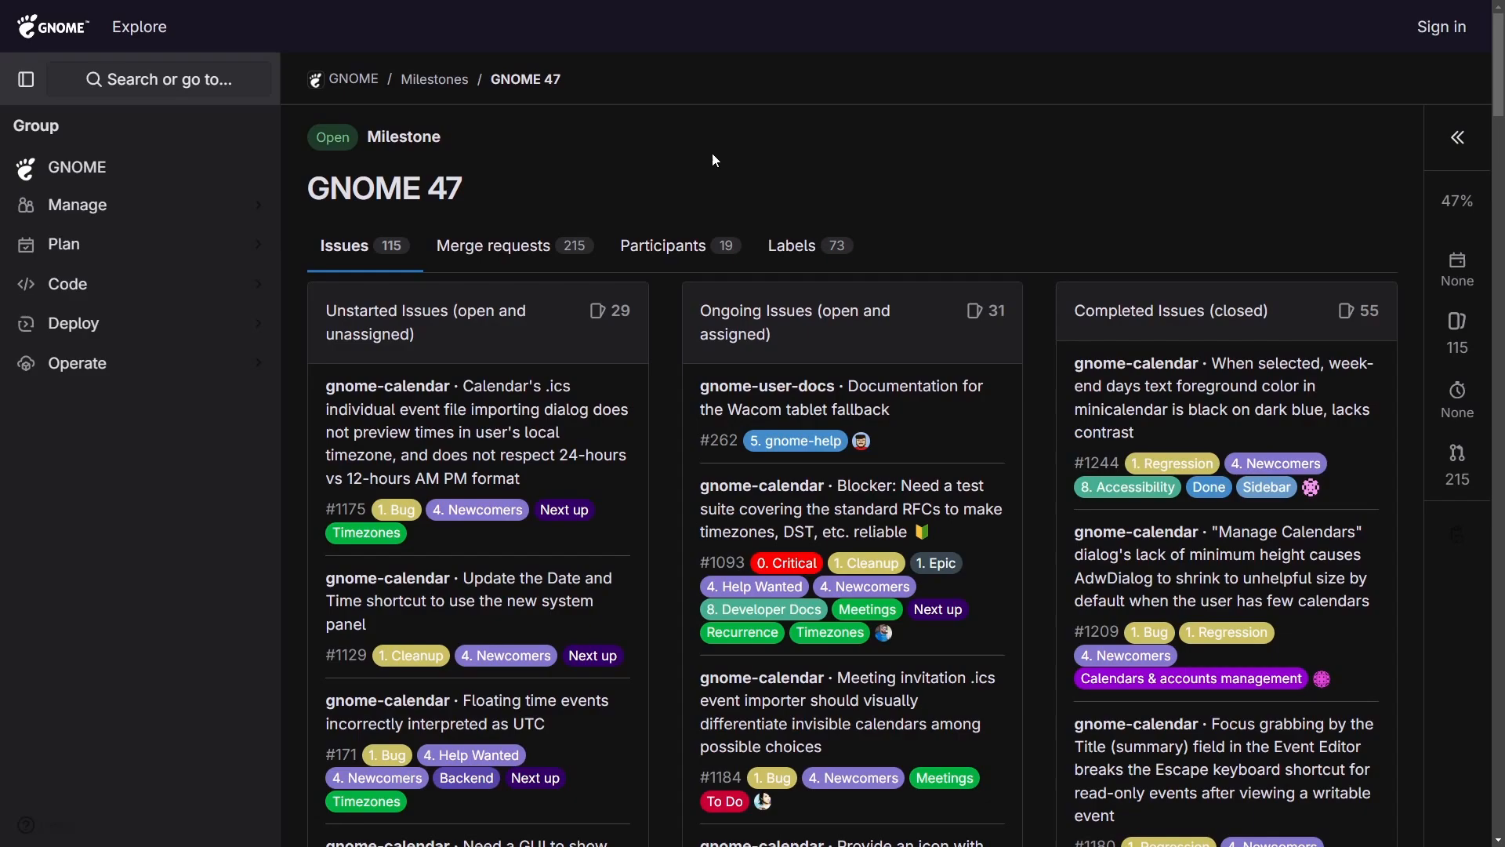
scroll("down", 3)
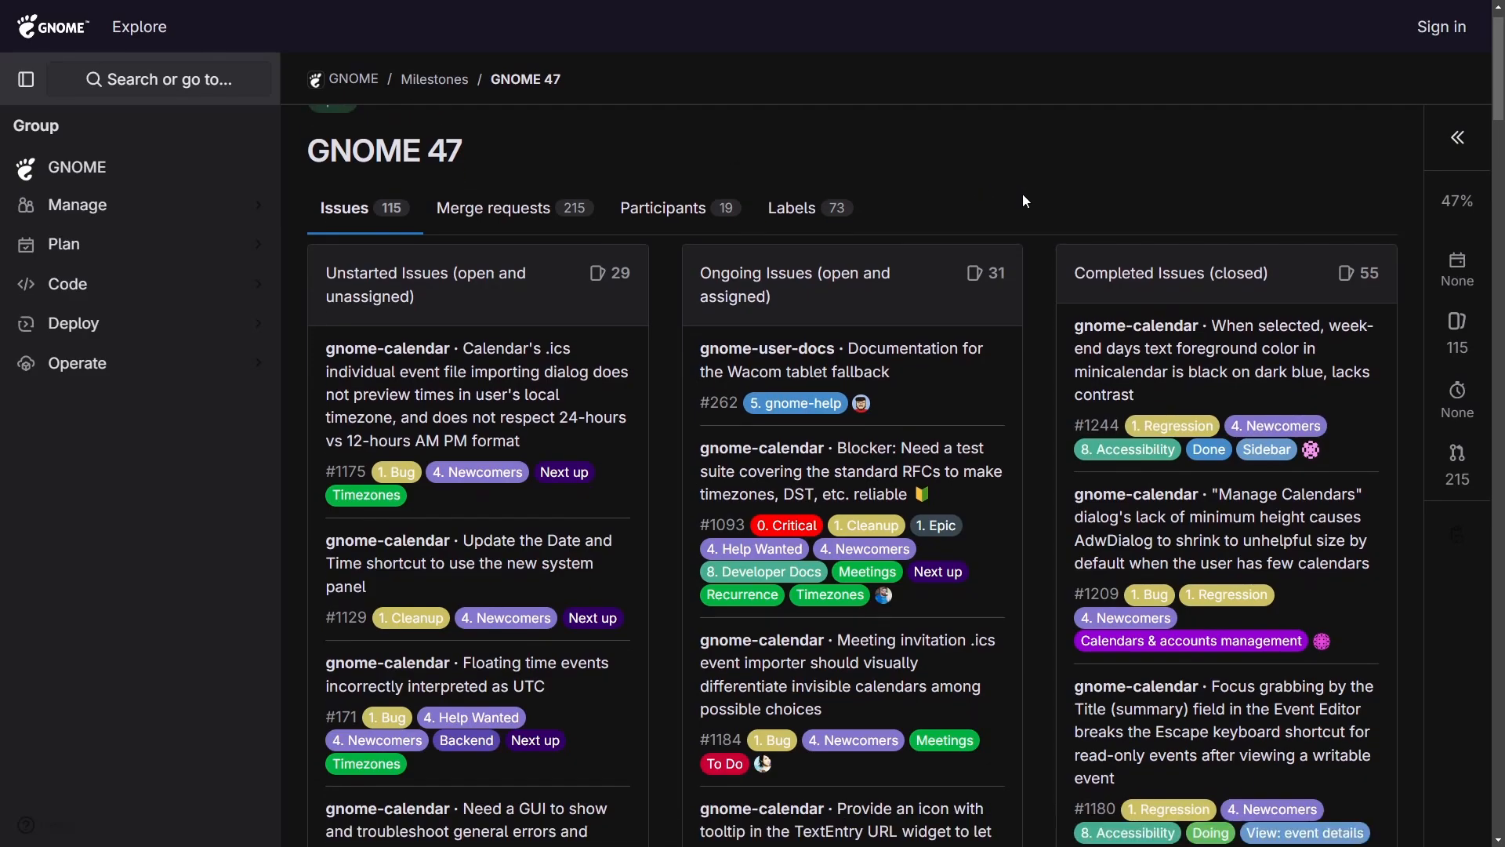
scroll("down", 3)
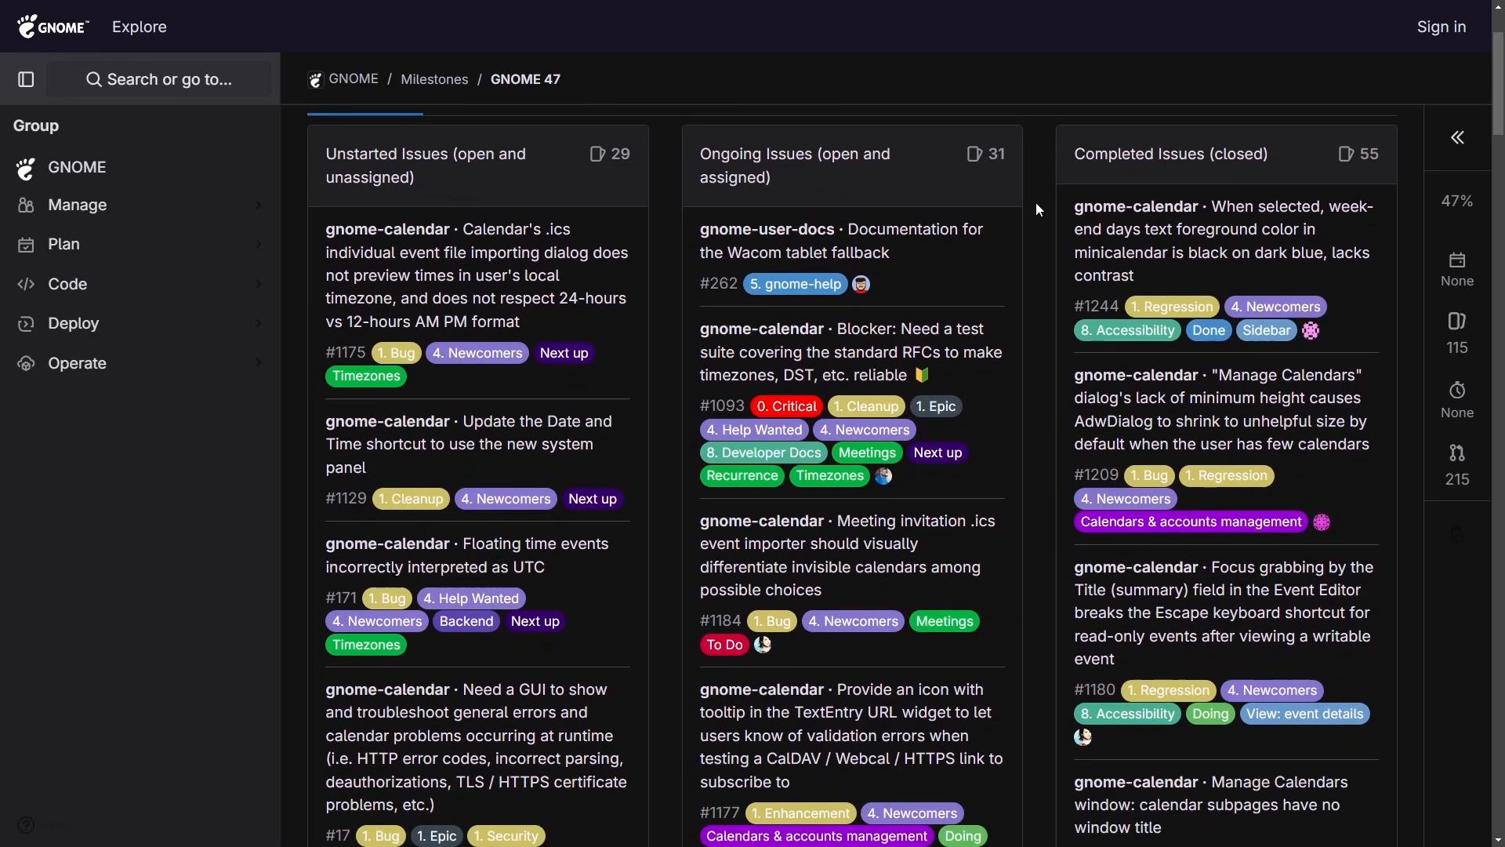
scroll("up", 3)
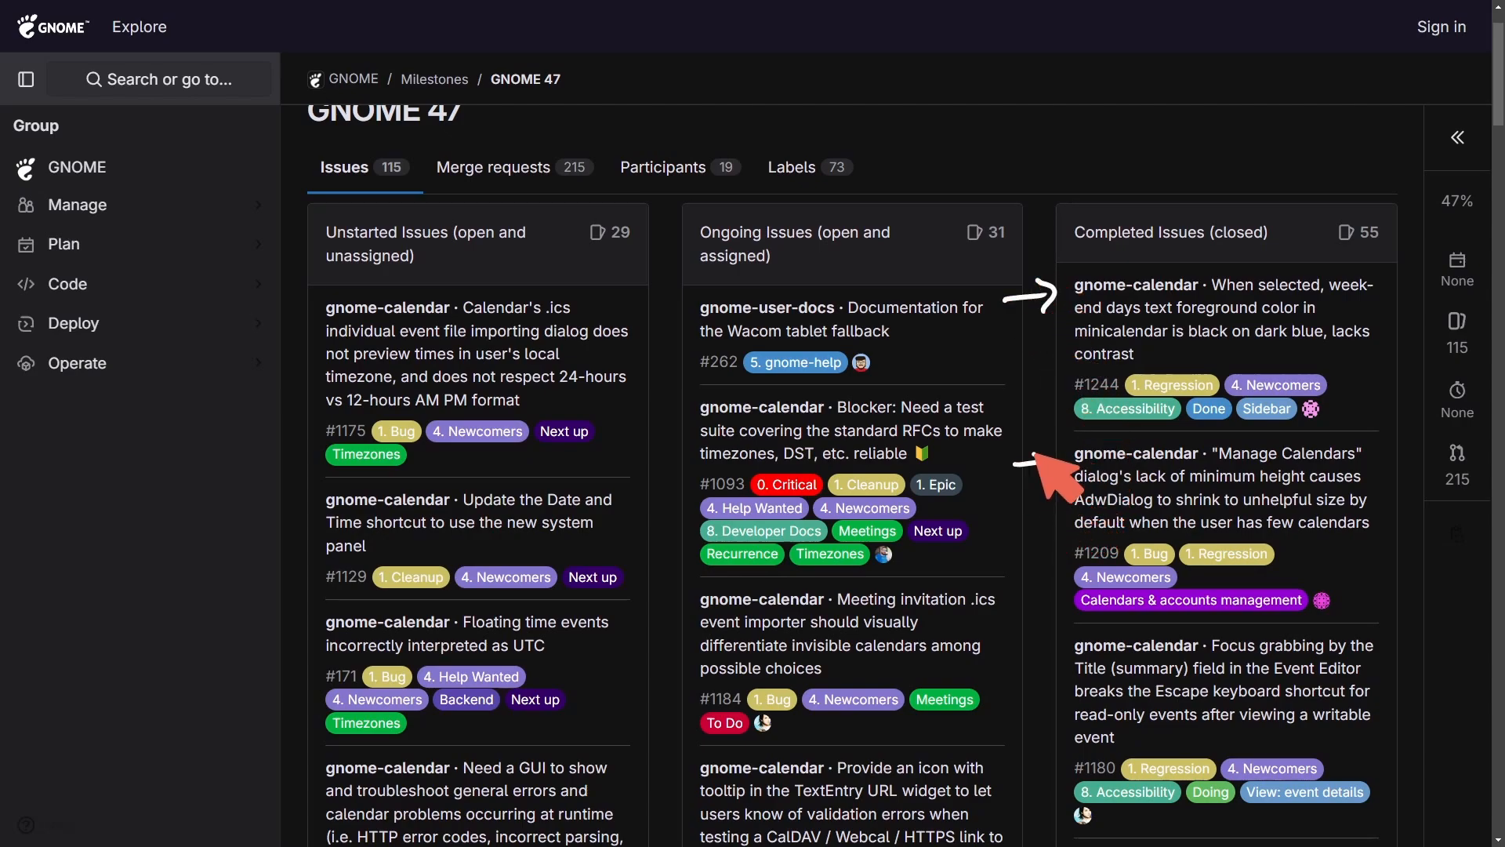
scroll("down", 3)
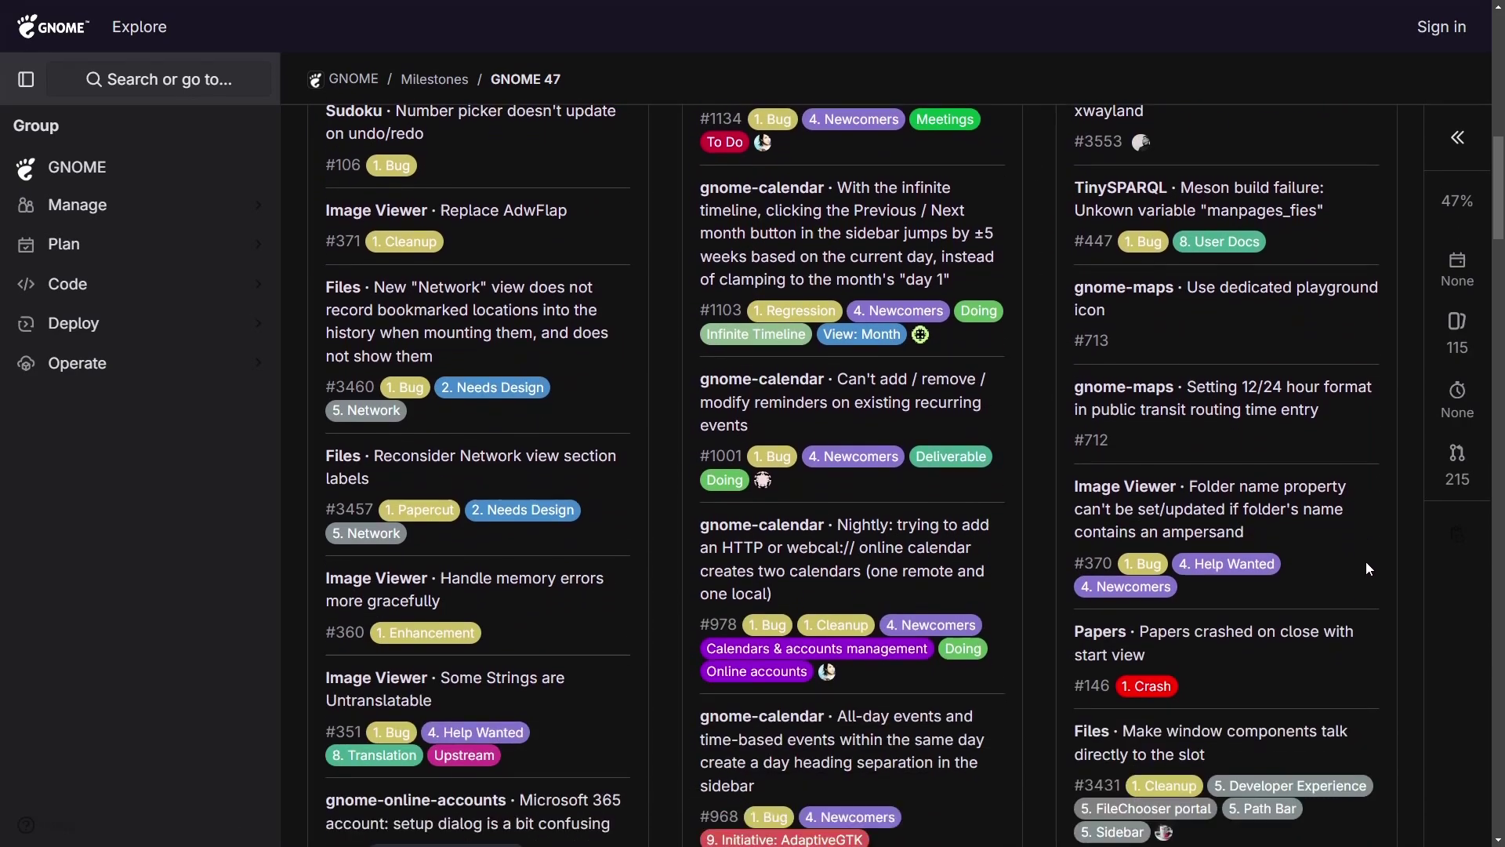
scroll("down", 3)
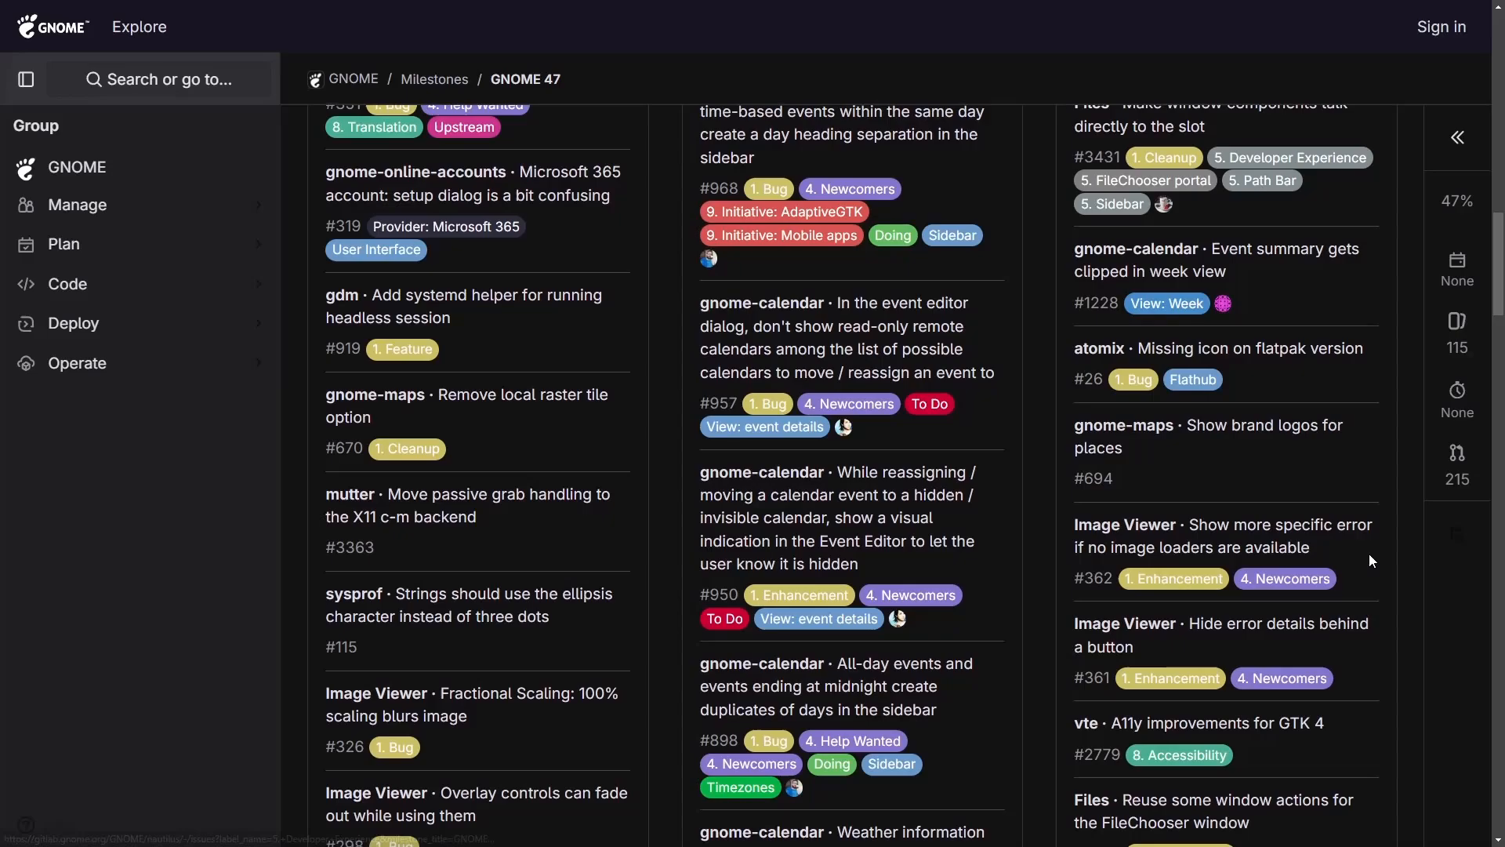
scroll("up", 3)
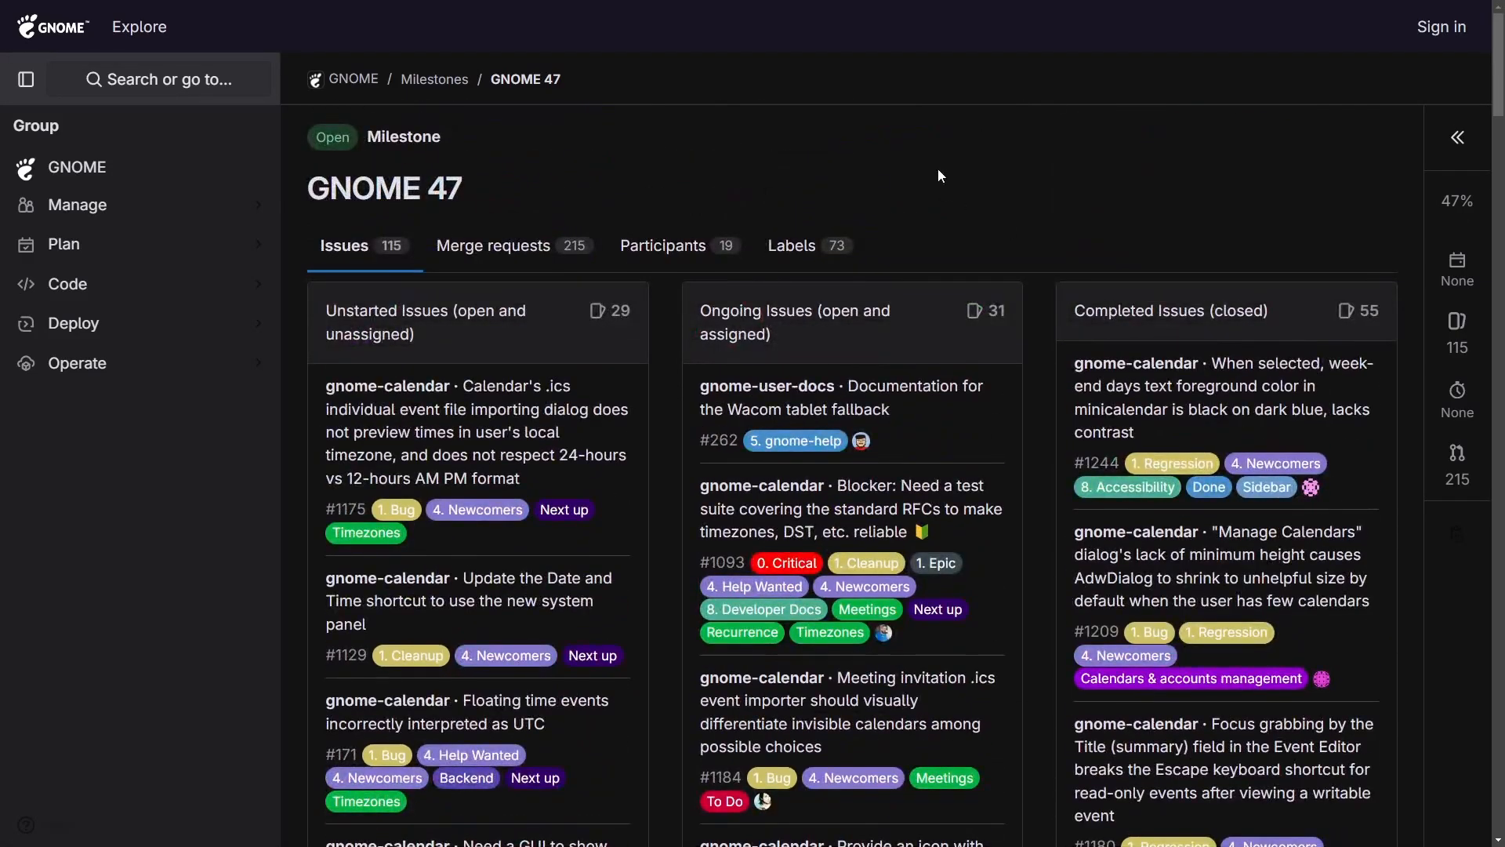
mouse_move(1251, 177)
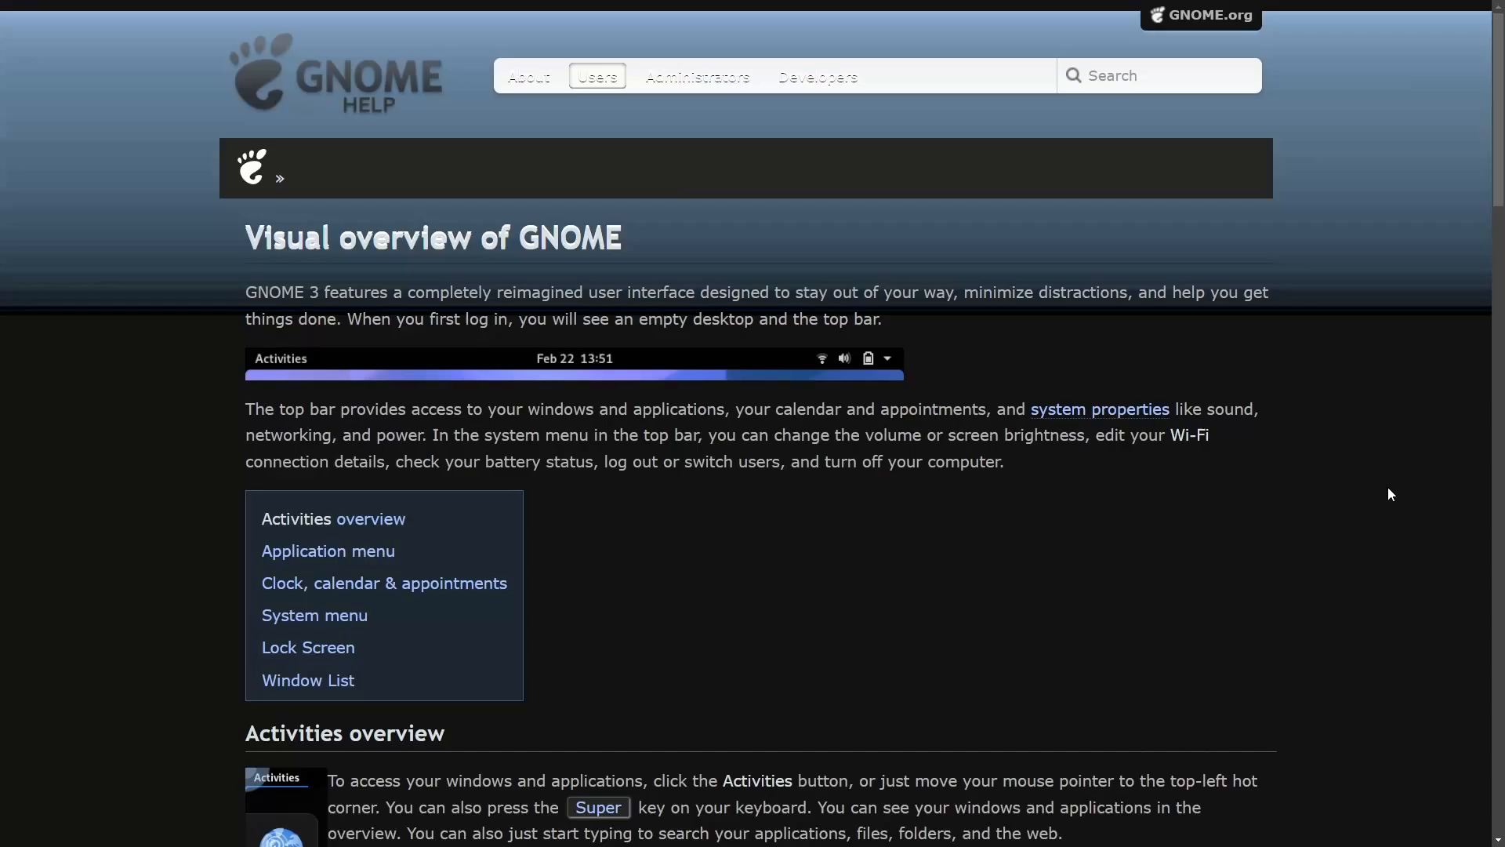
Continue down to the Window List section and the More Information links at the footer.
scroll("down", 3)
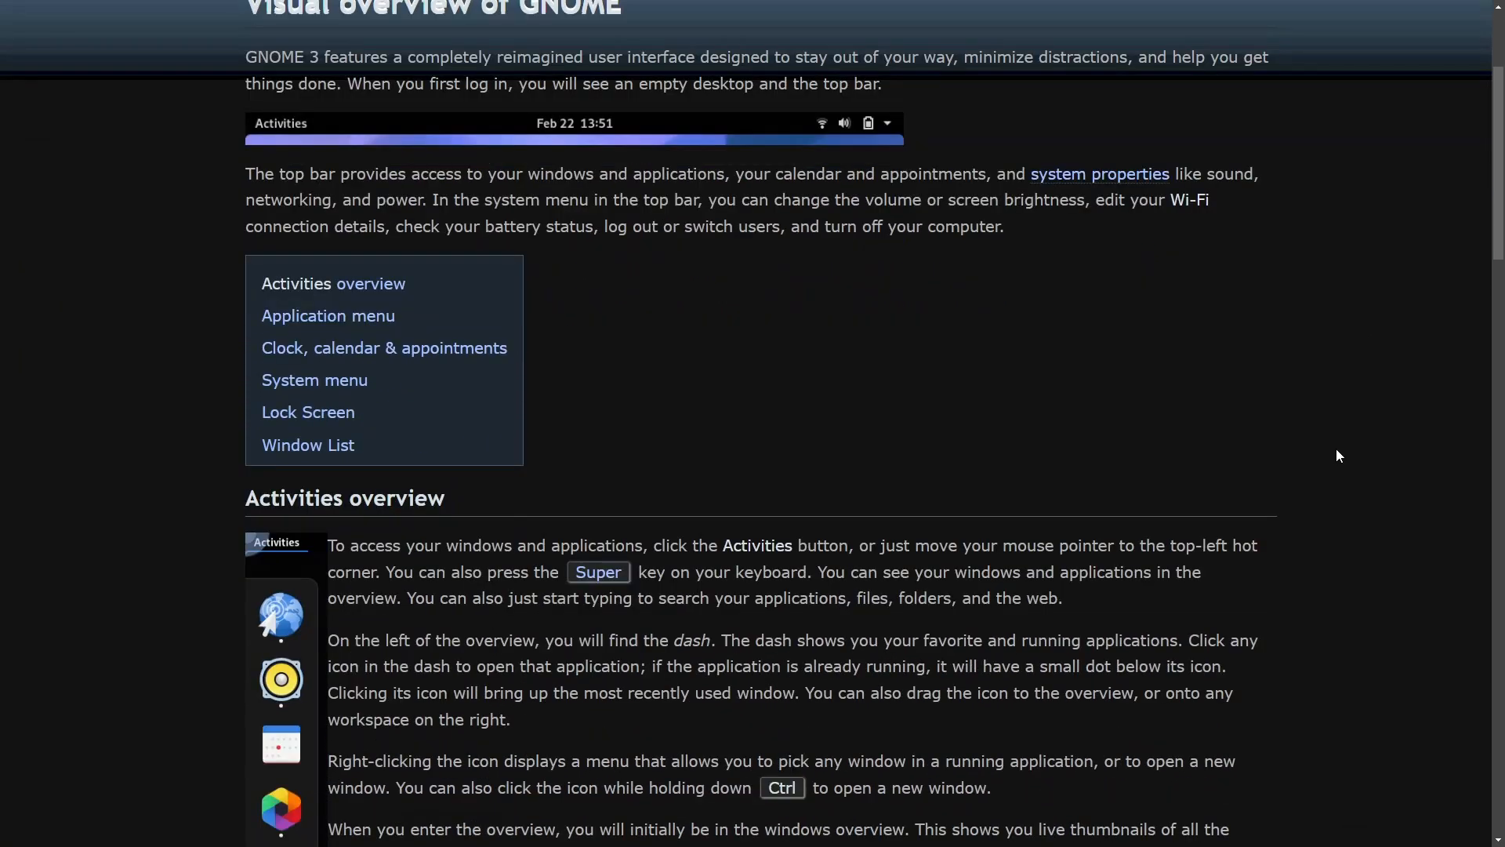
scroll("down", 3)
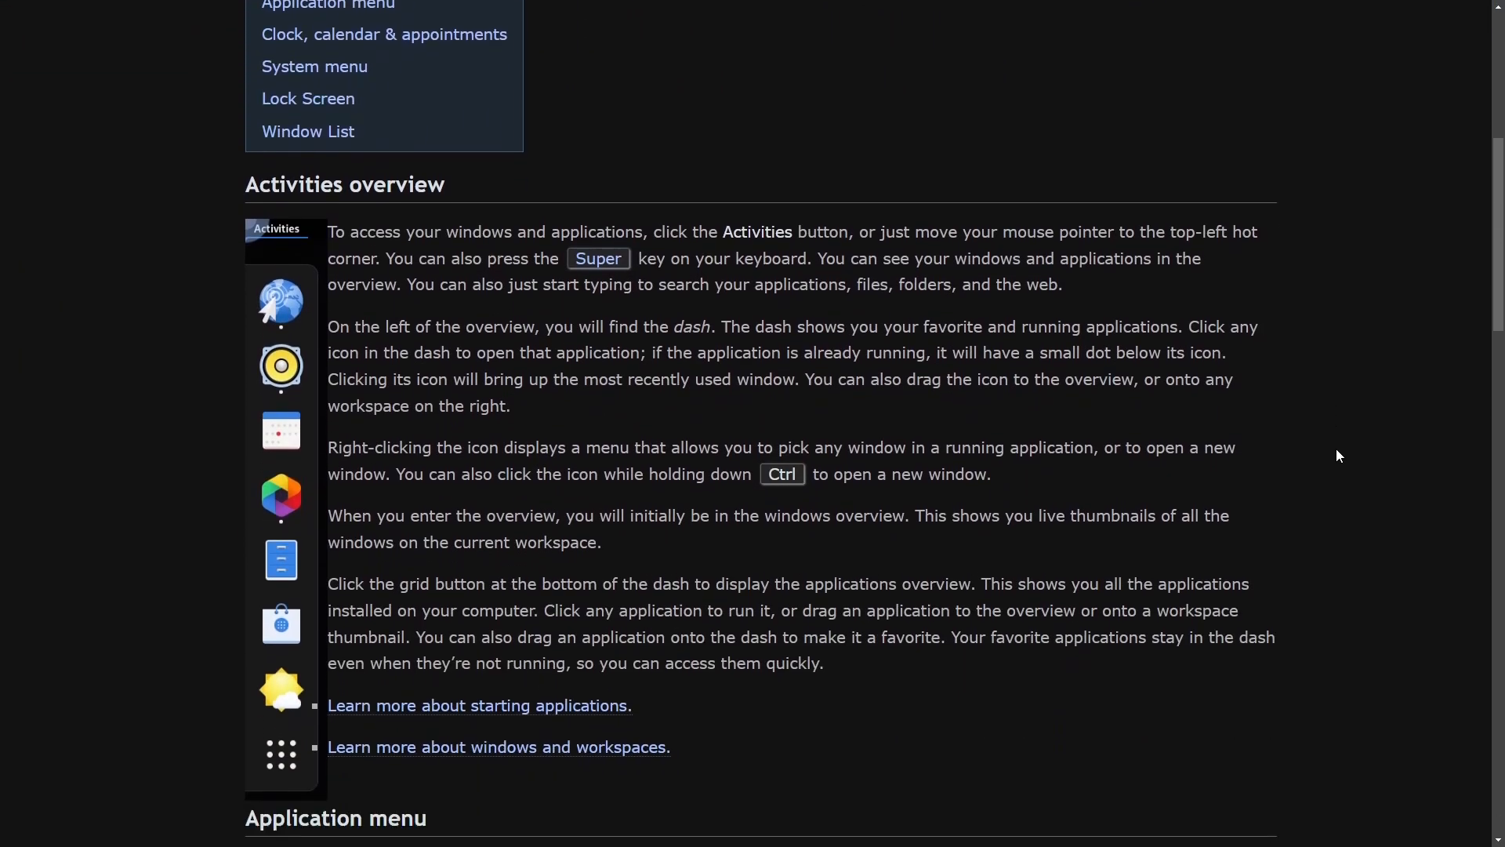
scroll("down", 3)
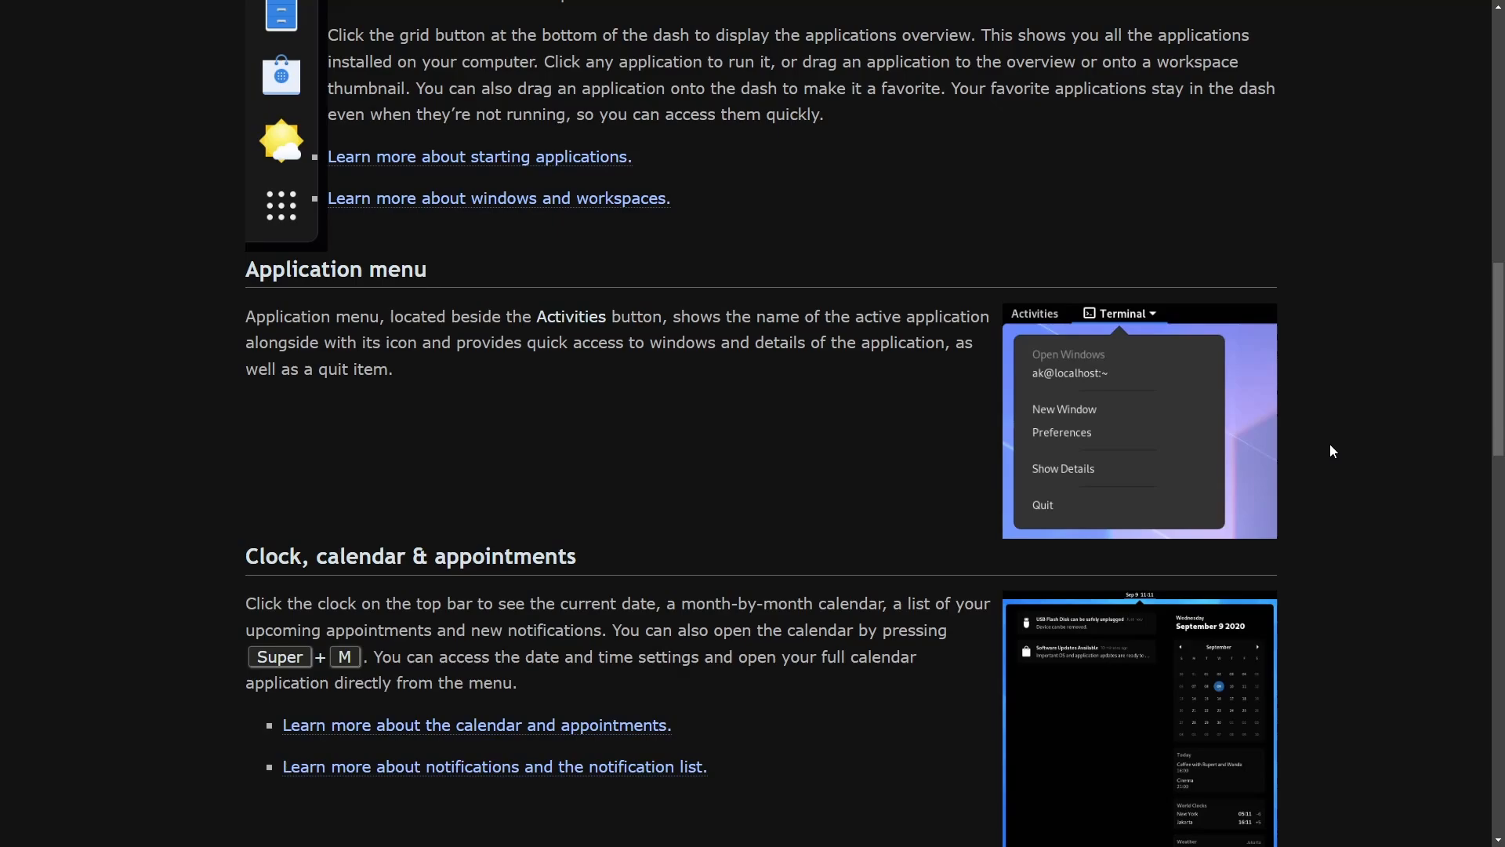
scroll("down", 3)
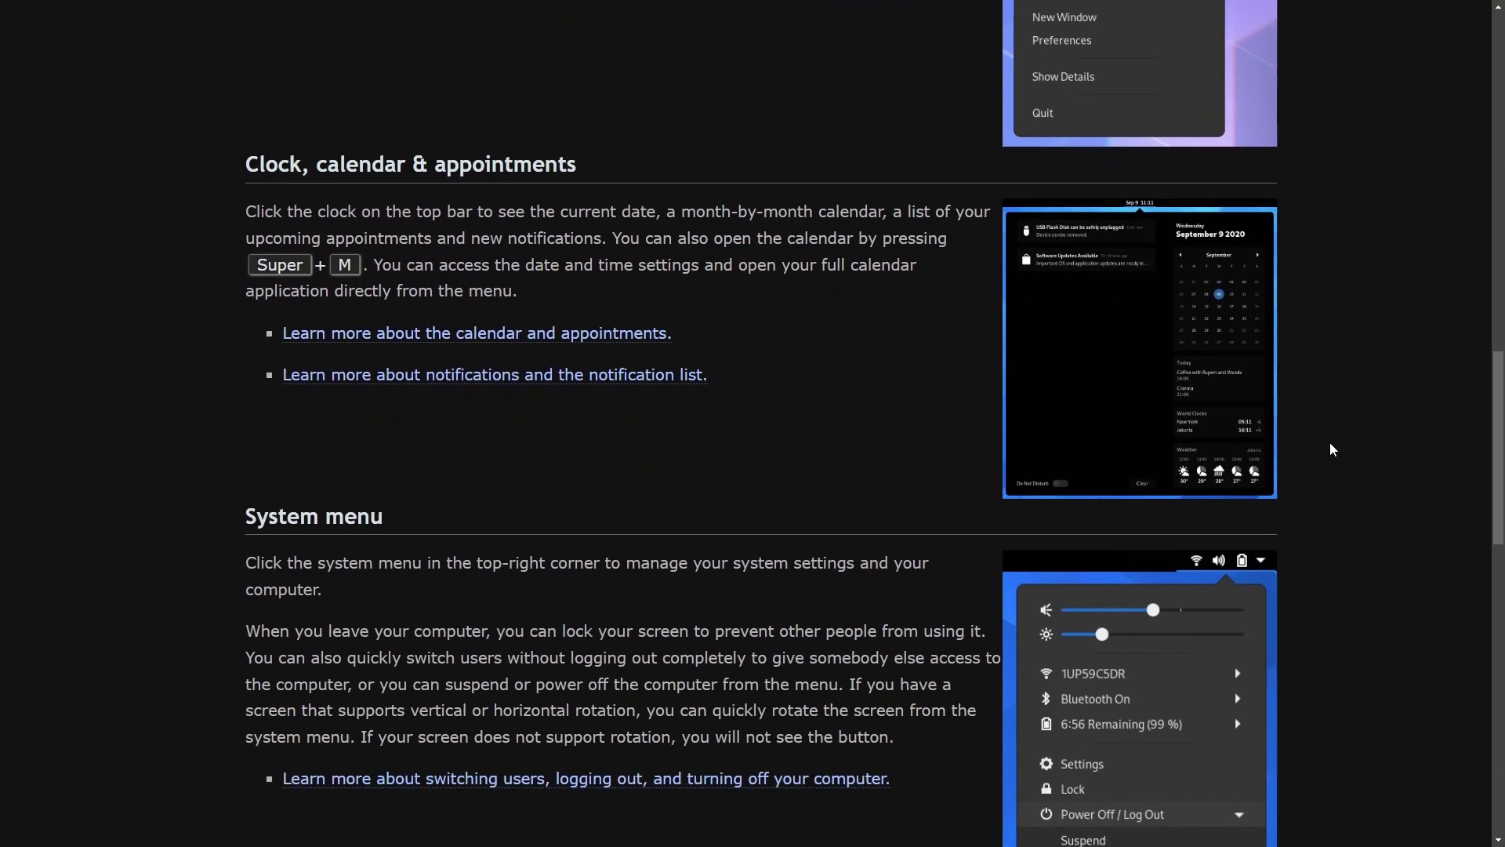
scroll("down", 3)
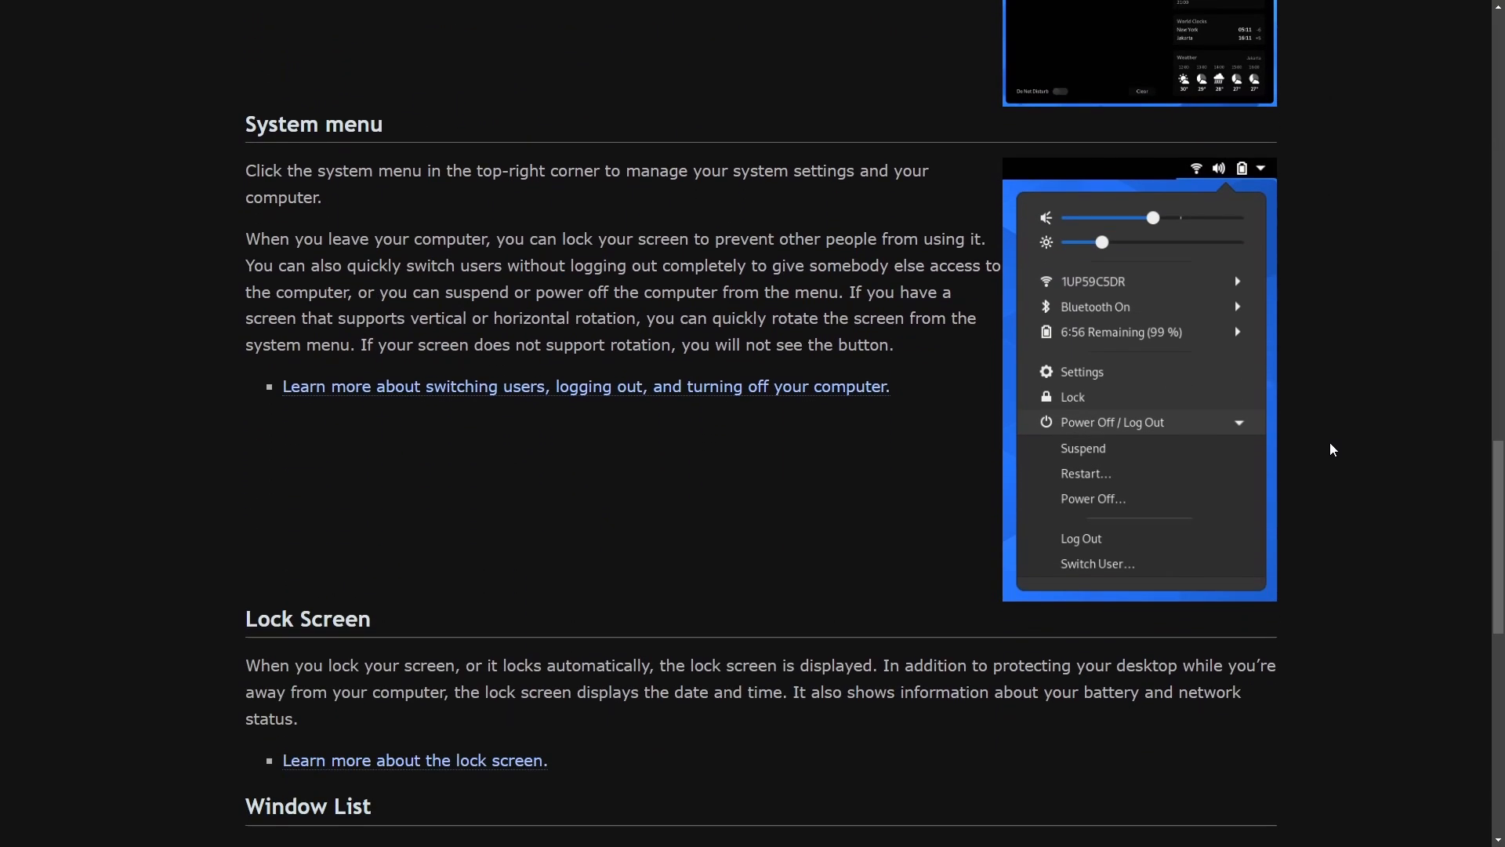
scroll("down", 3)
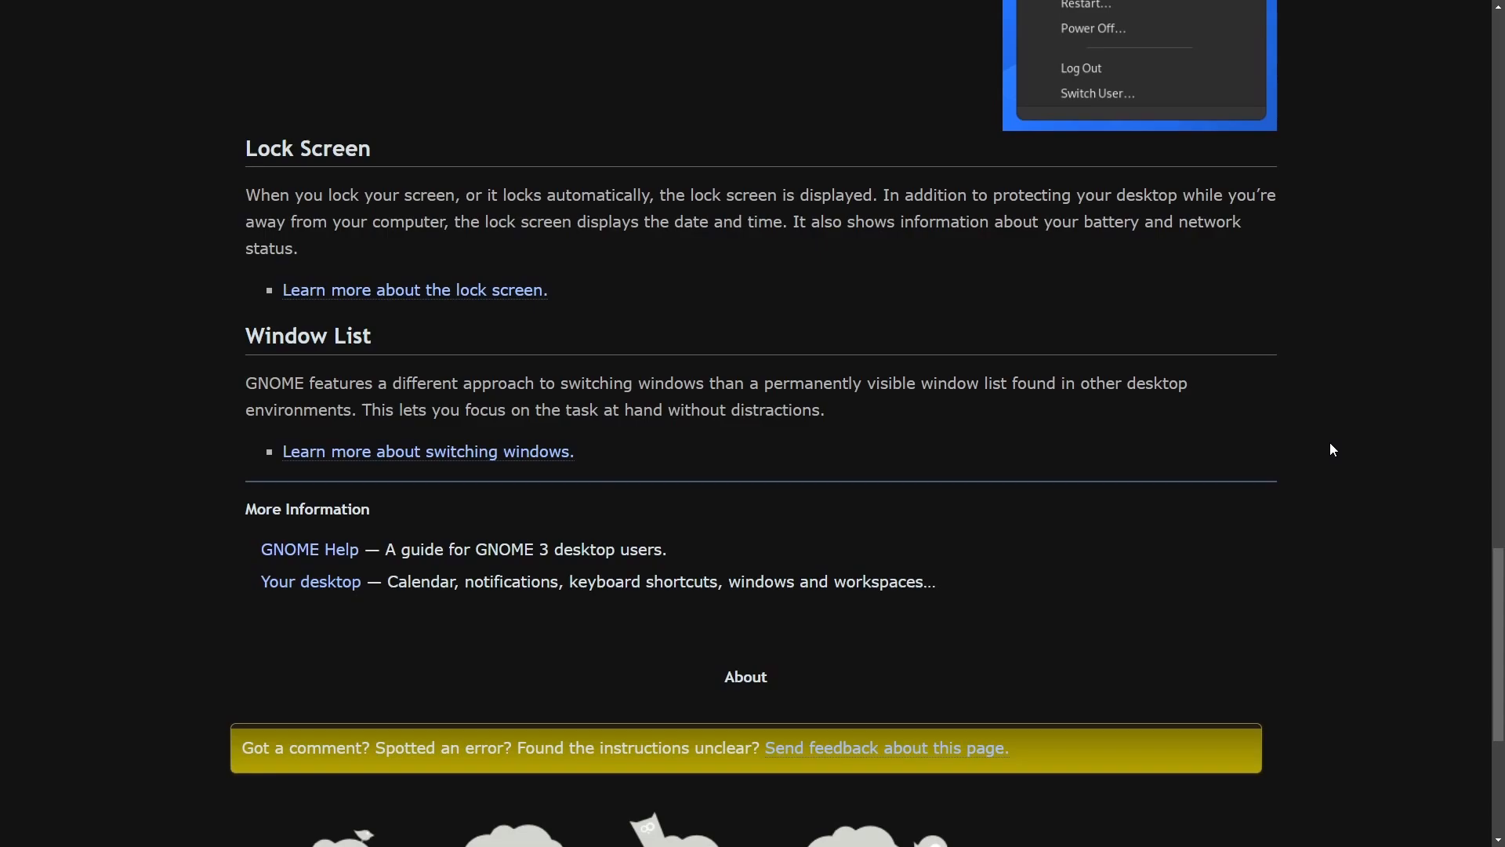
scroll("down", 3)
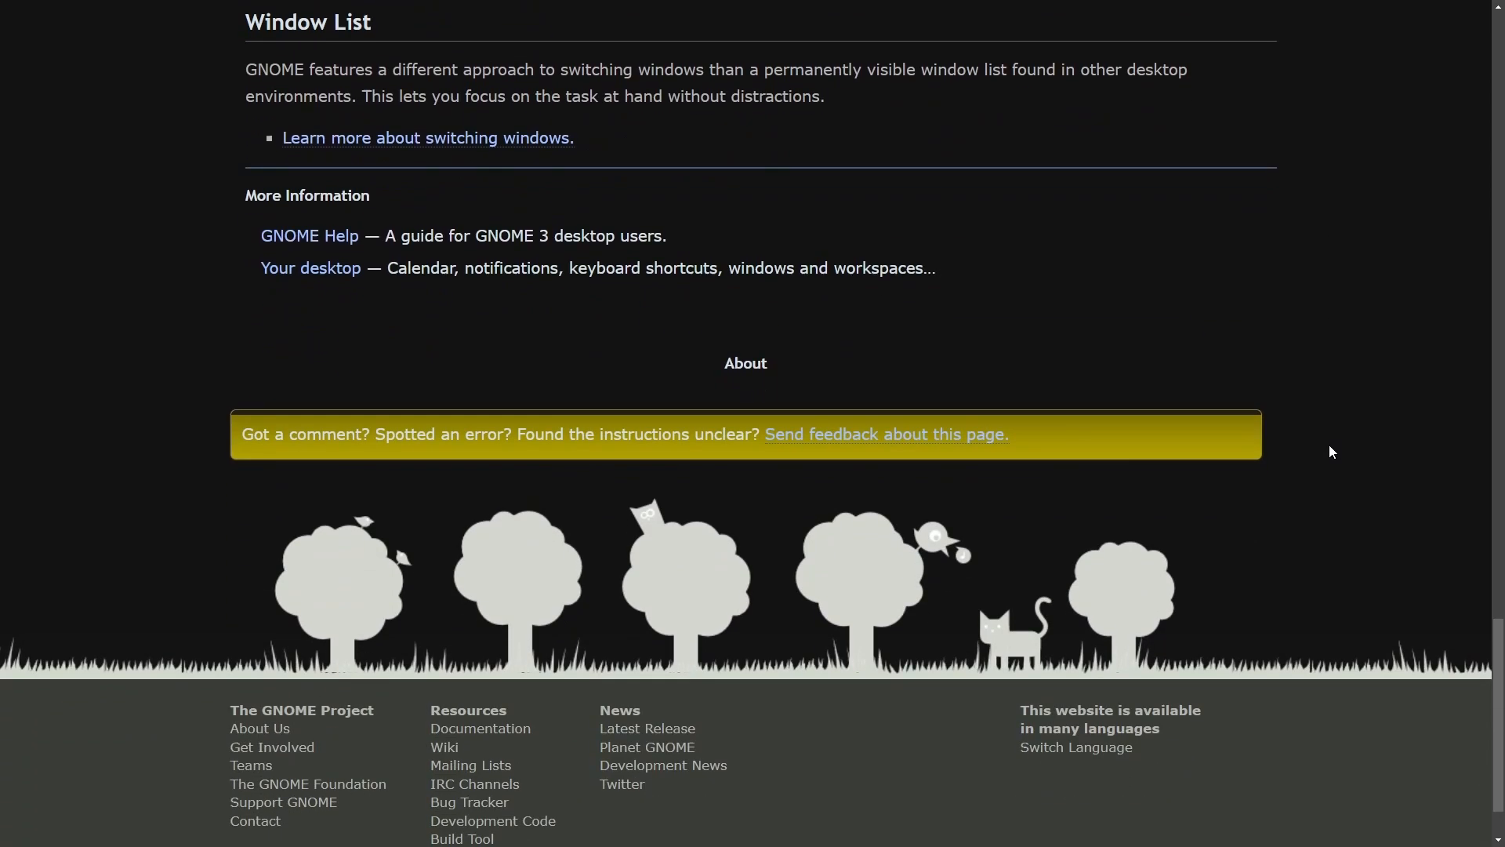
mouse_move(1414, 414)
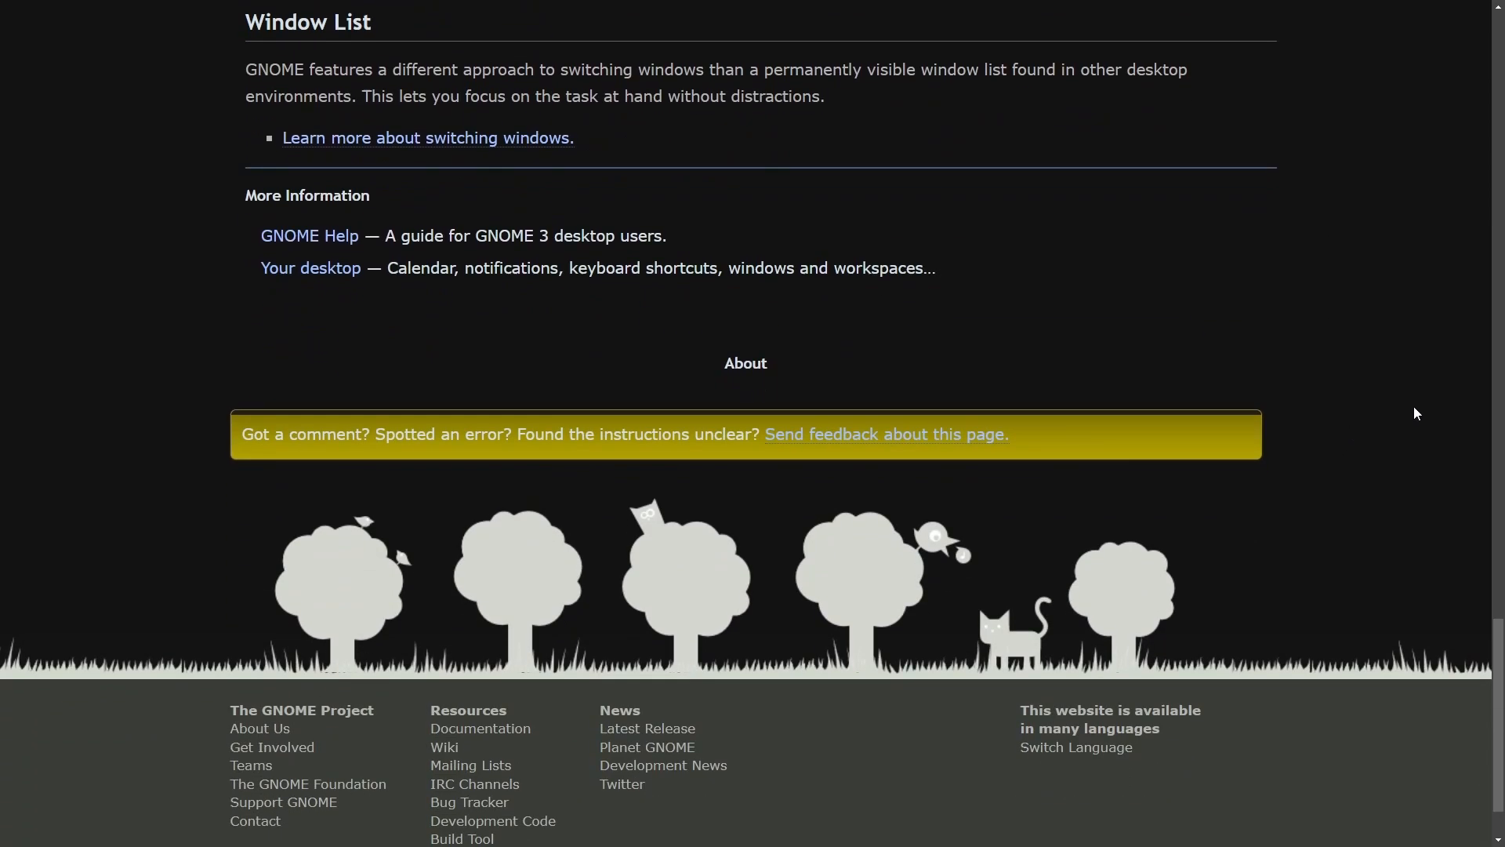
mouse_move(1426, 365)
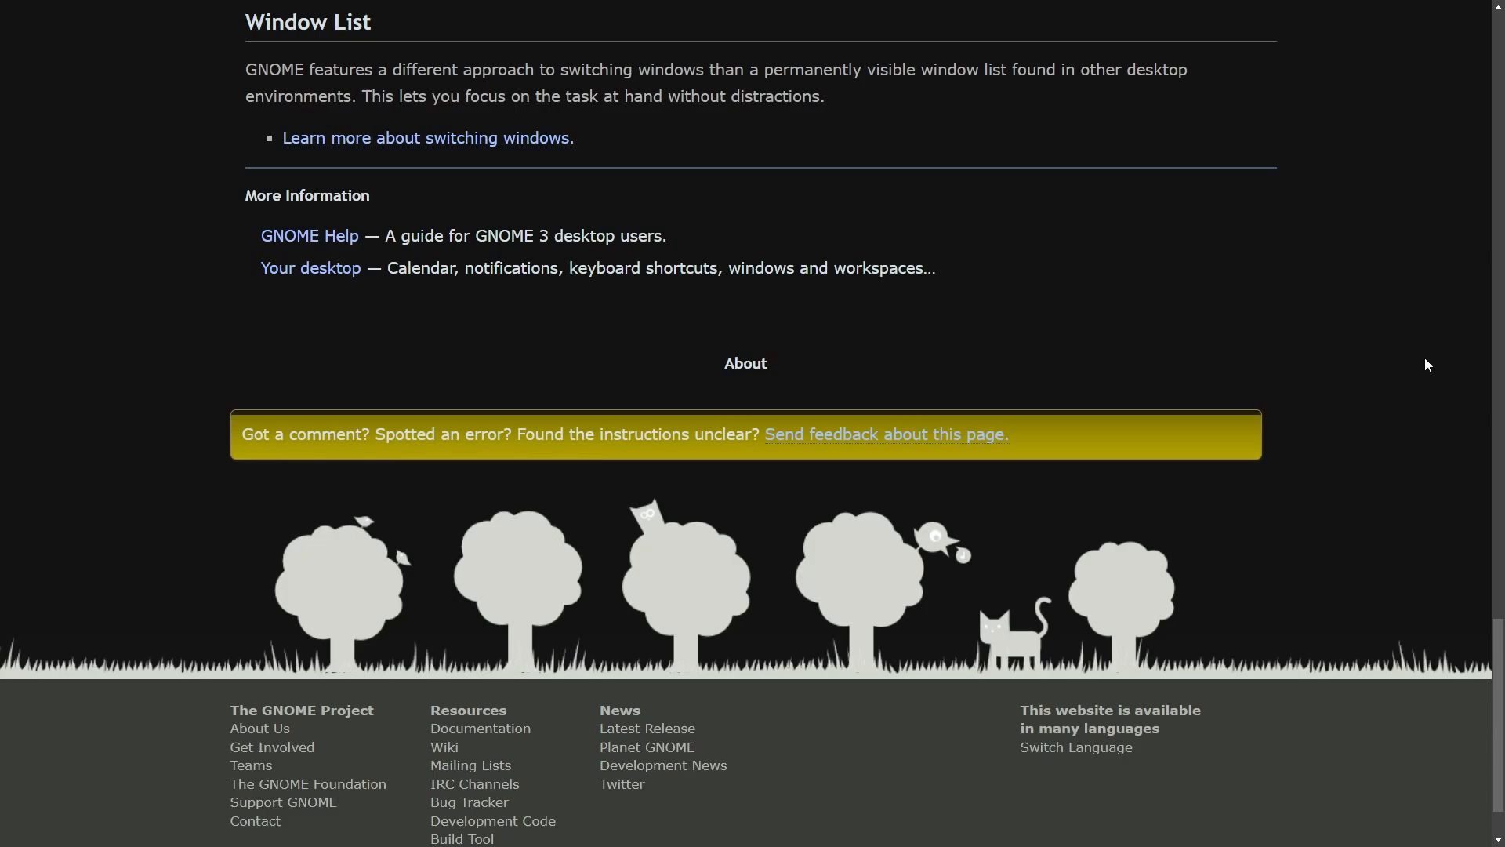
mouse_move(1384, 370)
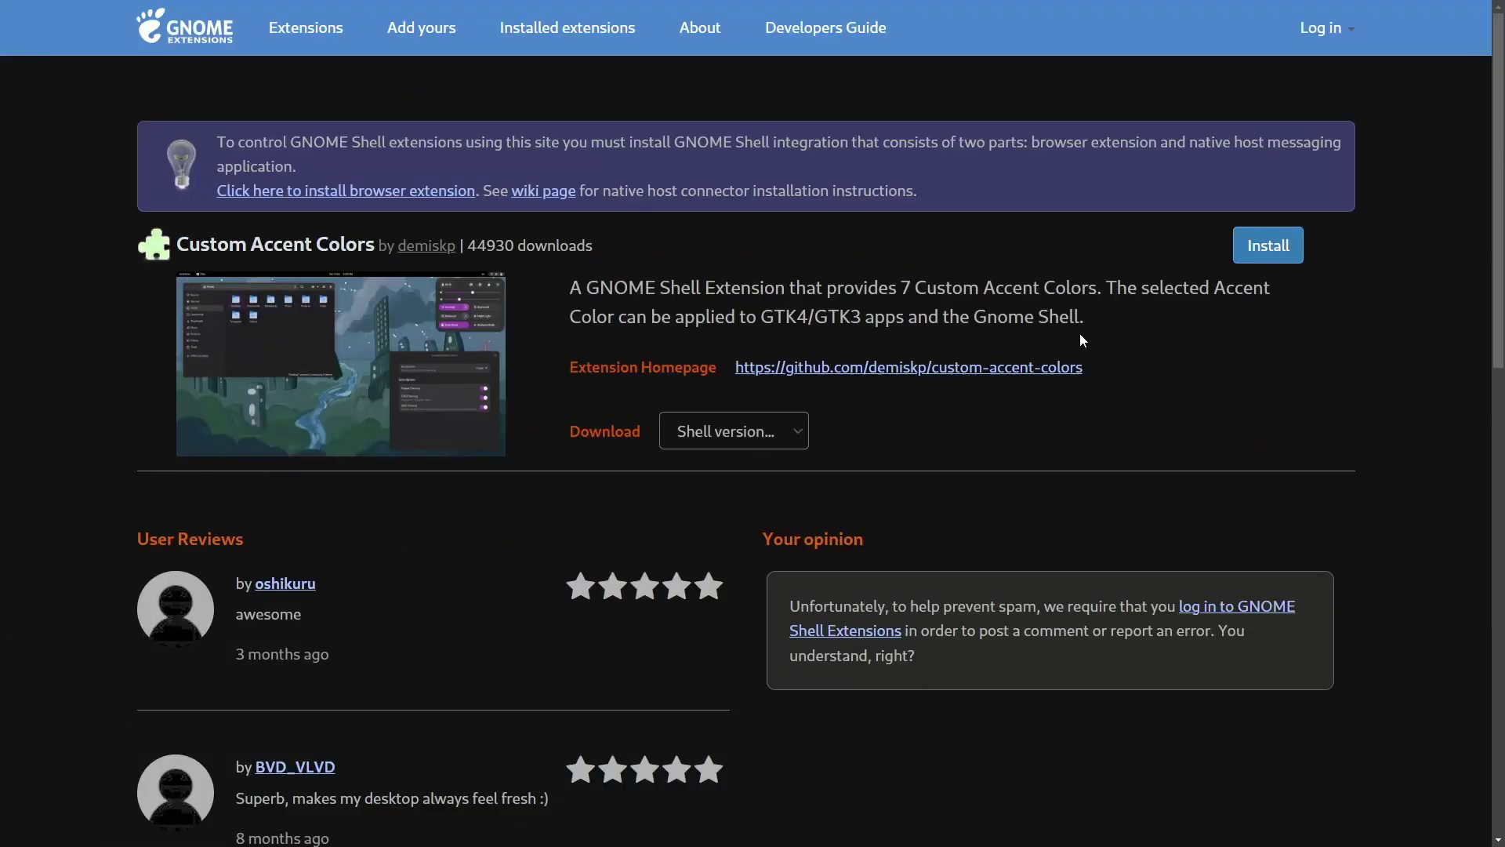
mouse_move(1202, 373)
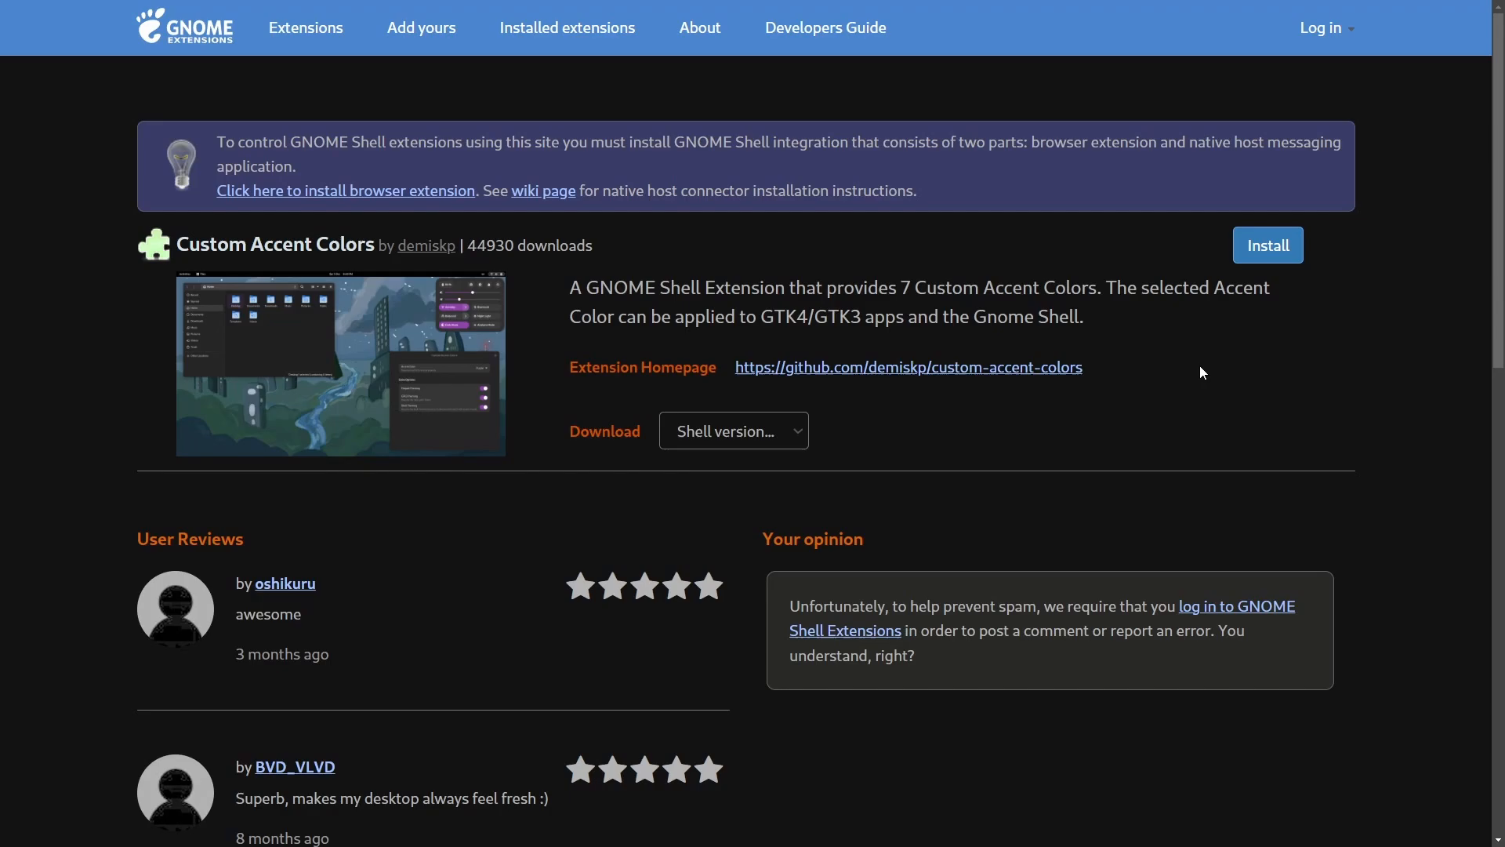
mouse_move(1138, 335)
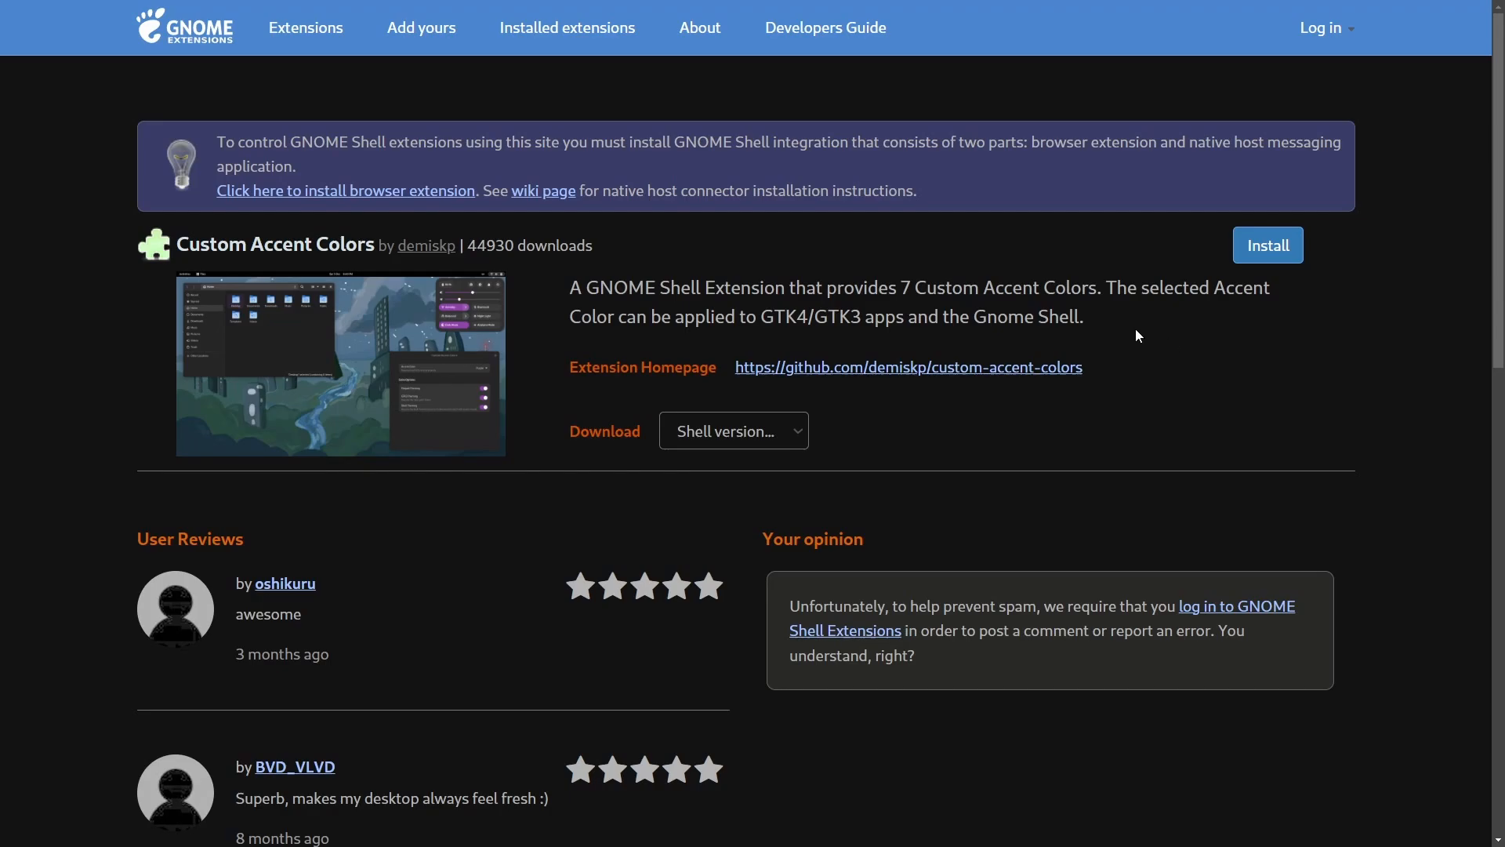
mouse_move(1179, 330)
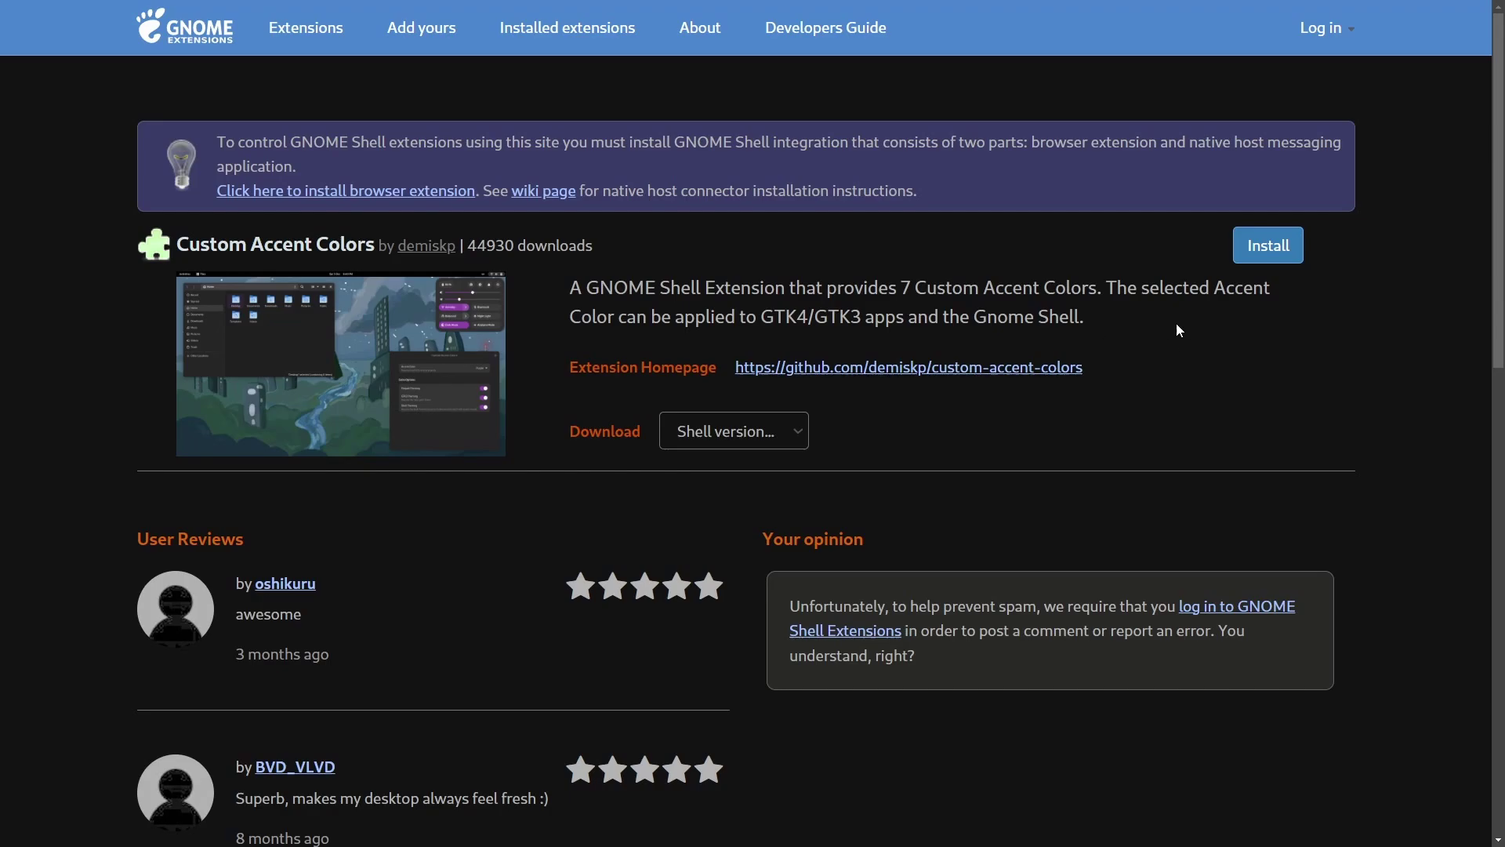
mouse_move(599, 306)
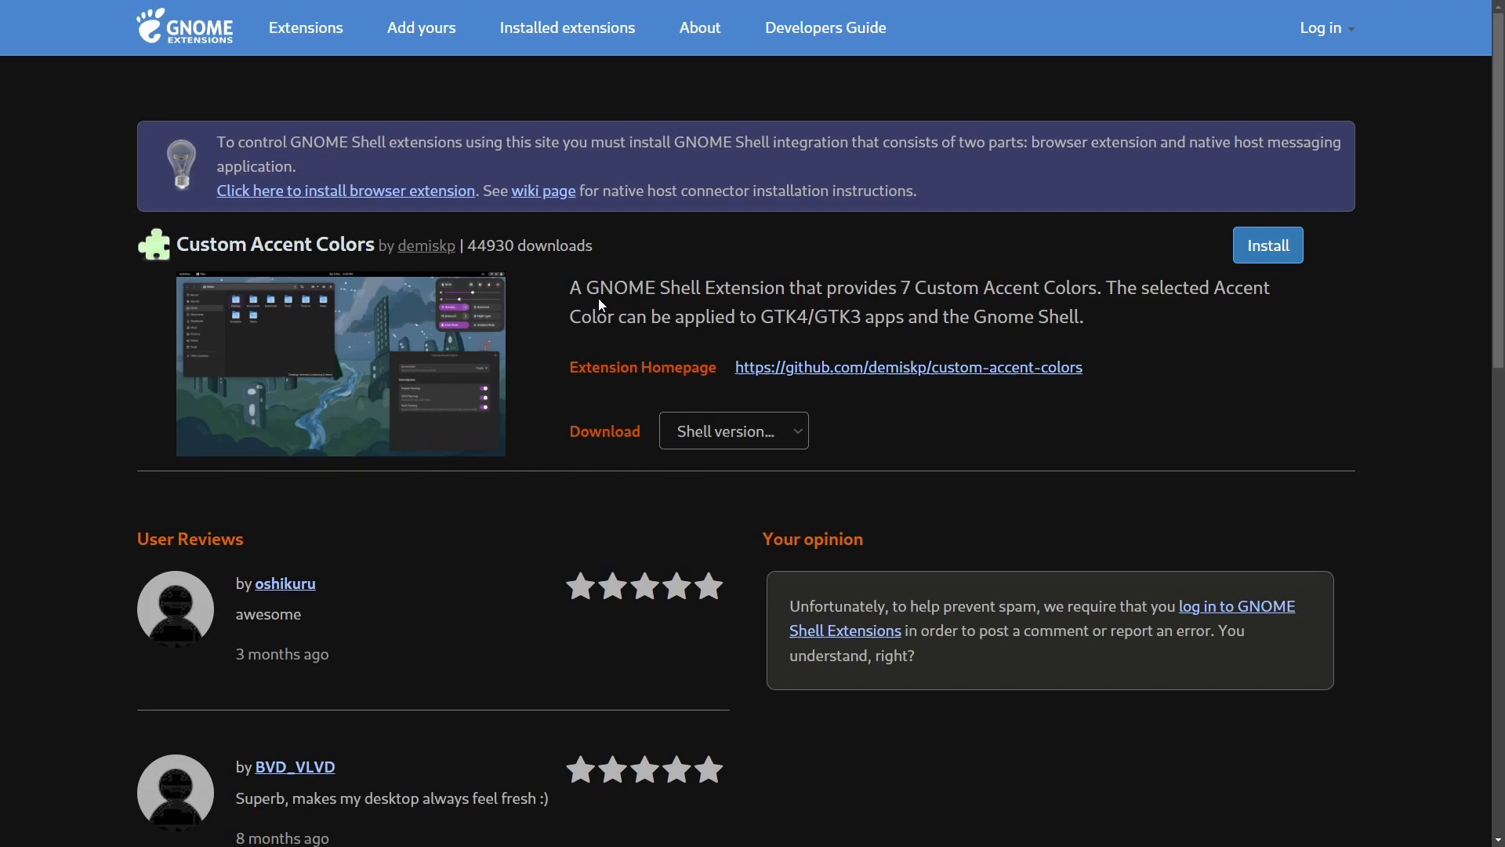
Go to the Custom Accent Colors extension page by demiskp on extensions.gnome.org.
double_click(532, 244)
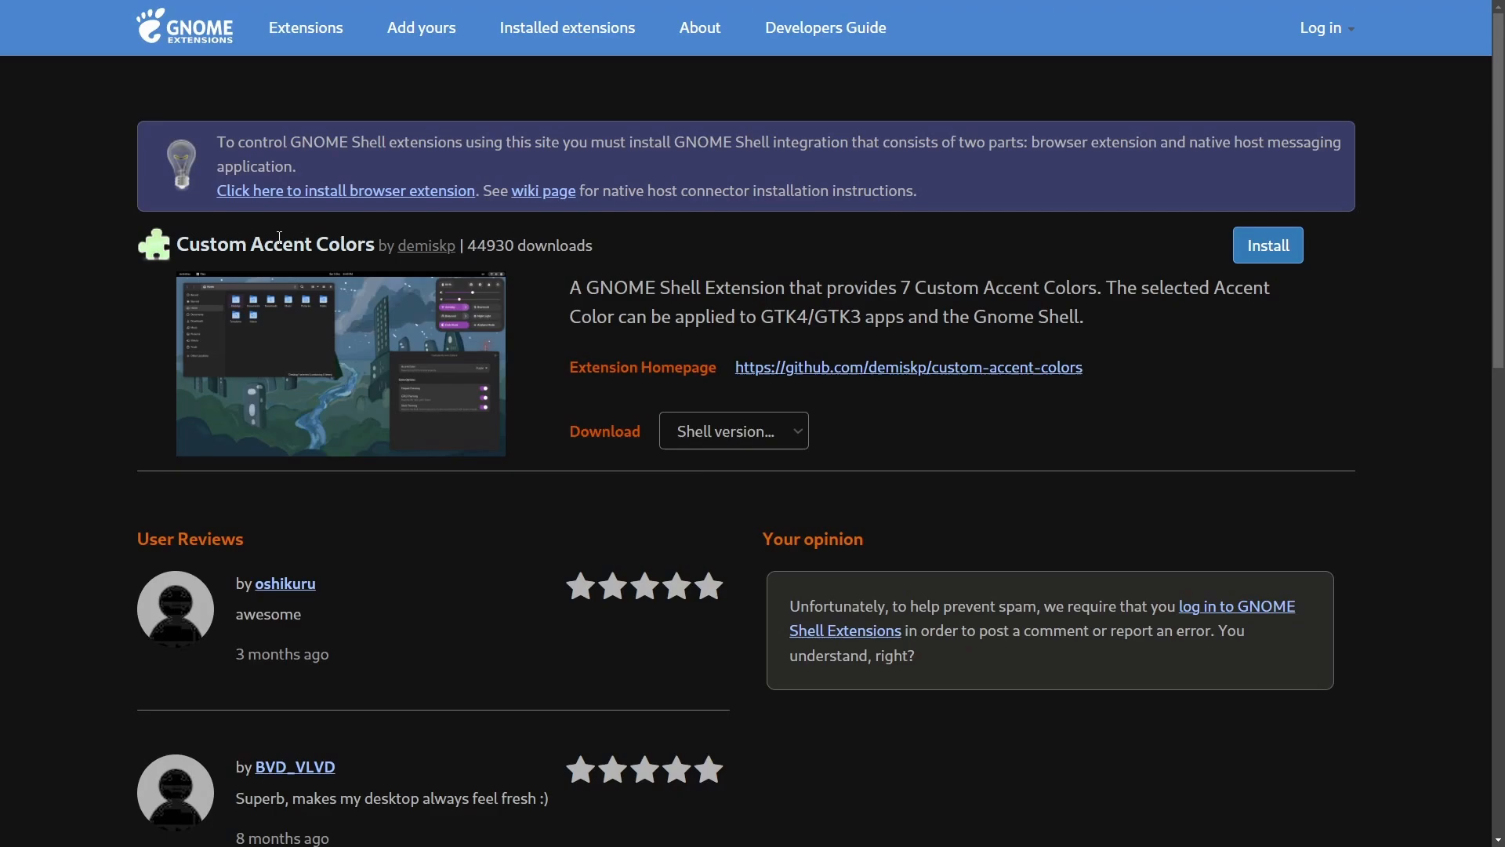
mouse_move(726, 281)
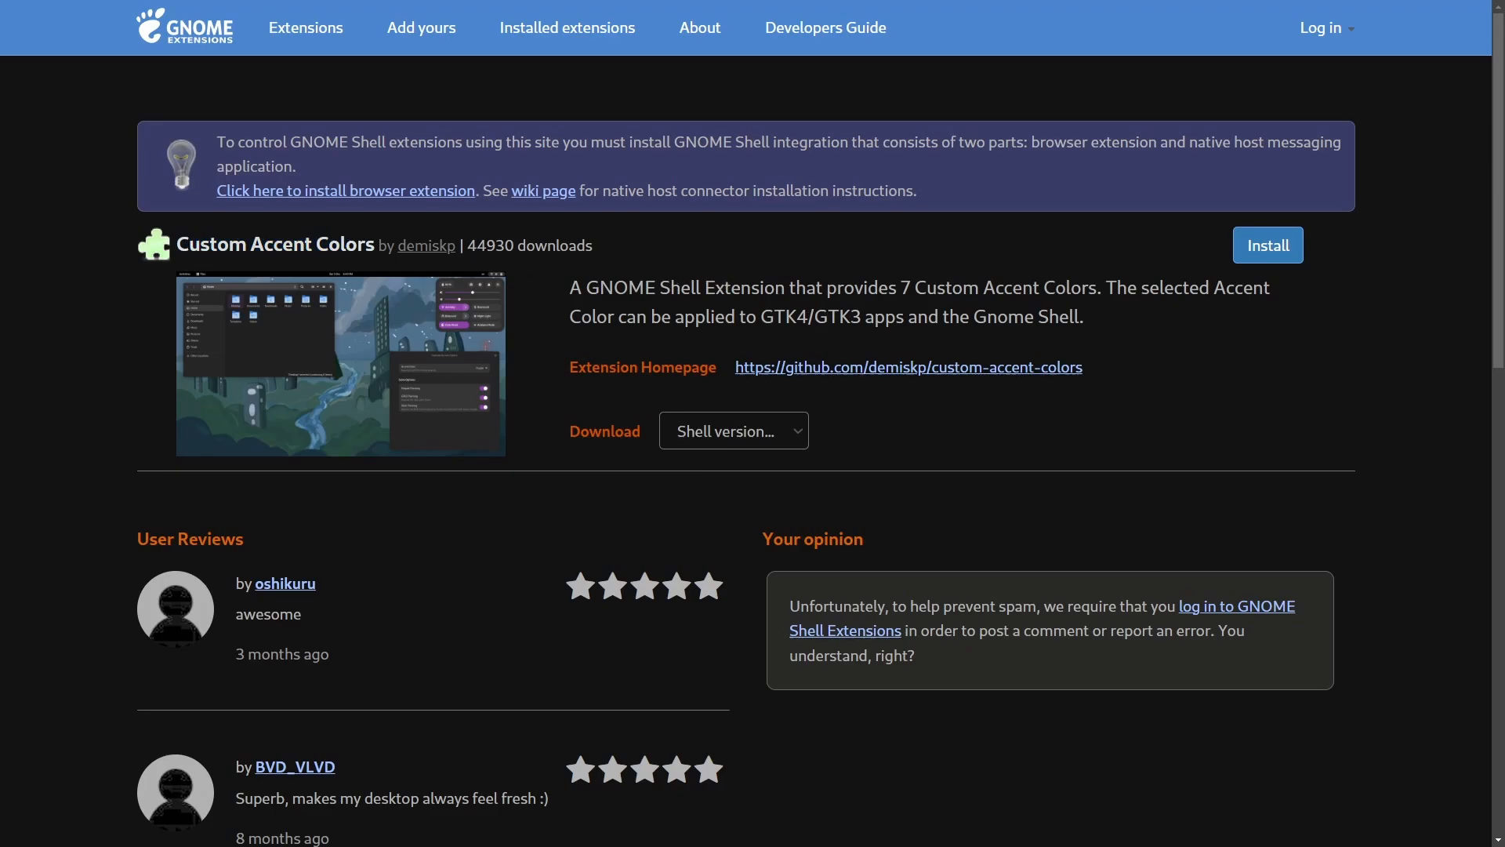
mouse_move(969, 321)
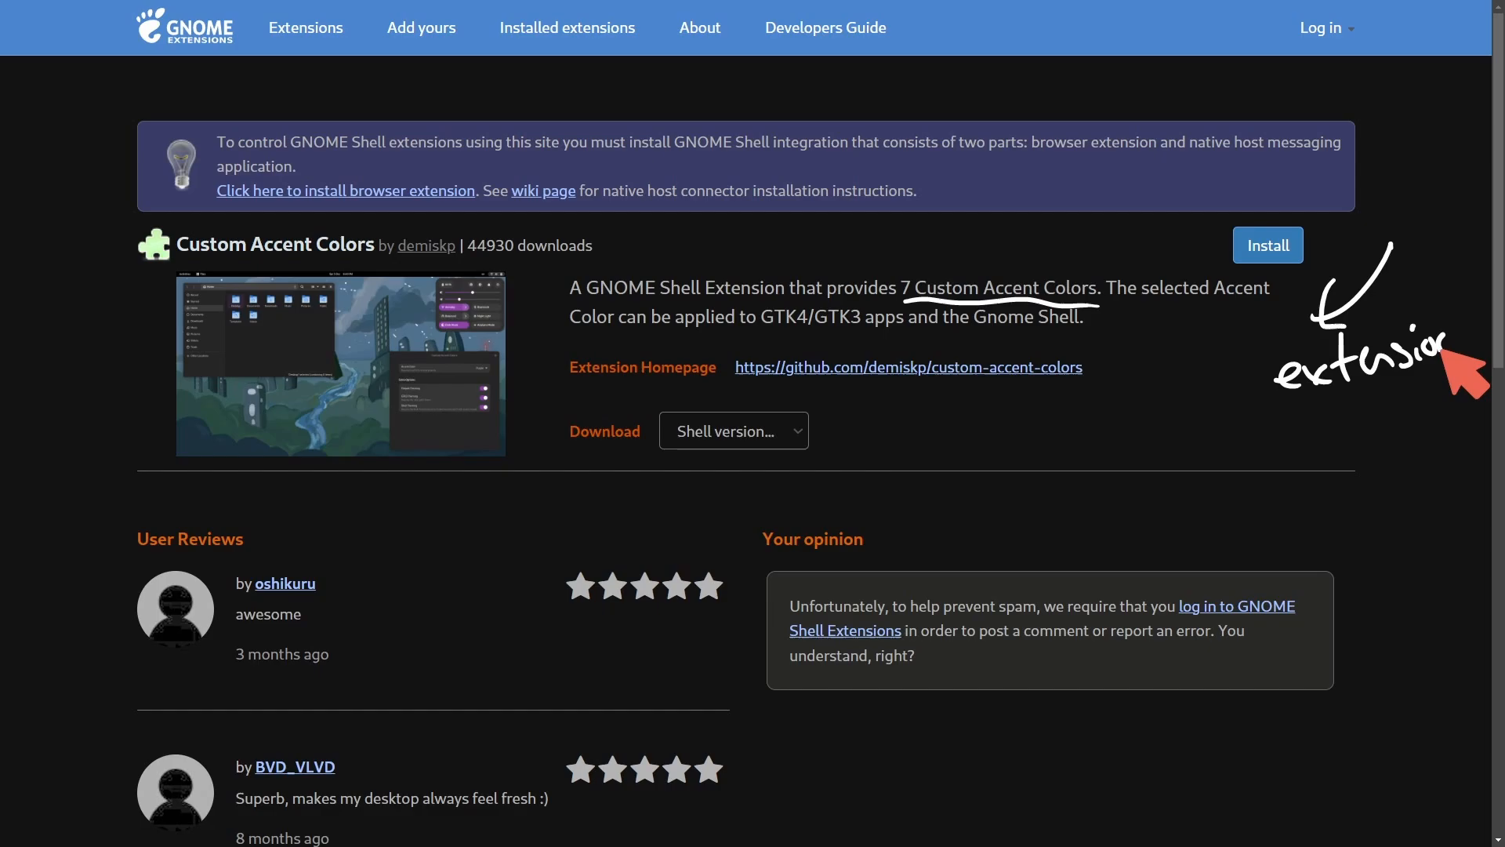
mouse_move(1207, 495)
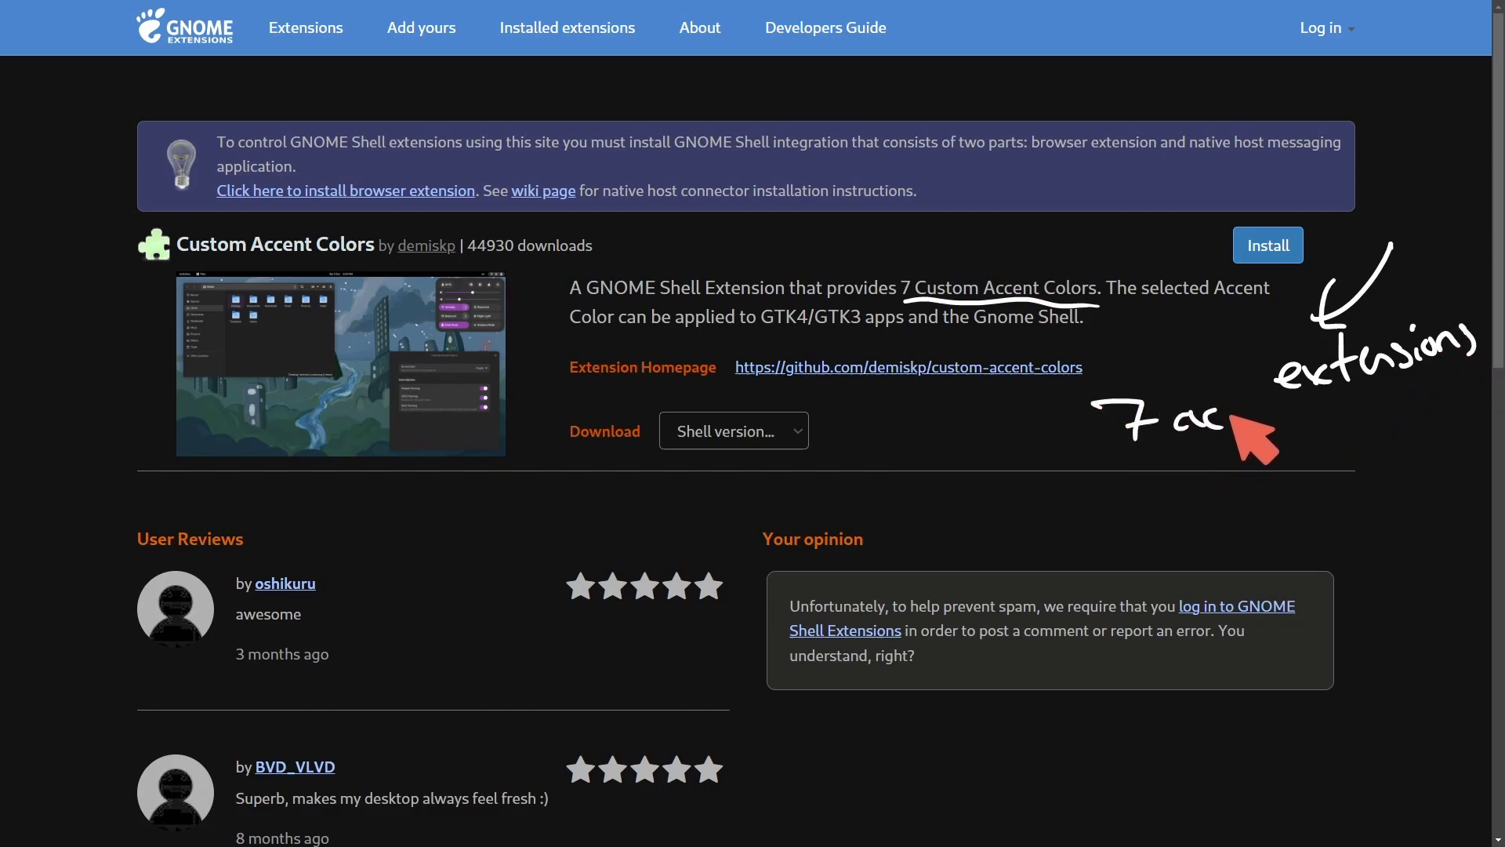
mouse_move(1201, 555)
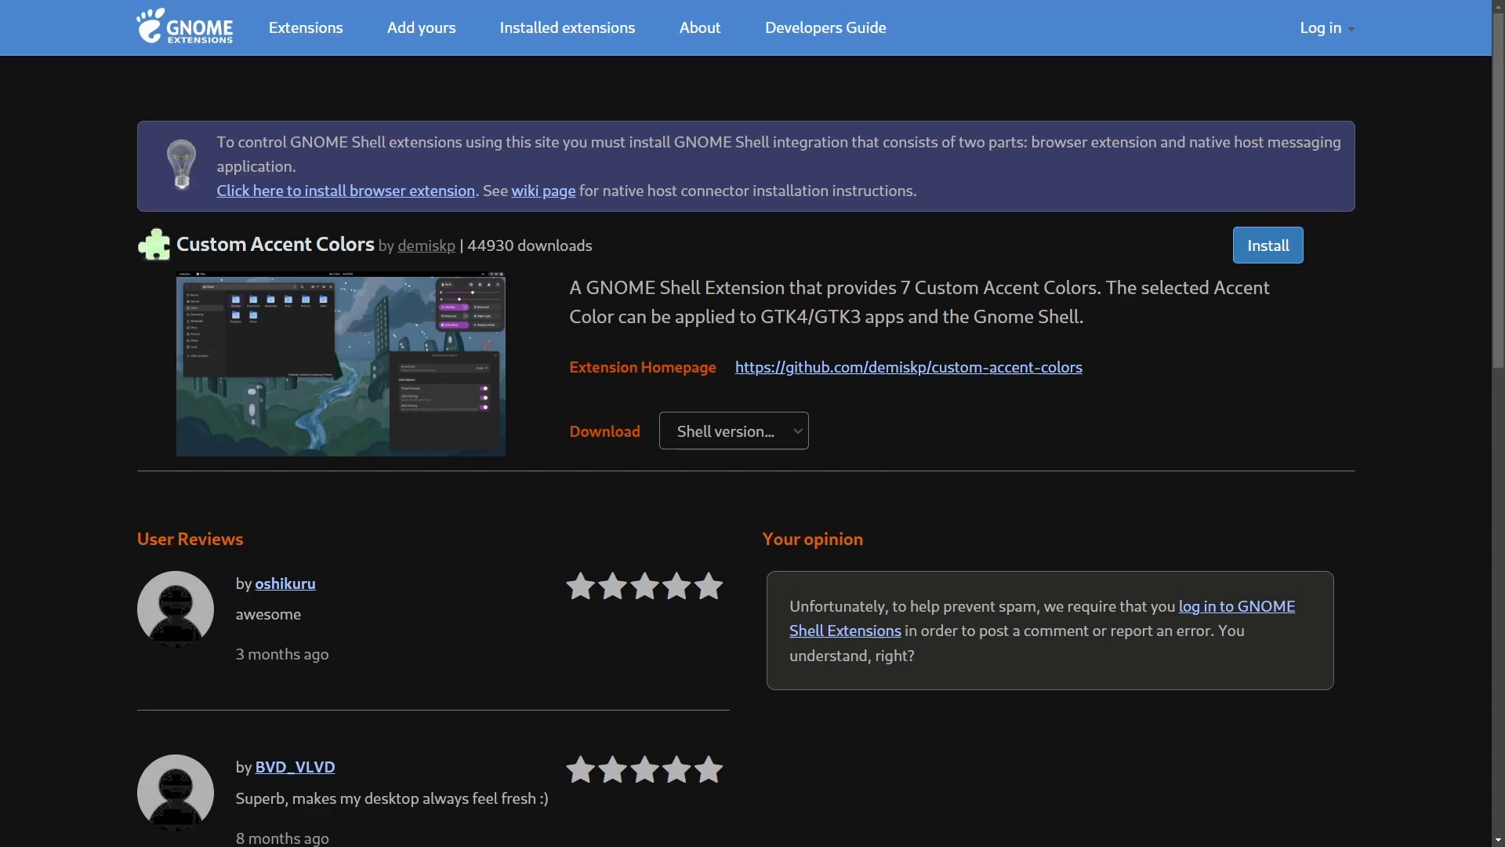
mouse_move(1451, 392)
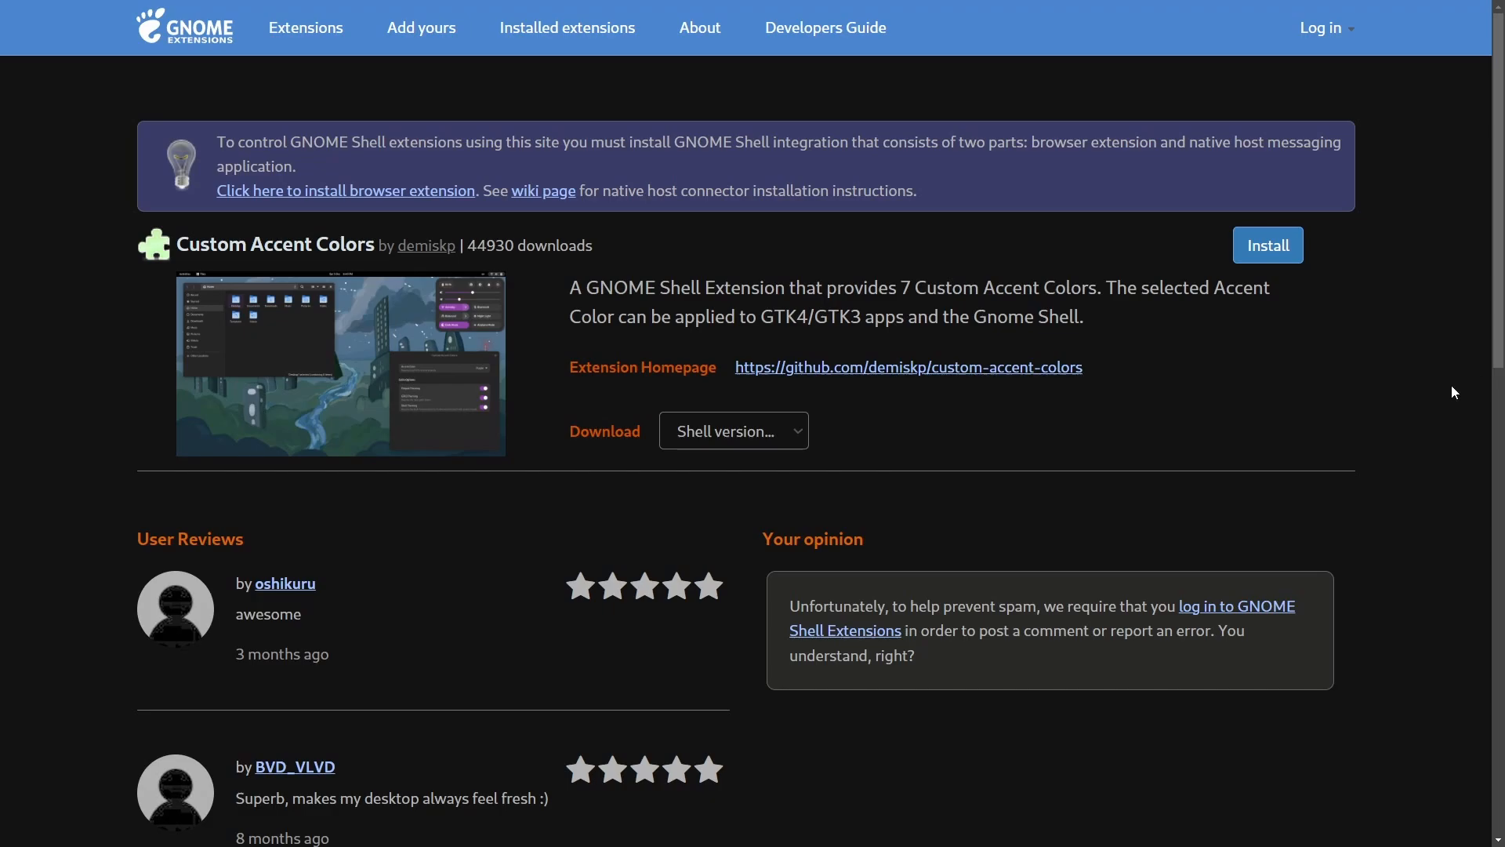
mouse_move(1422, 371)
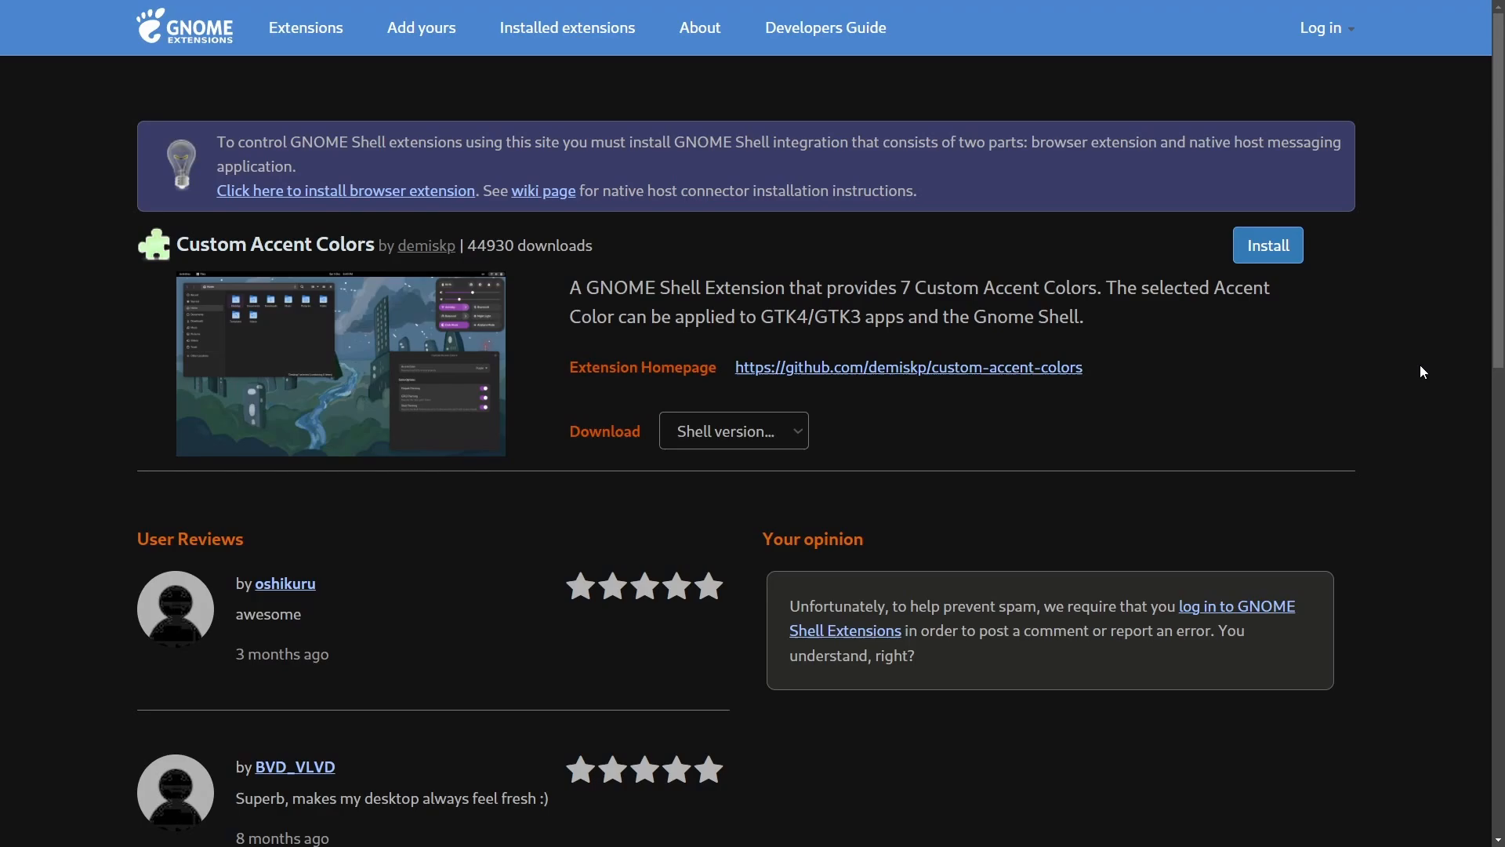
mouse_move(1238, 366)
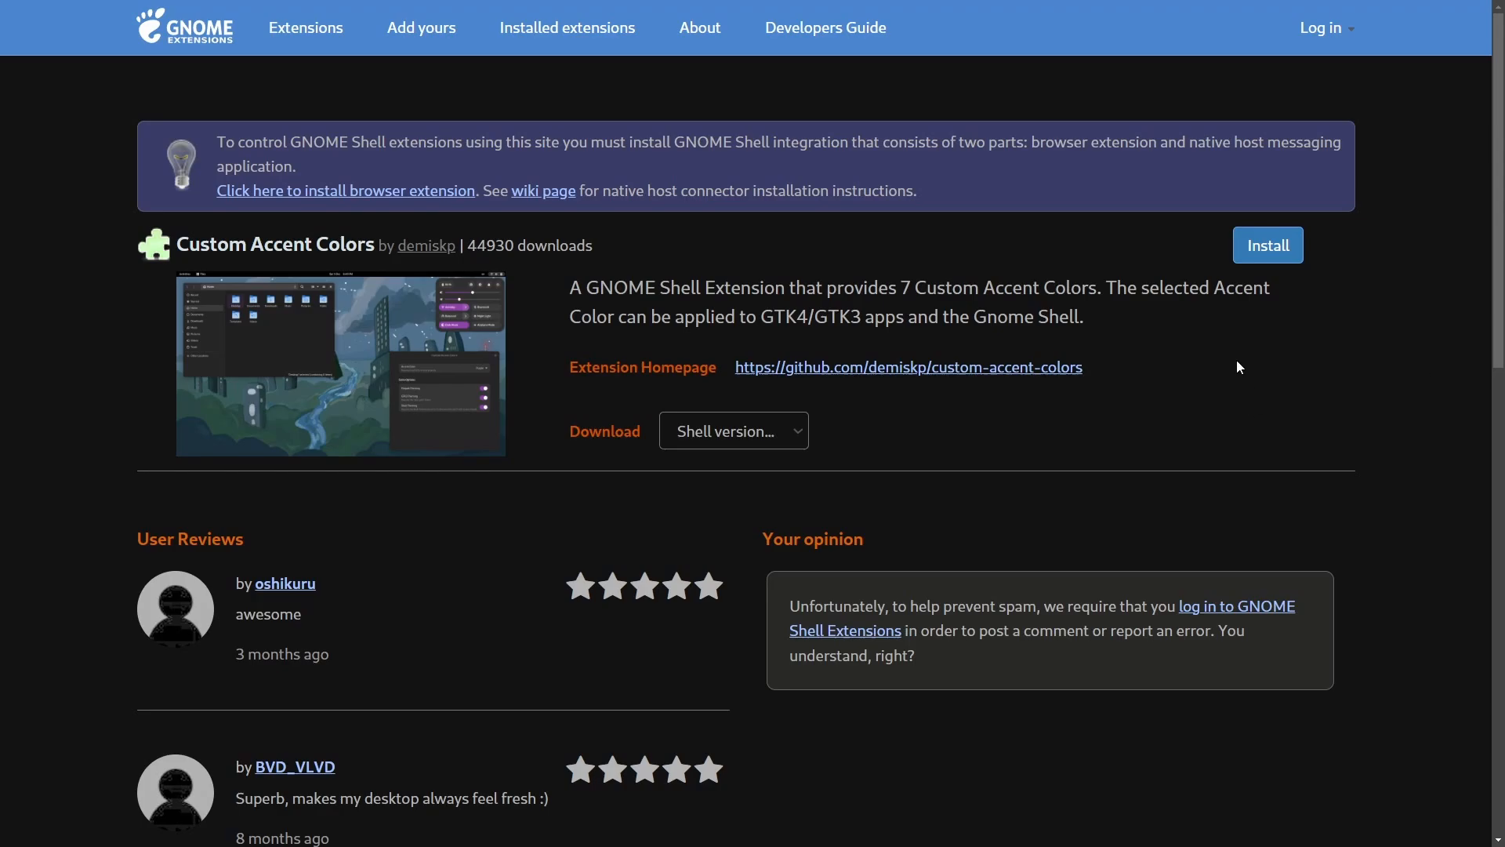
mouse_move(1214, 434)
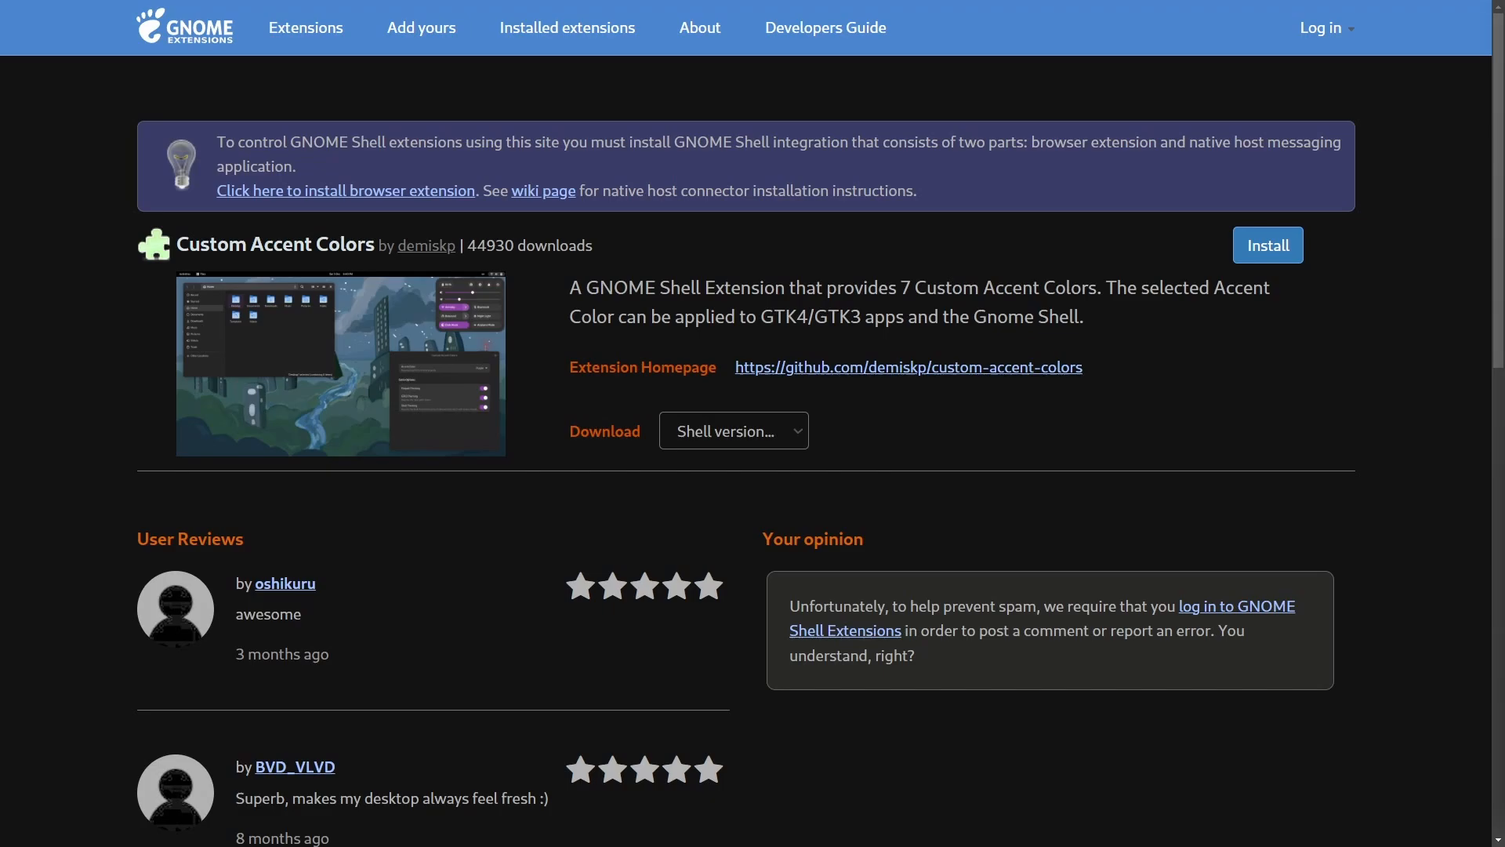
mouse_move(1424, 373)
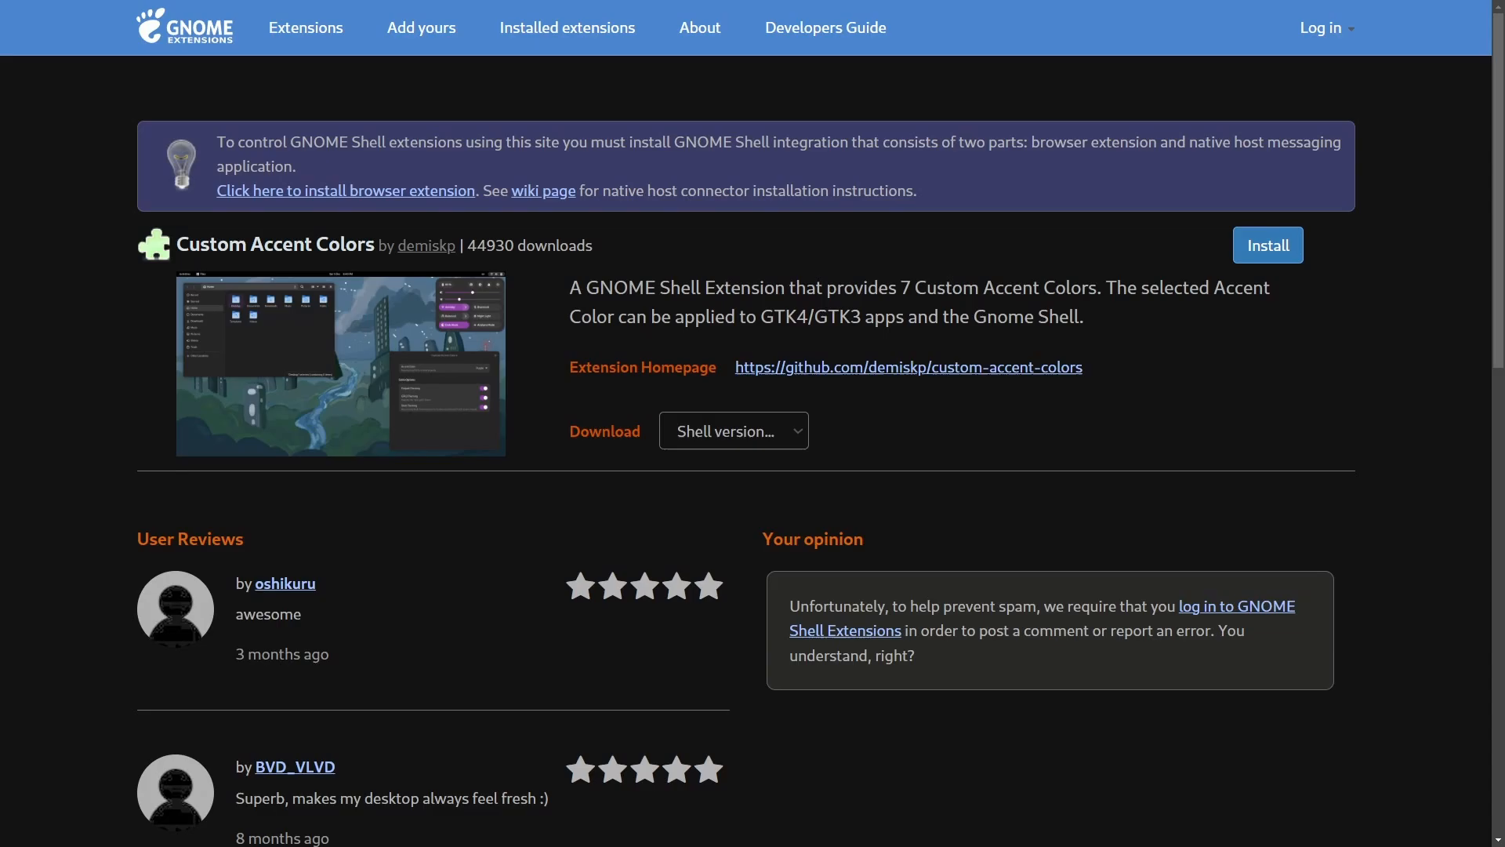
mouse_move(1397, 309)
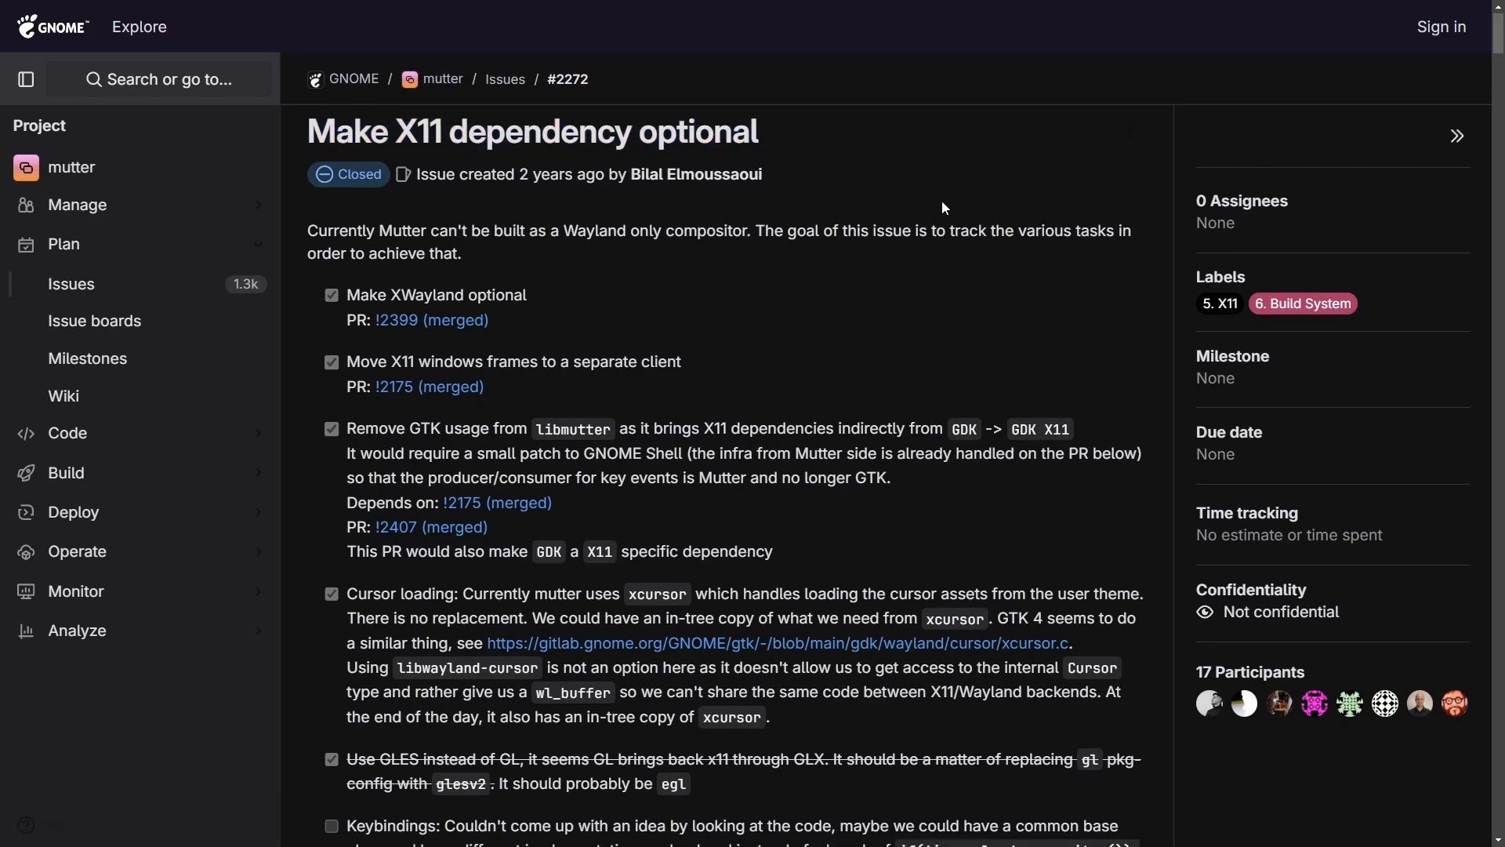
Read mutter issue #2272 from its sub-task checklist down into the ldd dependency output.
scroll("up", 3)
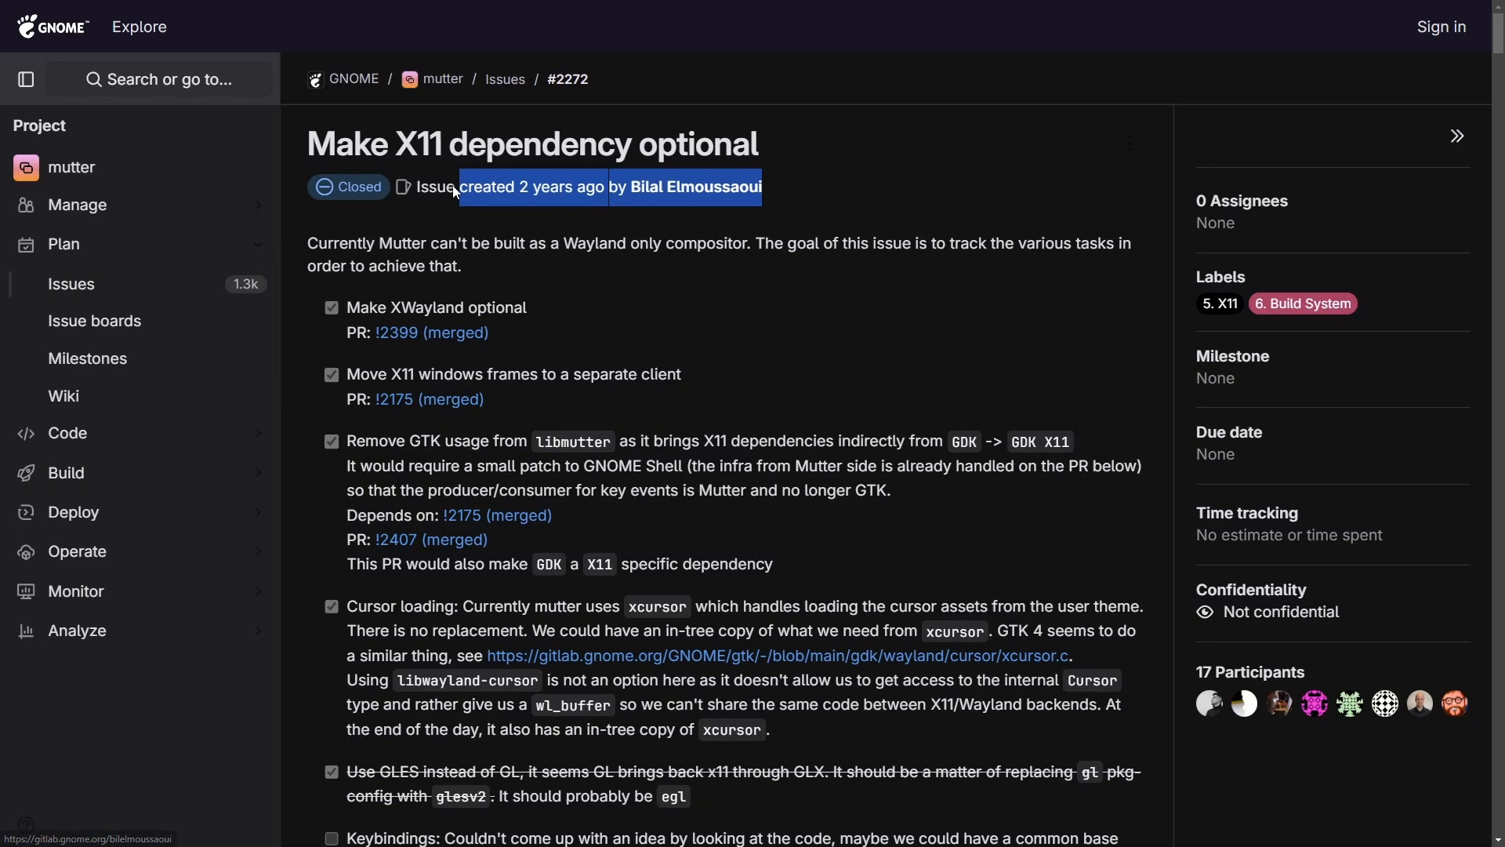
scroll("down", 3)
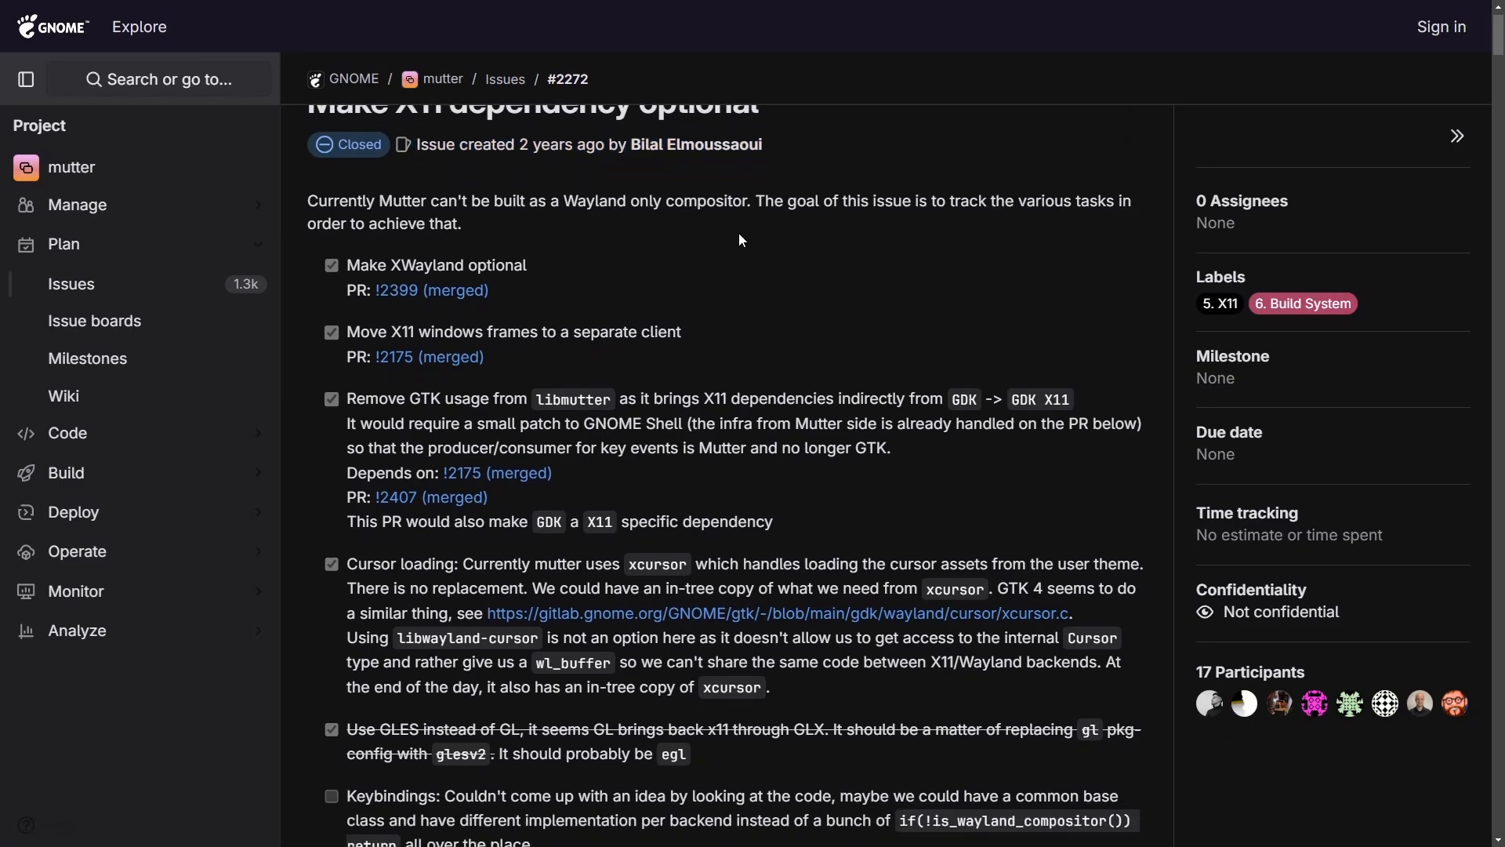
scroll("down", 3)
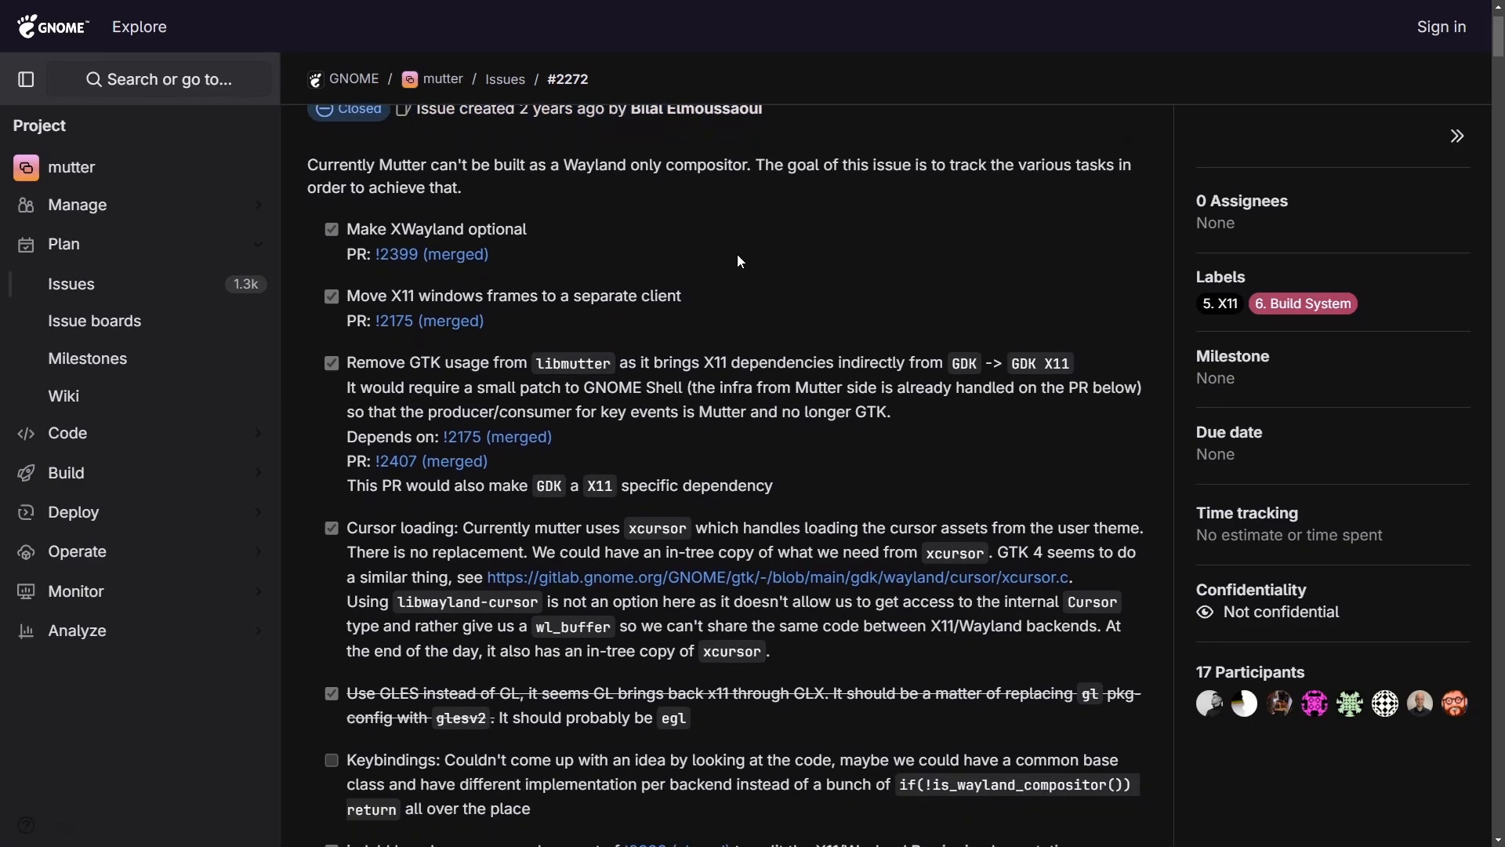
mouse_move(579, 202)
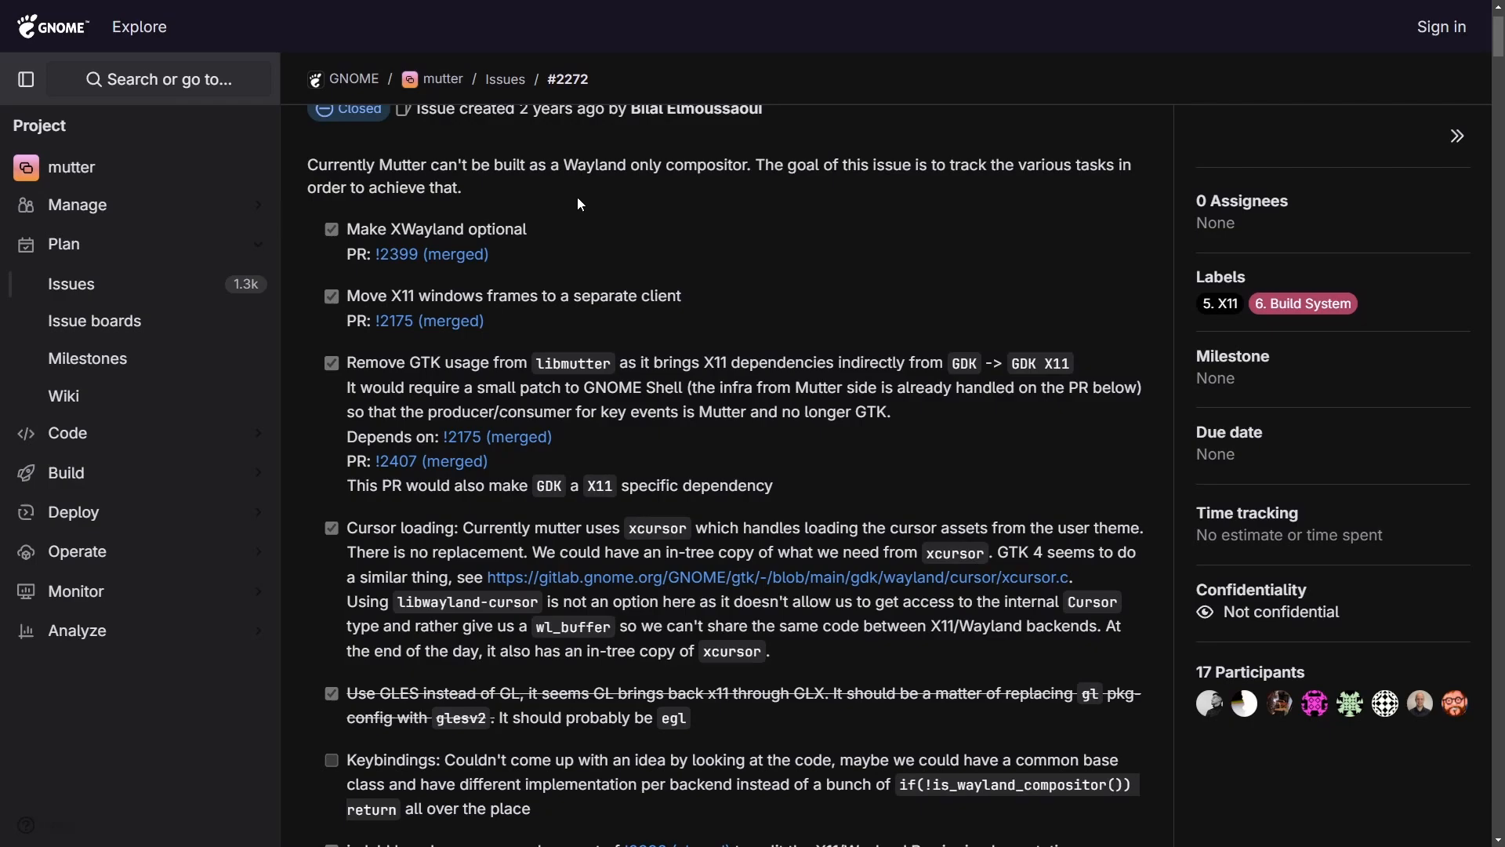
scroll("down", 3)
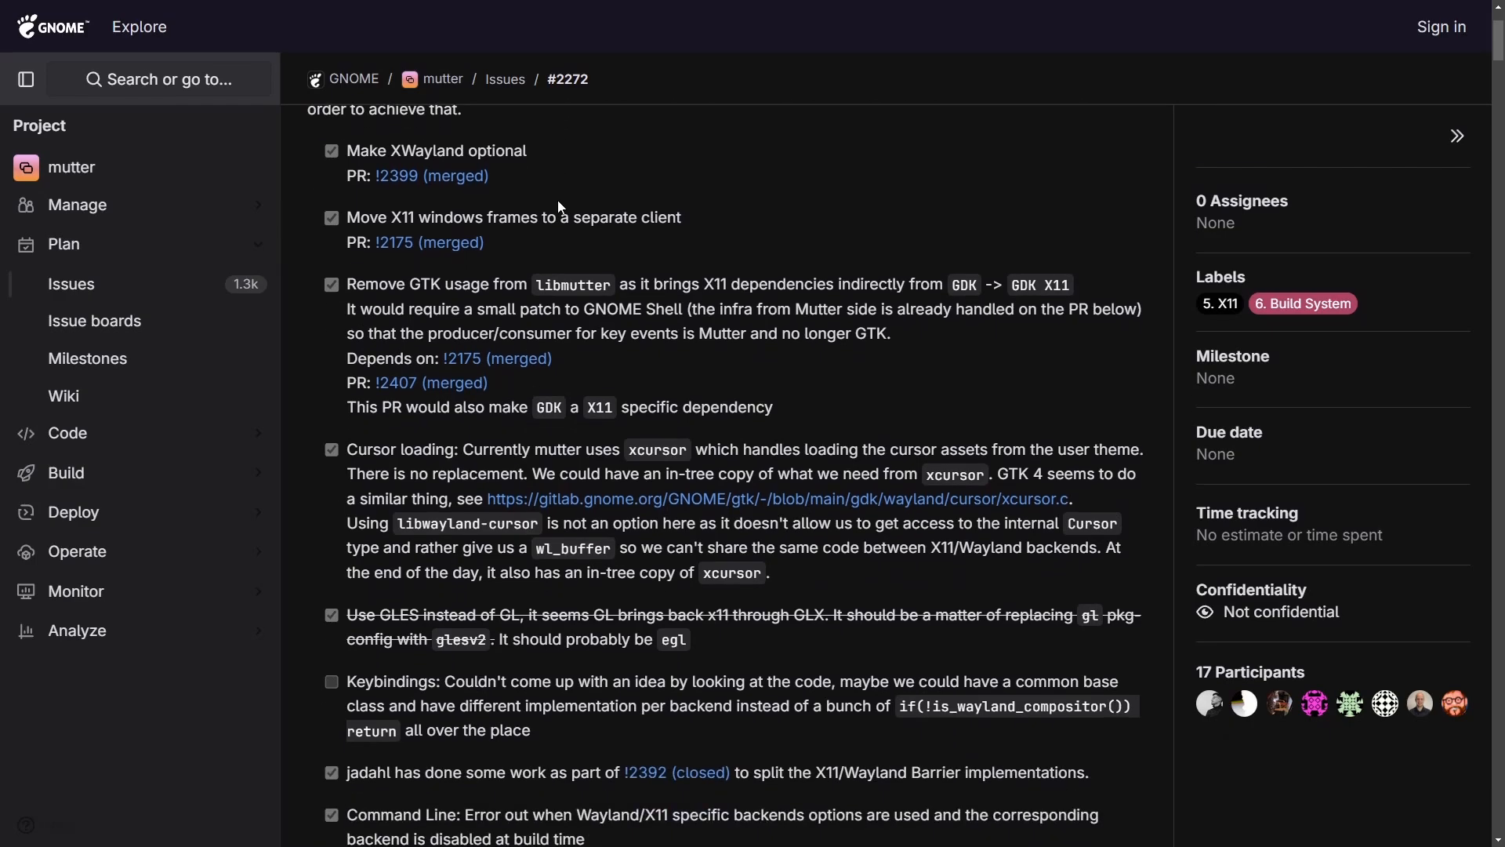
mouse_move(348, 150)
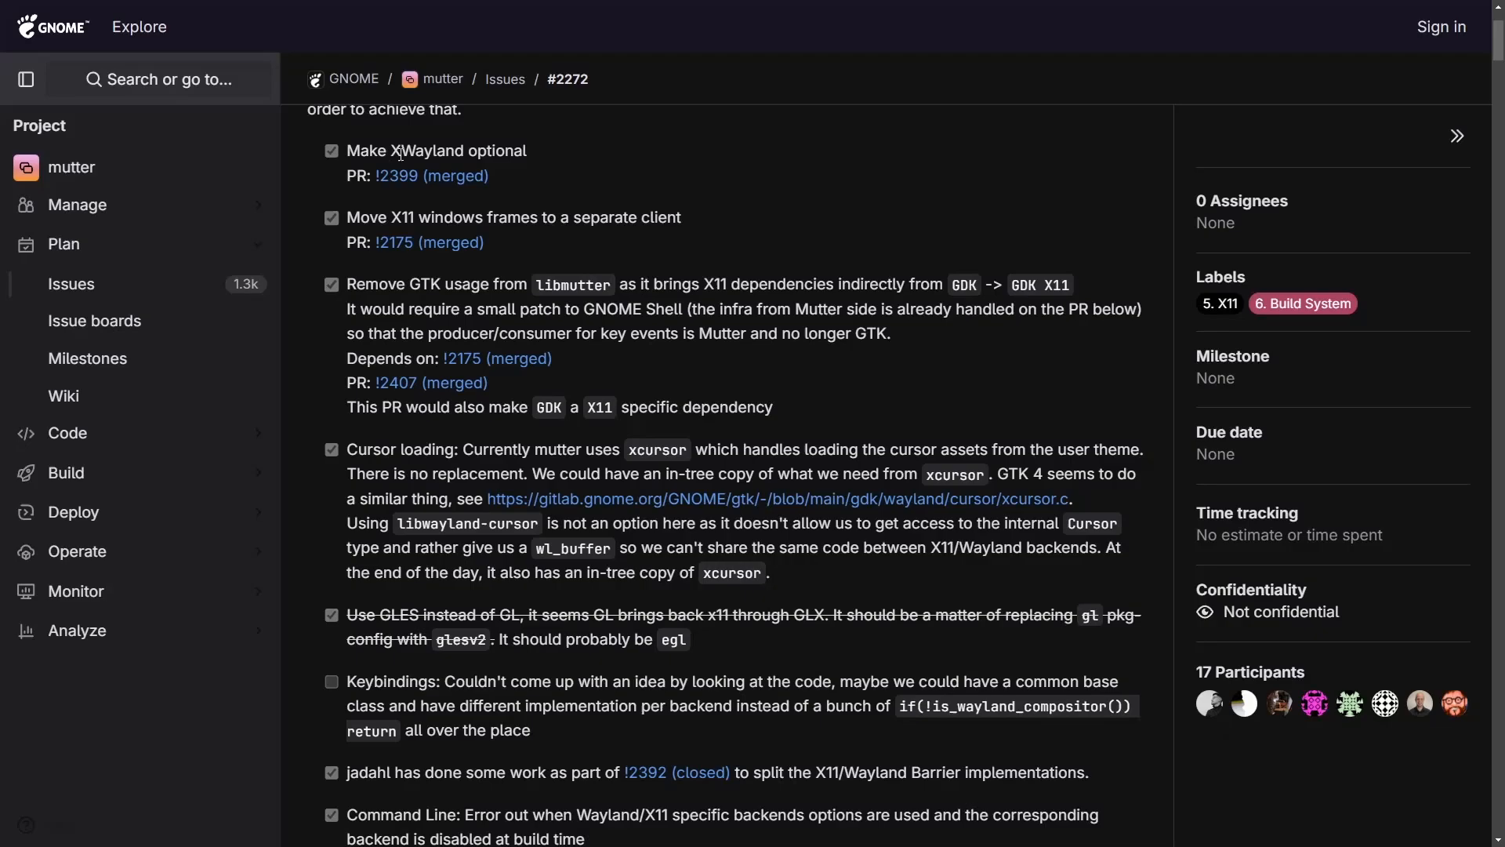
scroll("down", 3)
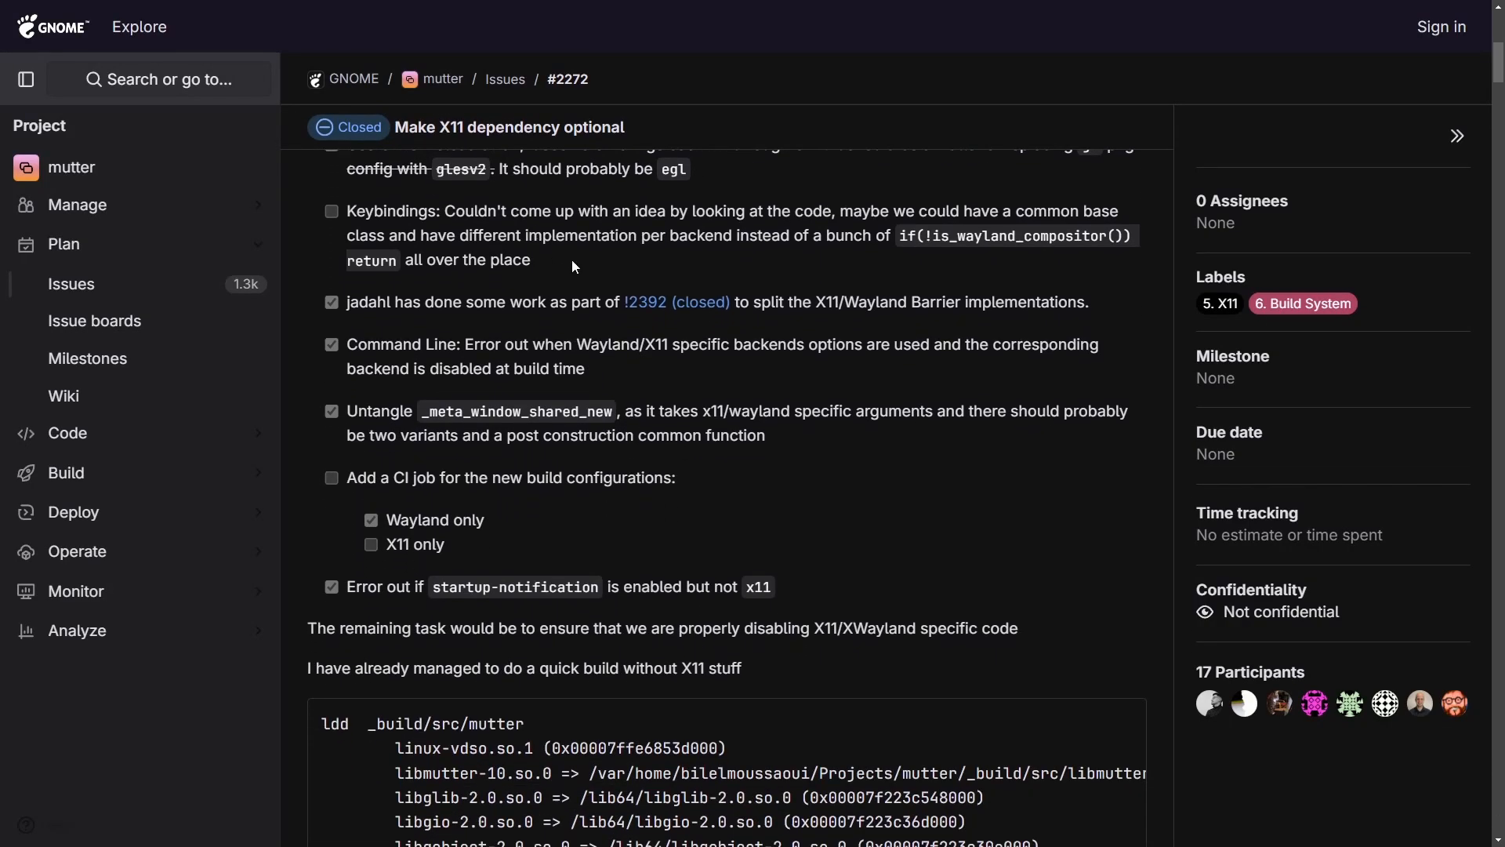
scroll("down", 3)
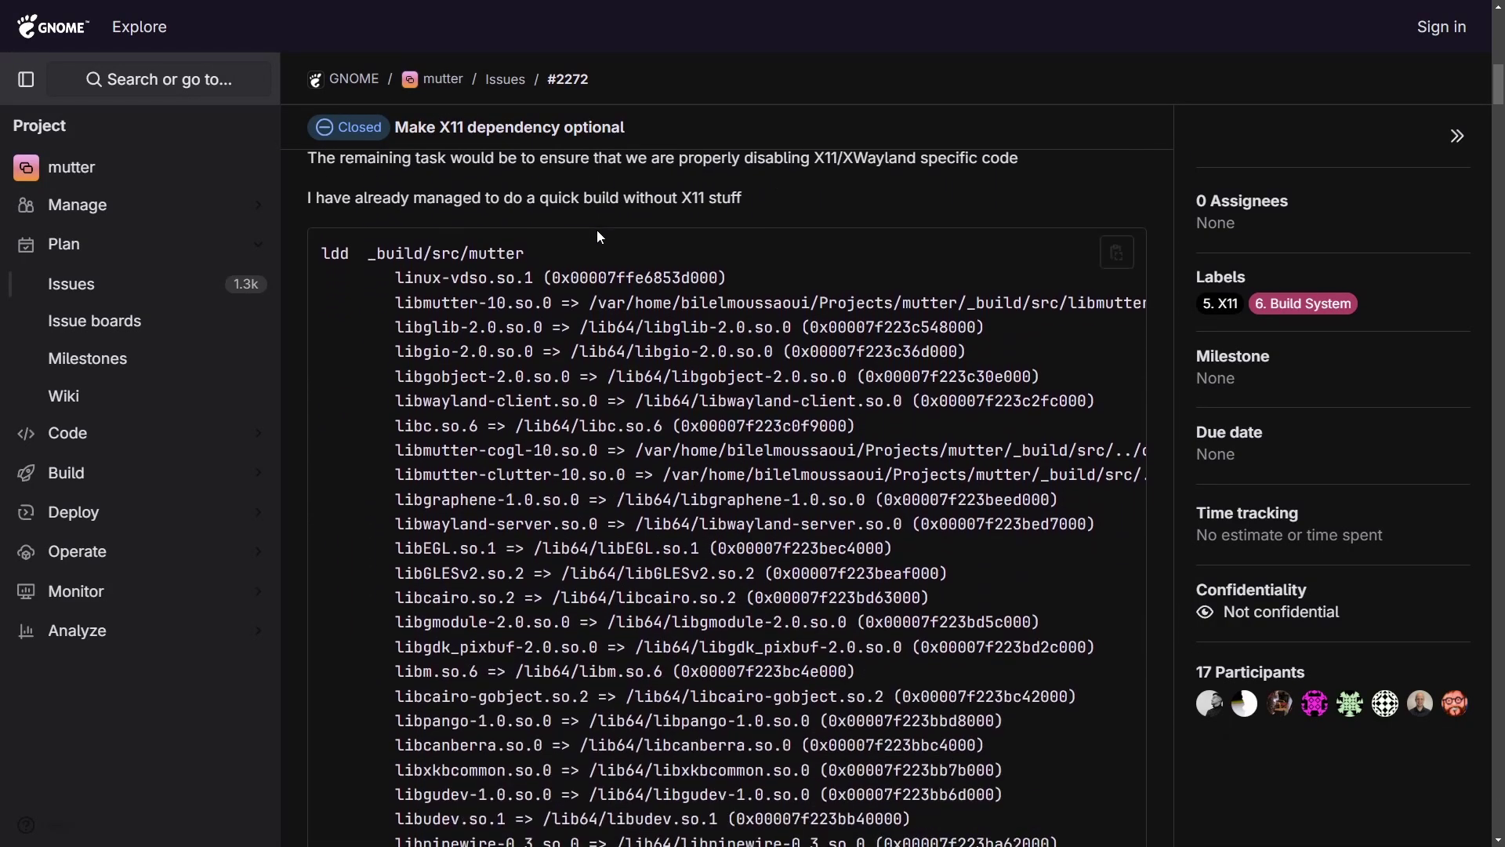
scroll("down", 3)
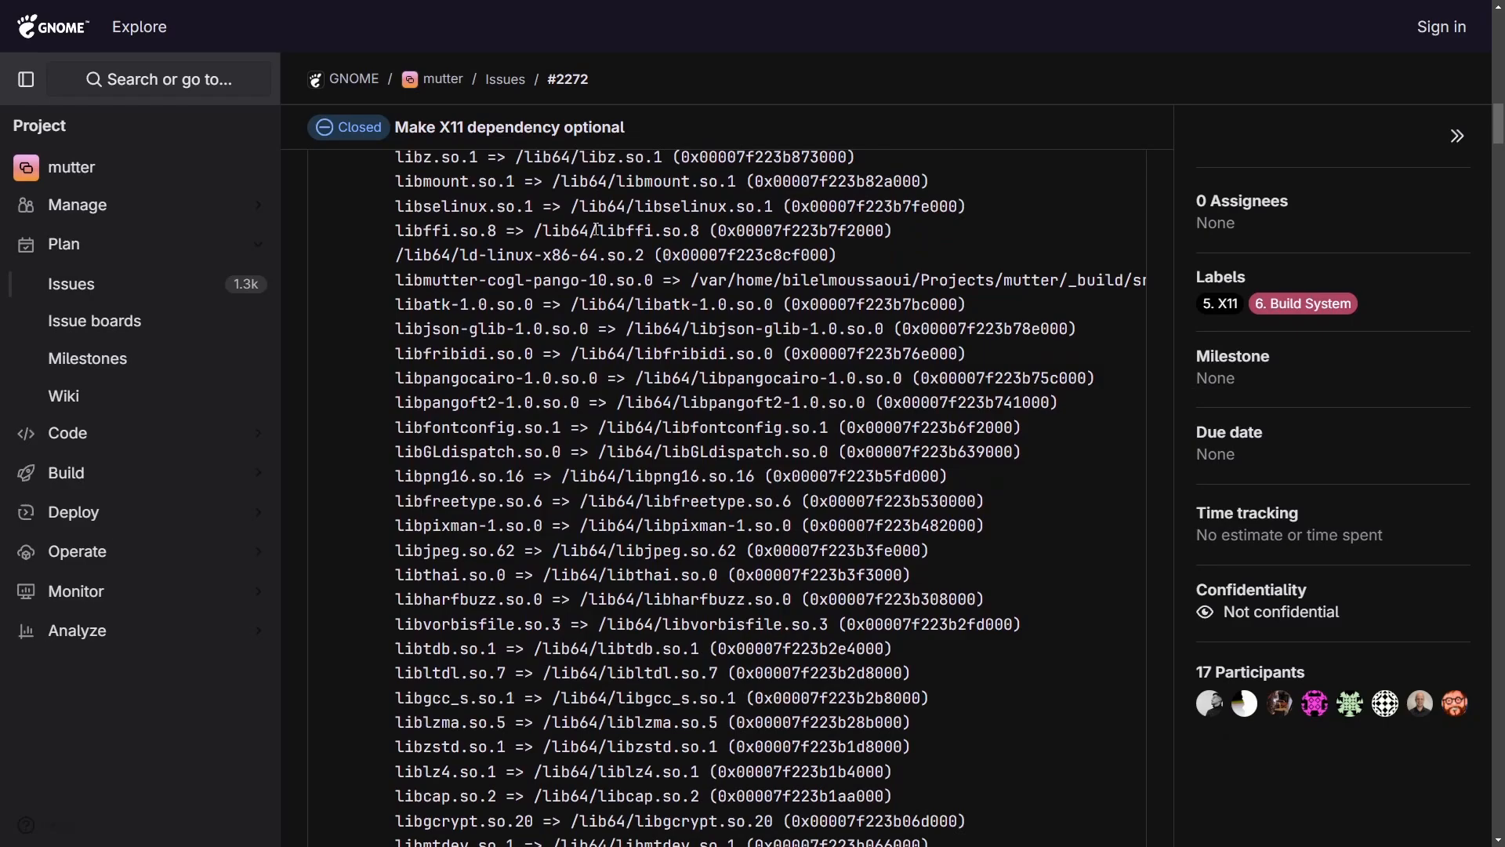
Reach the Related merge requests and open 'build: Allow disabling X11' (!3776).
scroll("down", 3)
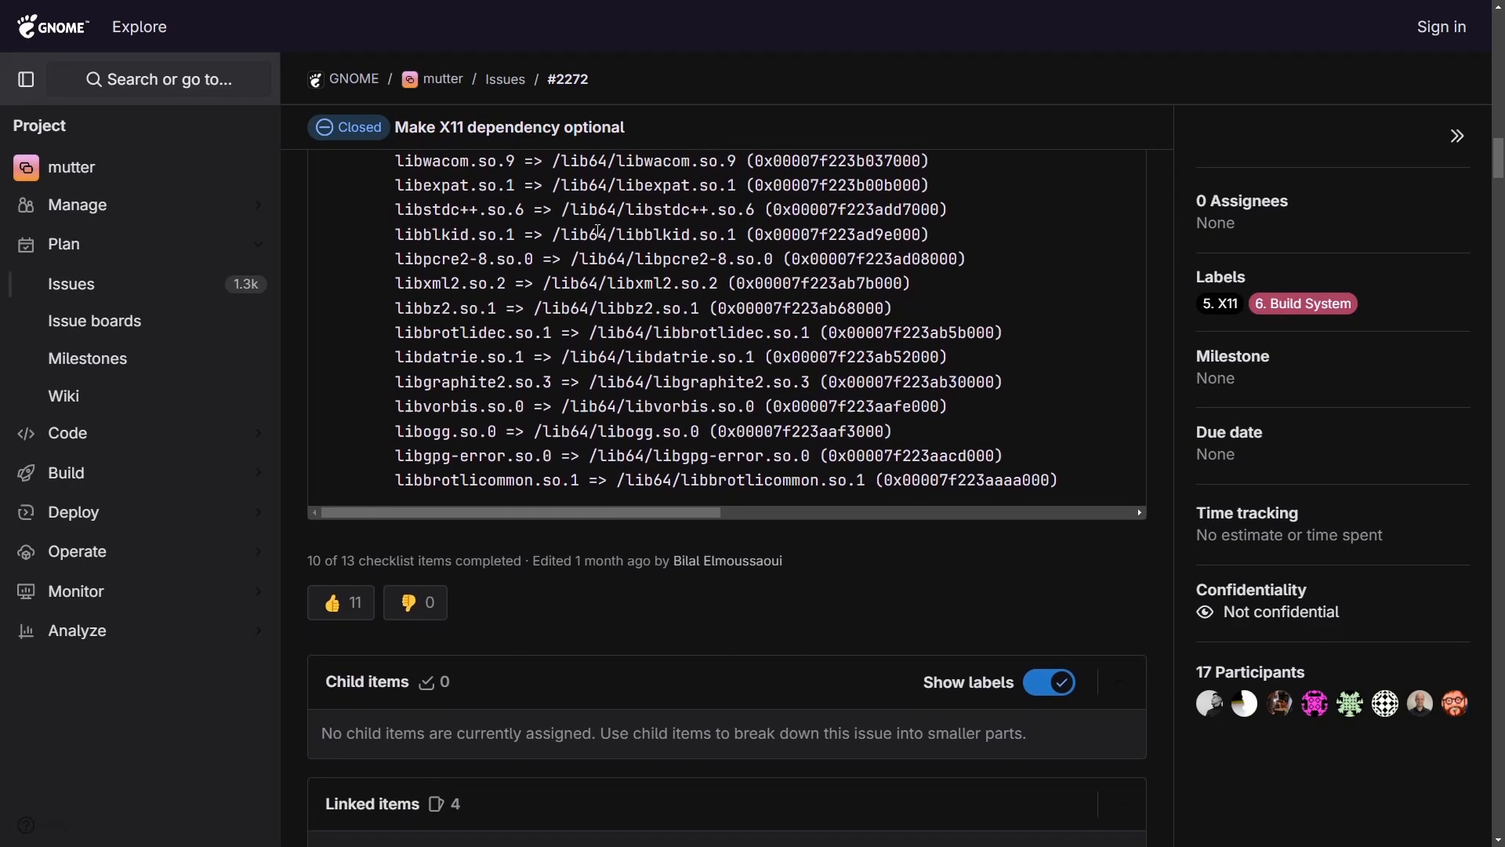
scroll("down", 3)
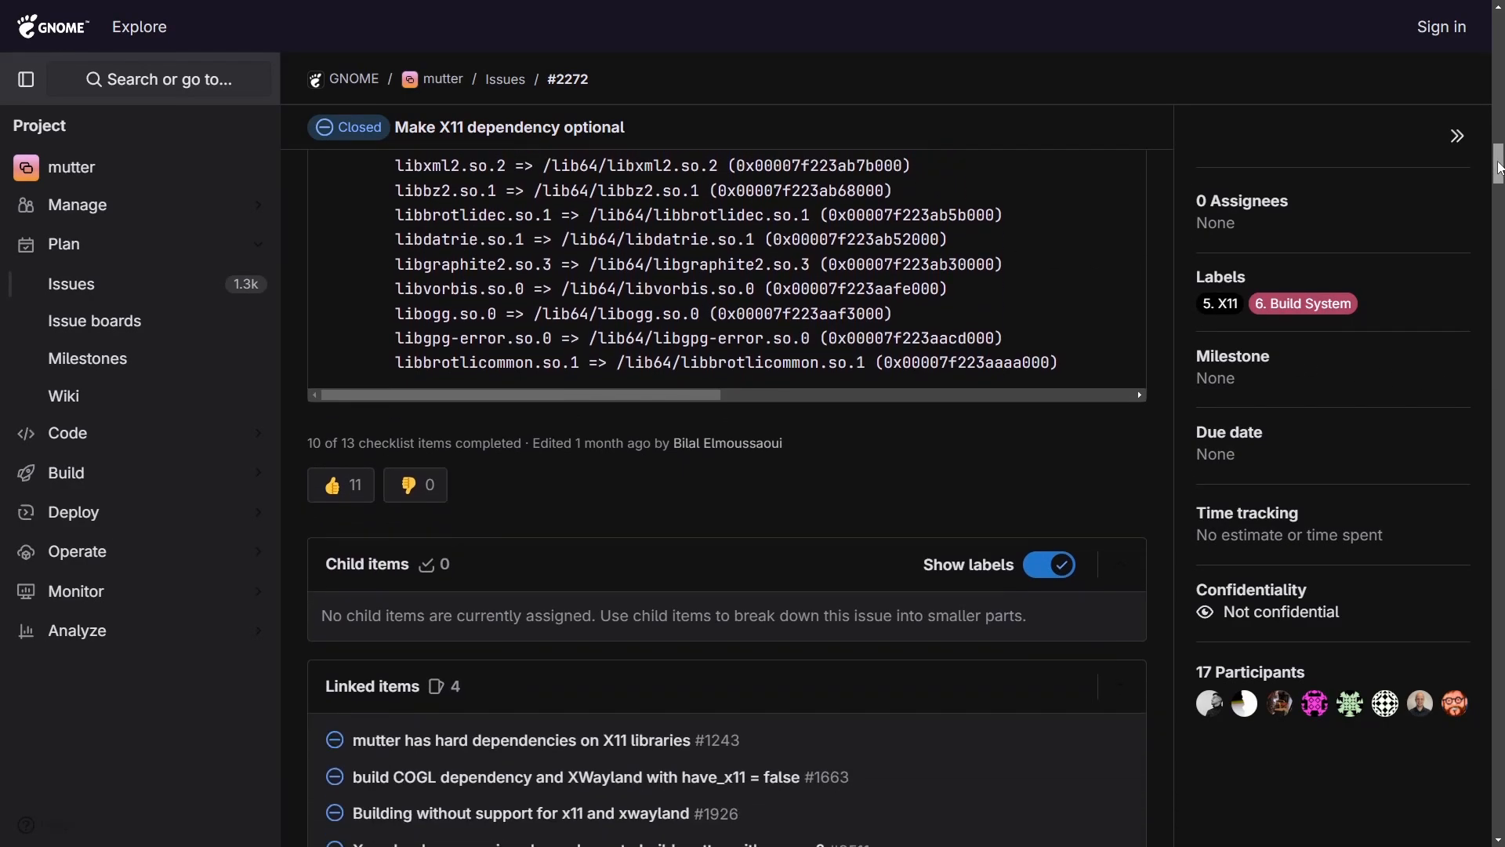
scroll("down", 3)
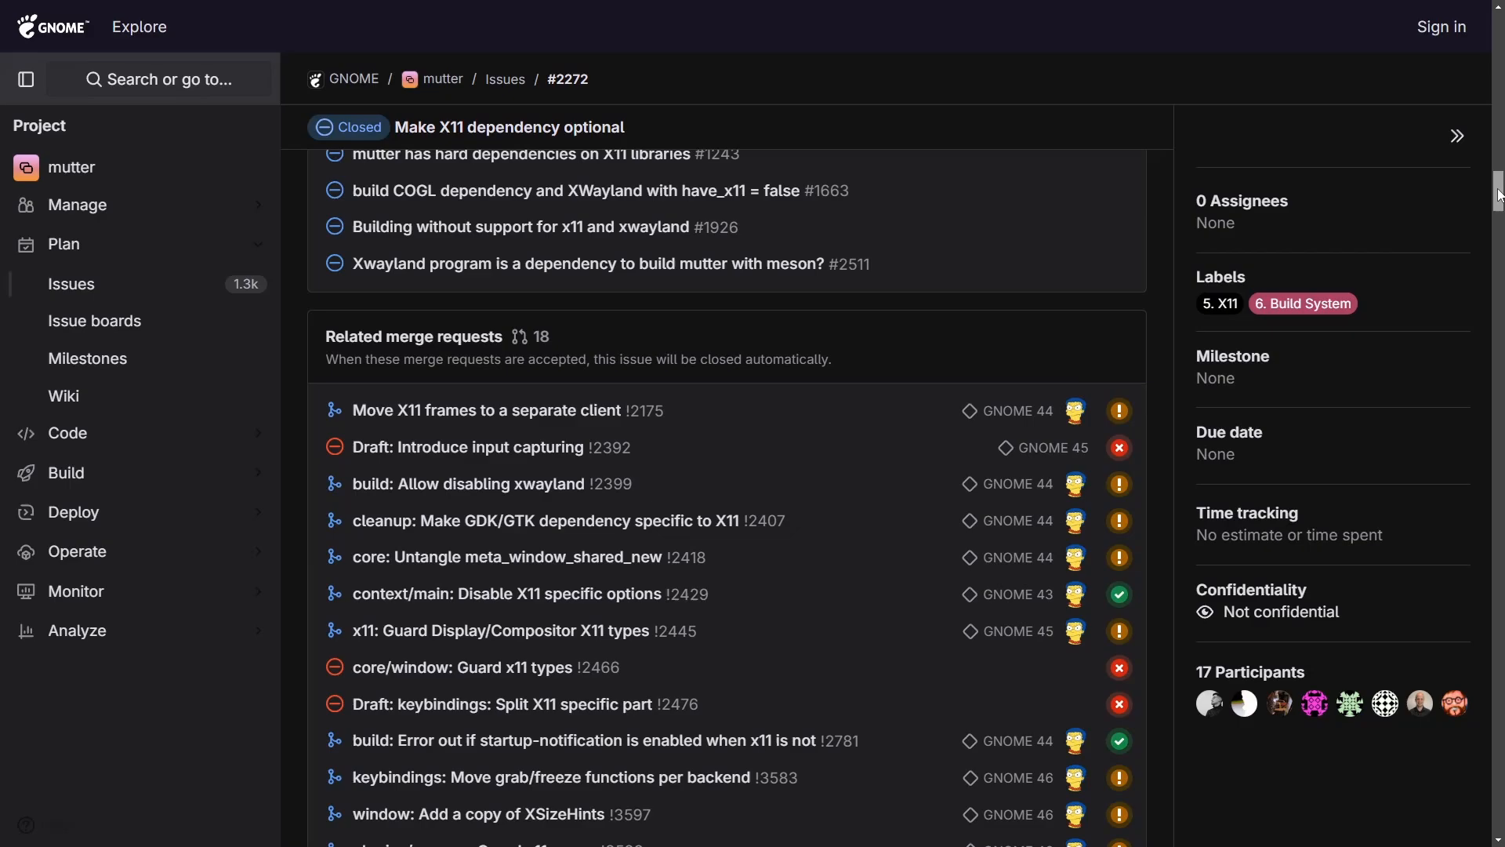
scroll("down", 3)
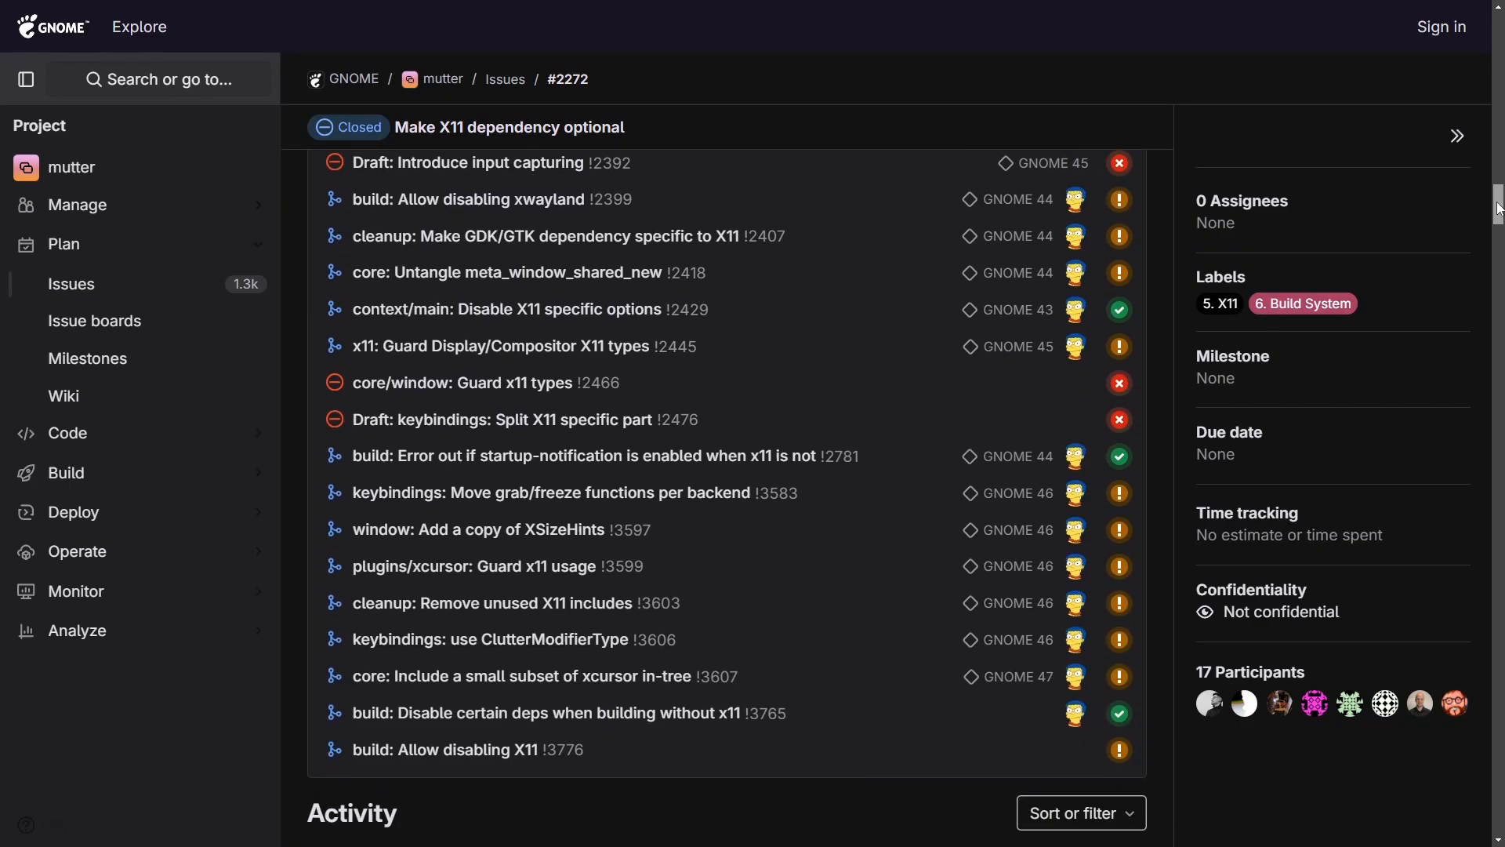
scroll("down", 3)
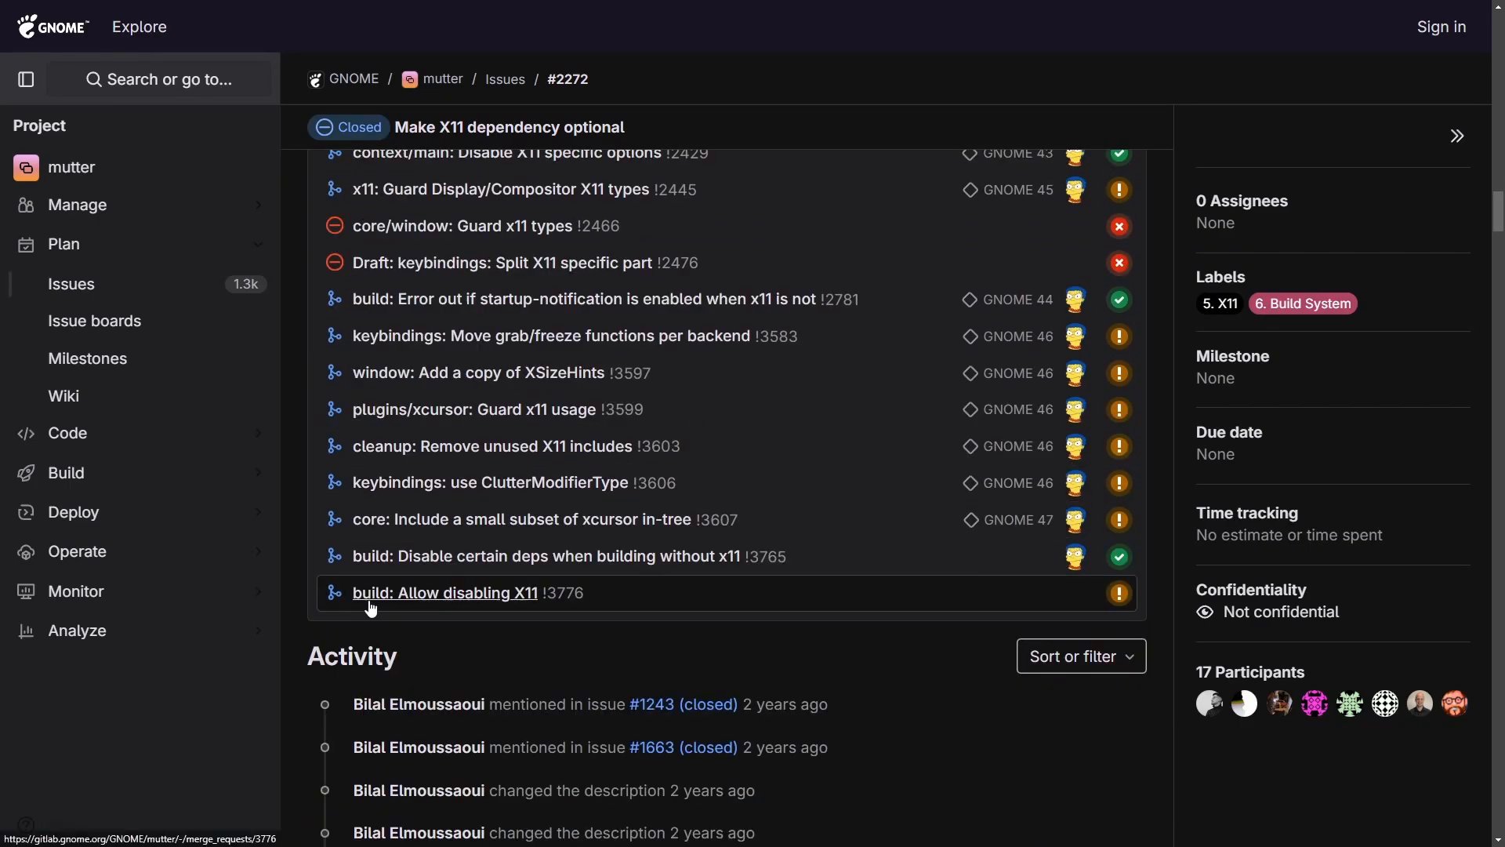
mouse_move(470, 602)
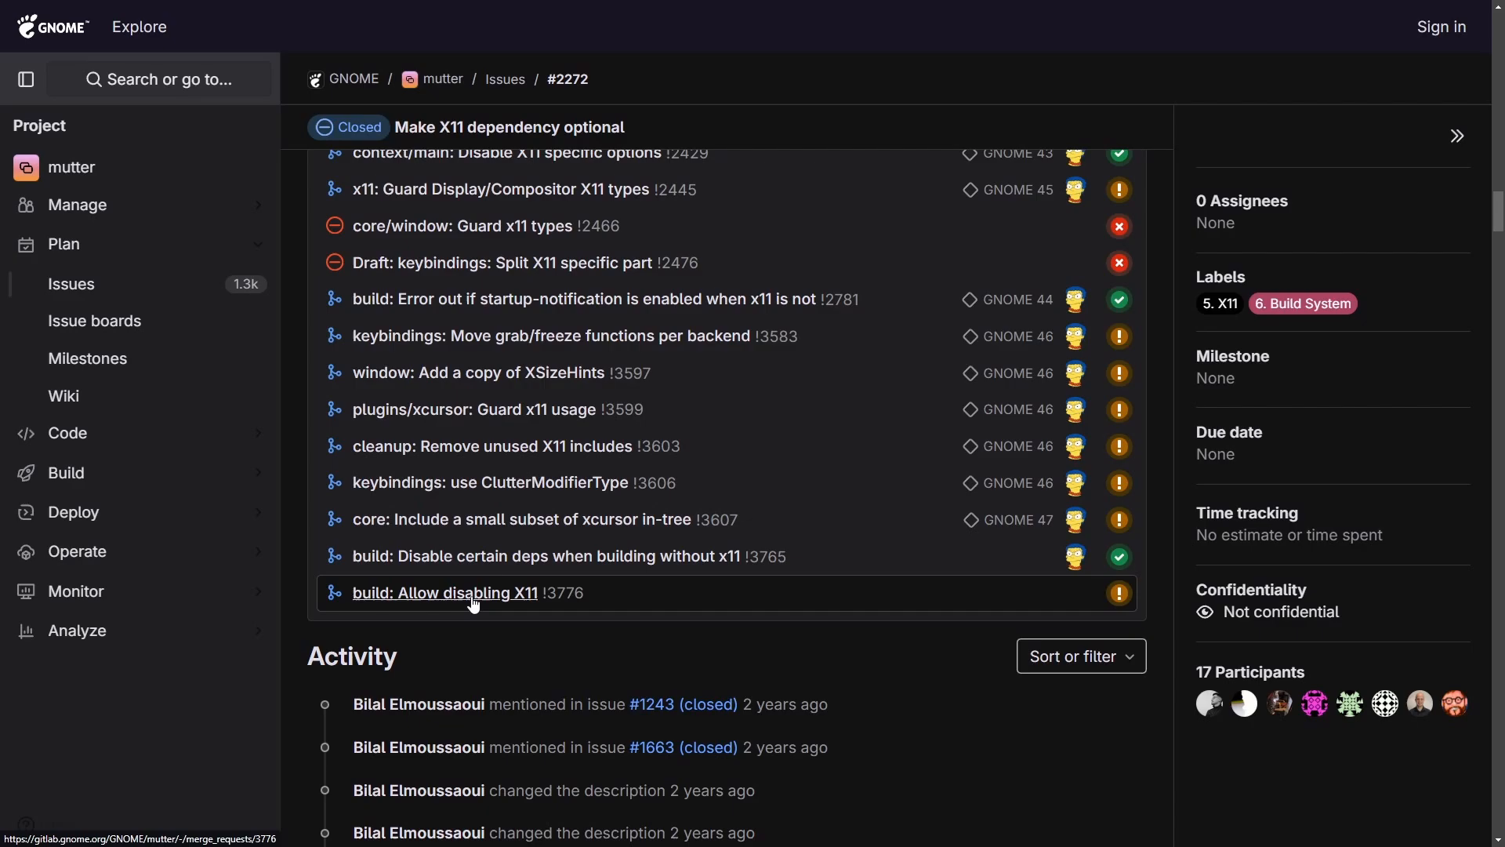
left_click(447, 593)
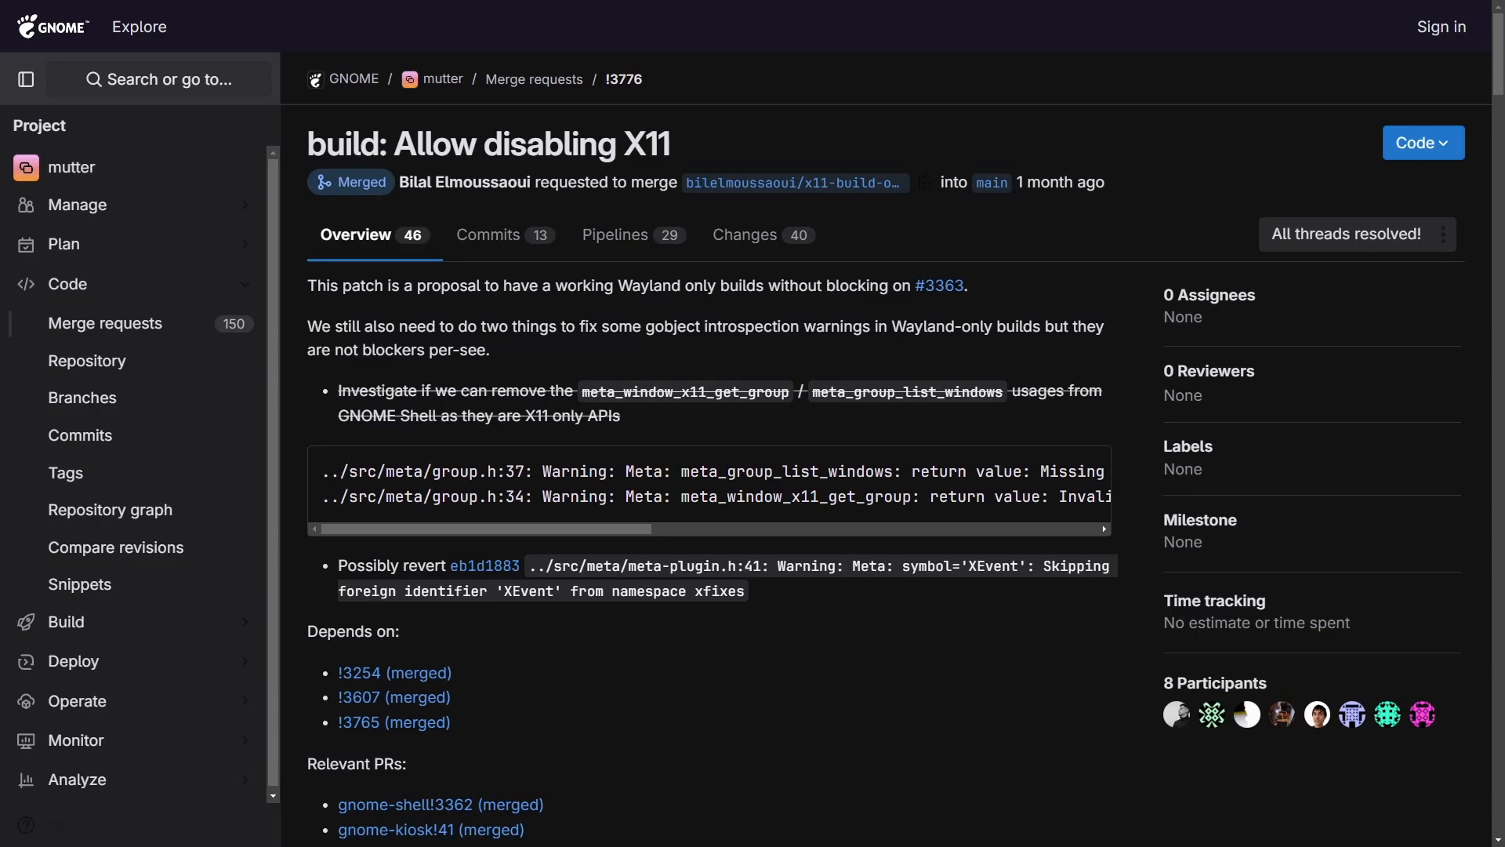
mouse_move(972, 415)
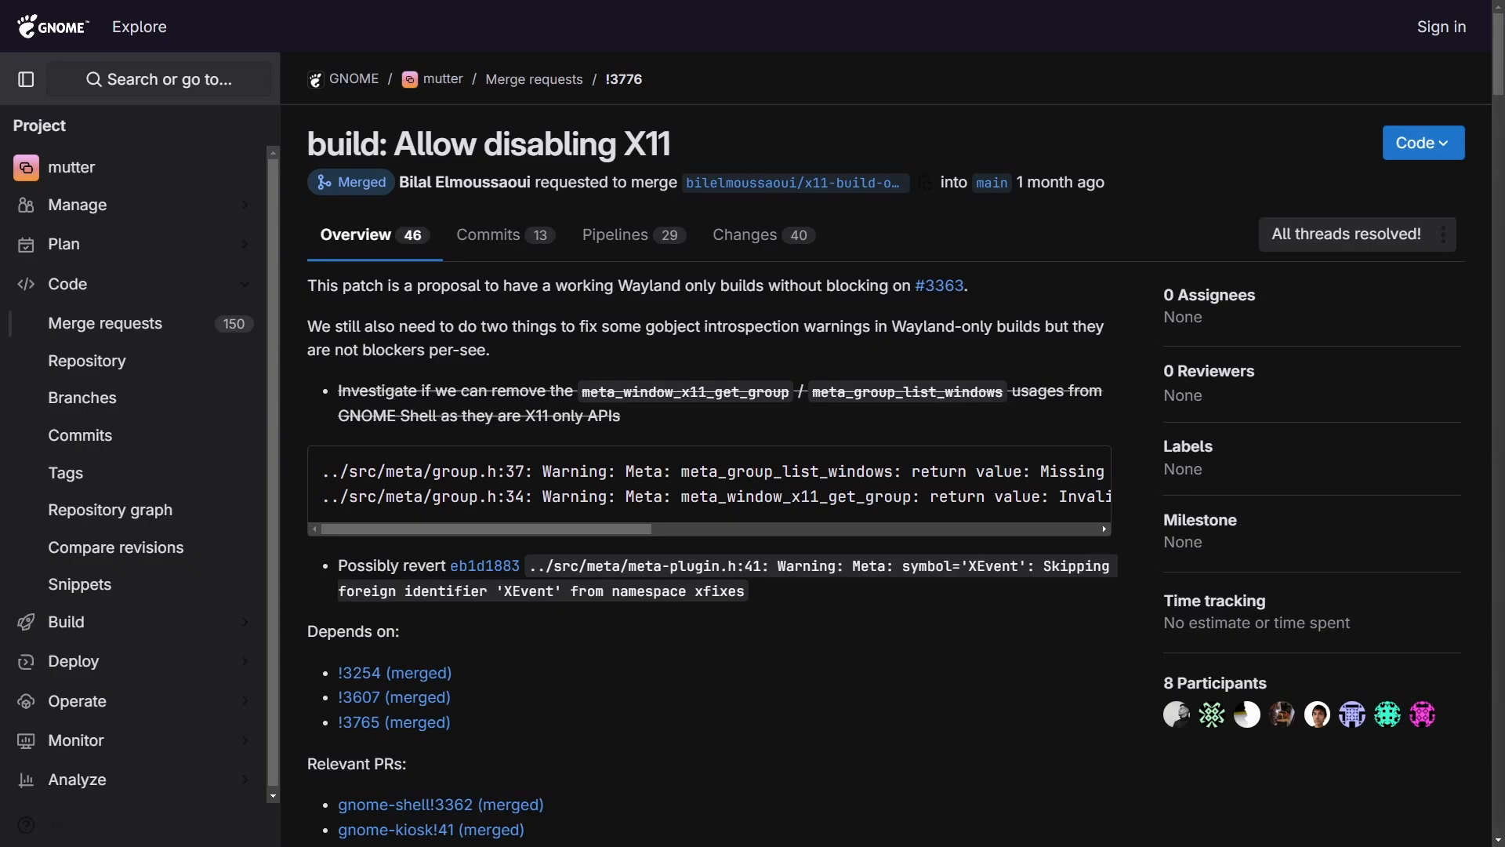
mouse_move(1453, 502)
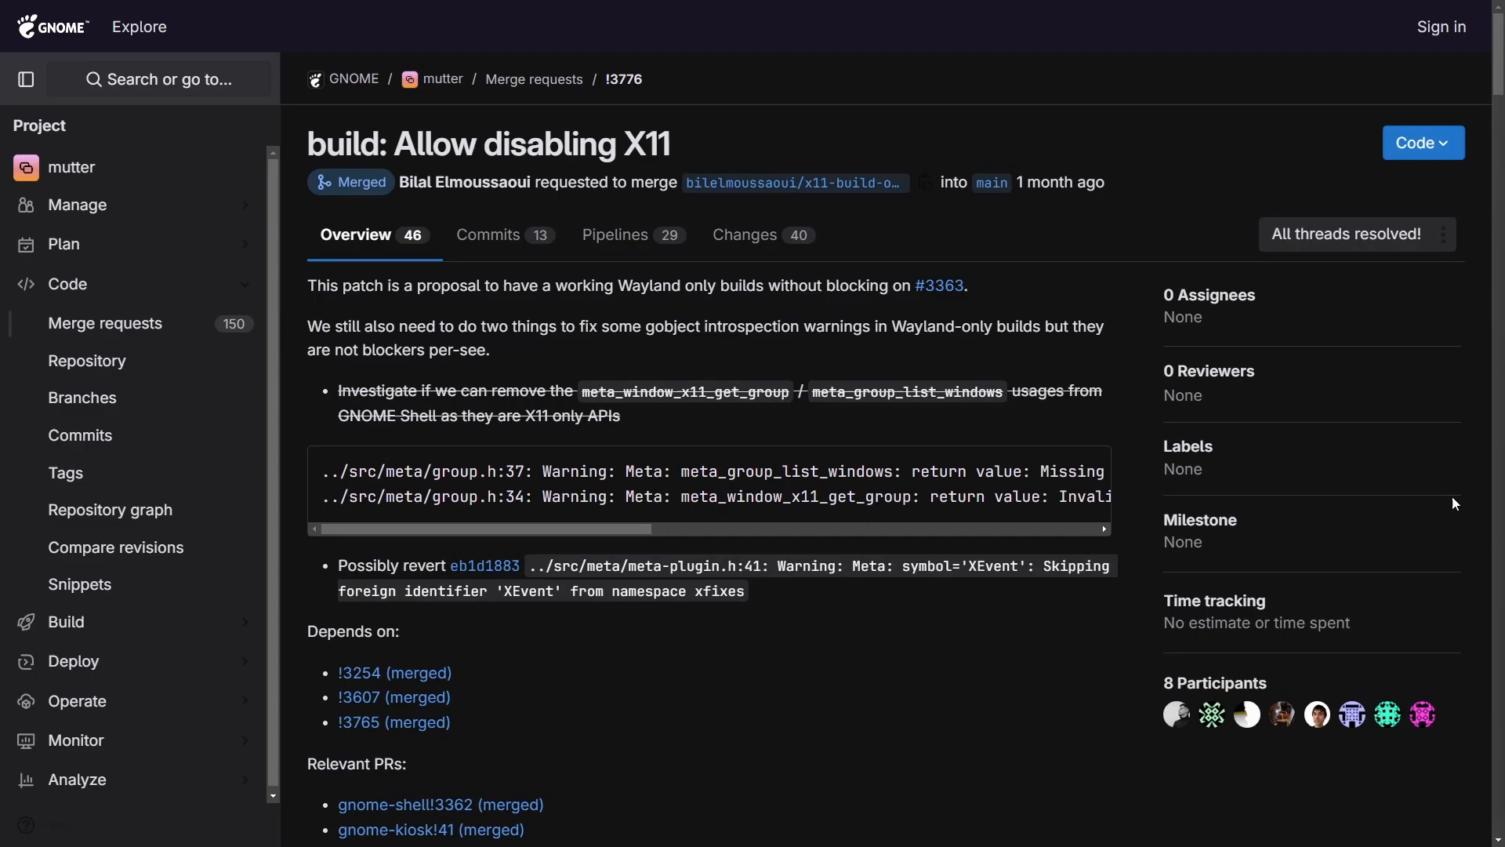
mouse_move(957, 356)
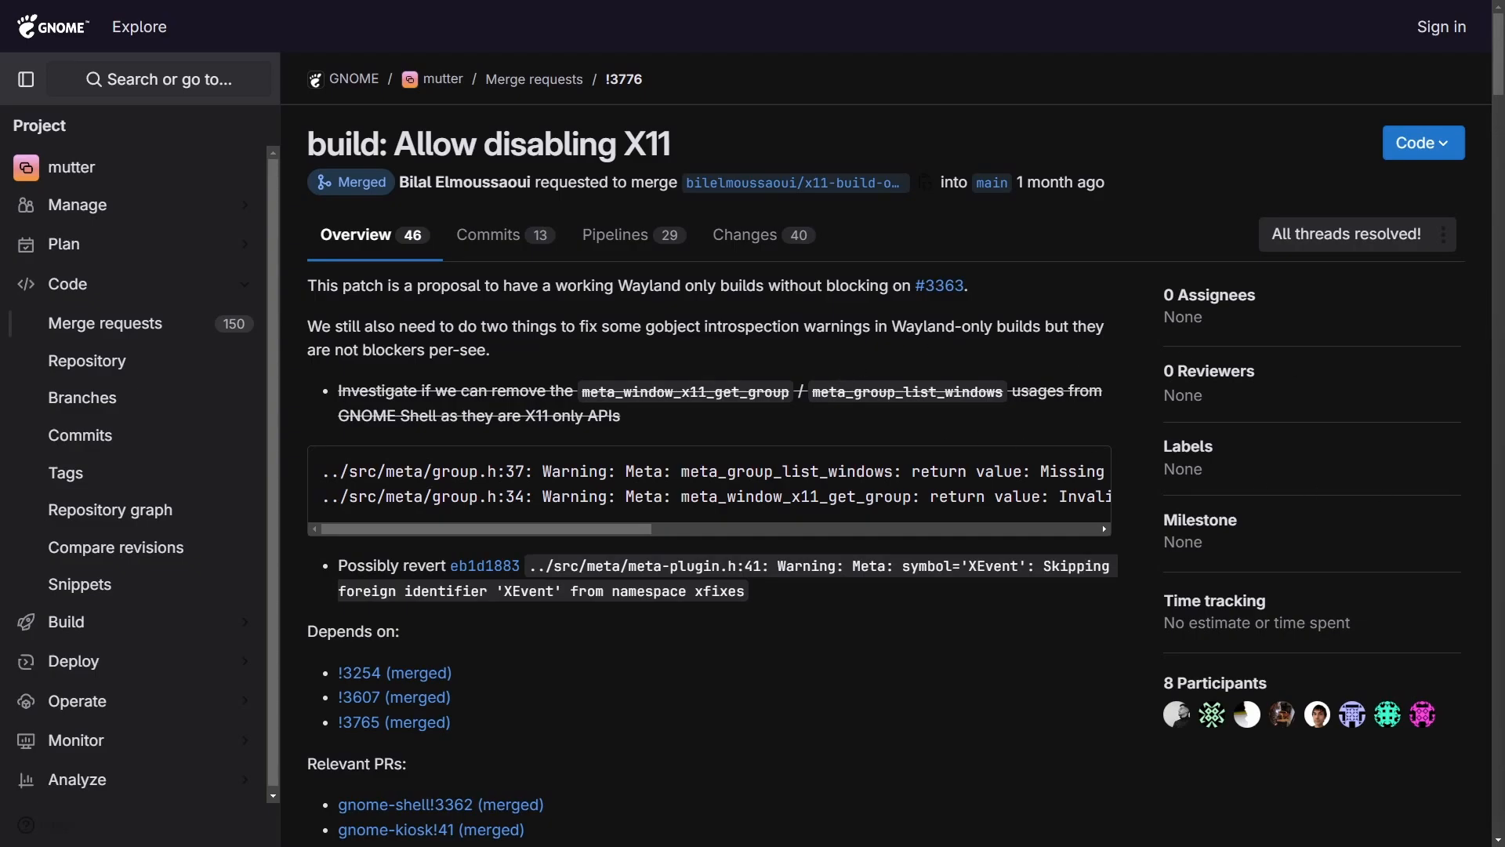
mouse_move(1006, 96)
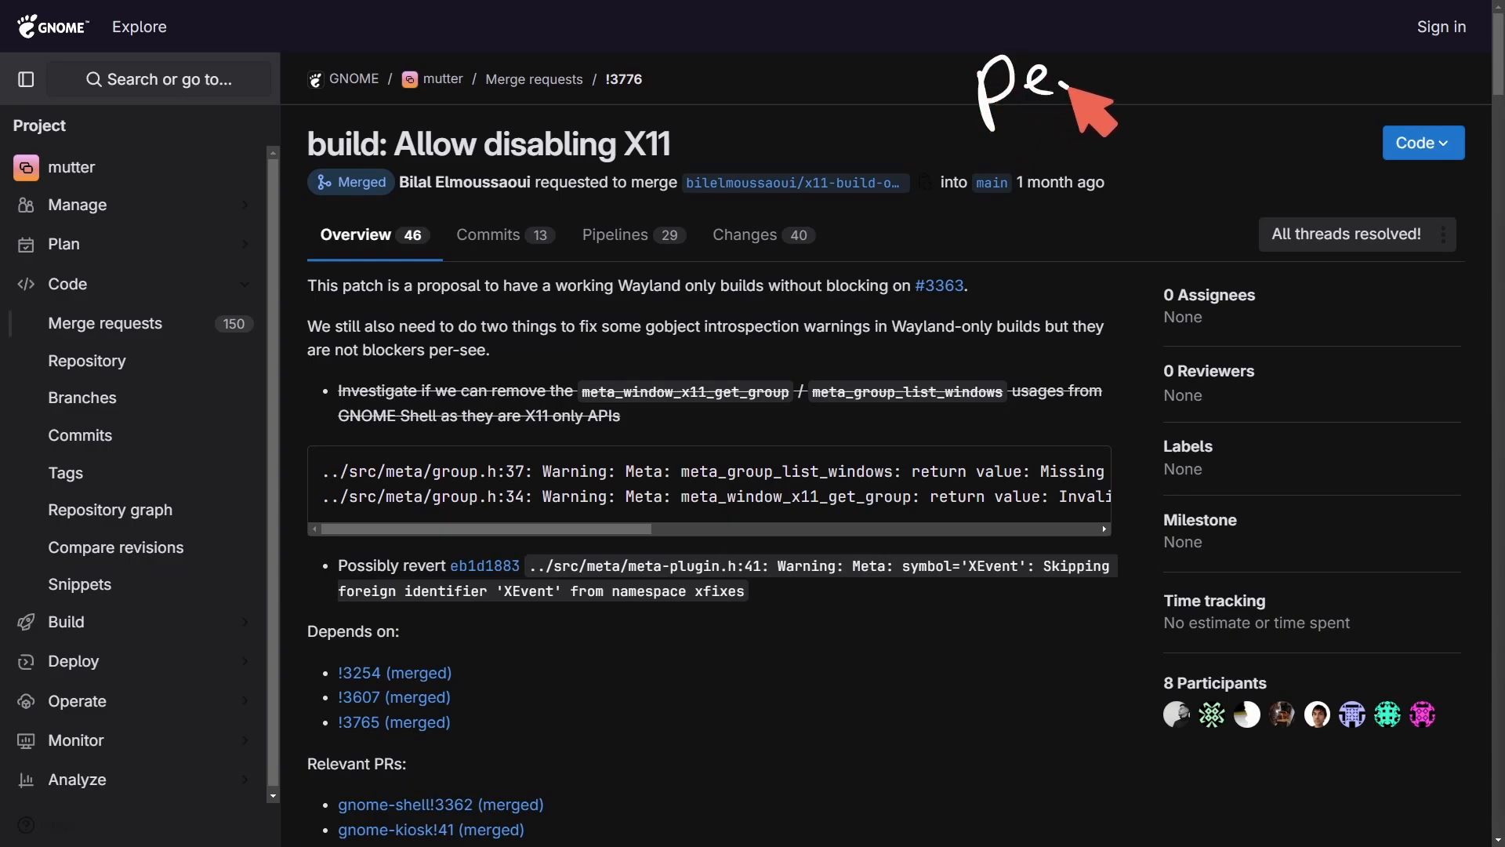
mouse_move(1119, 248)
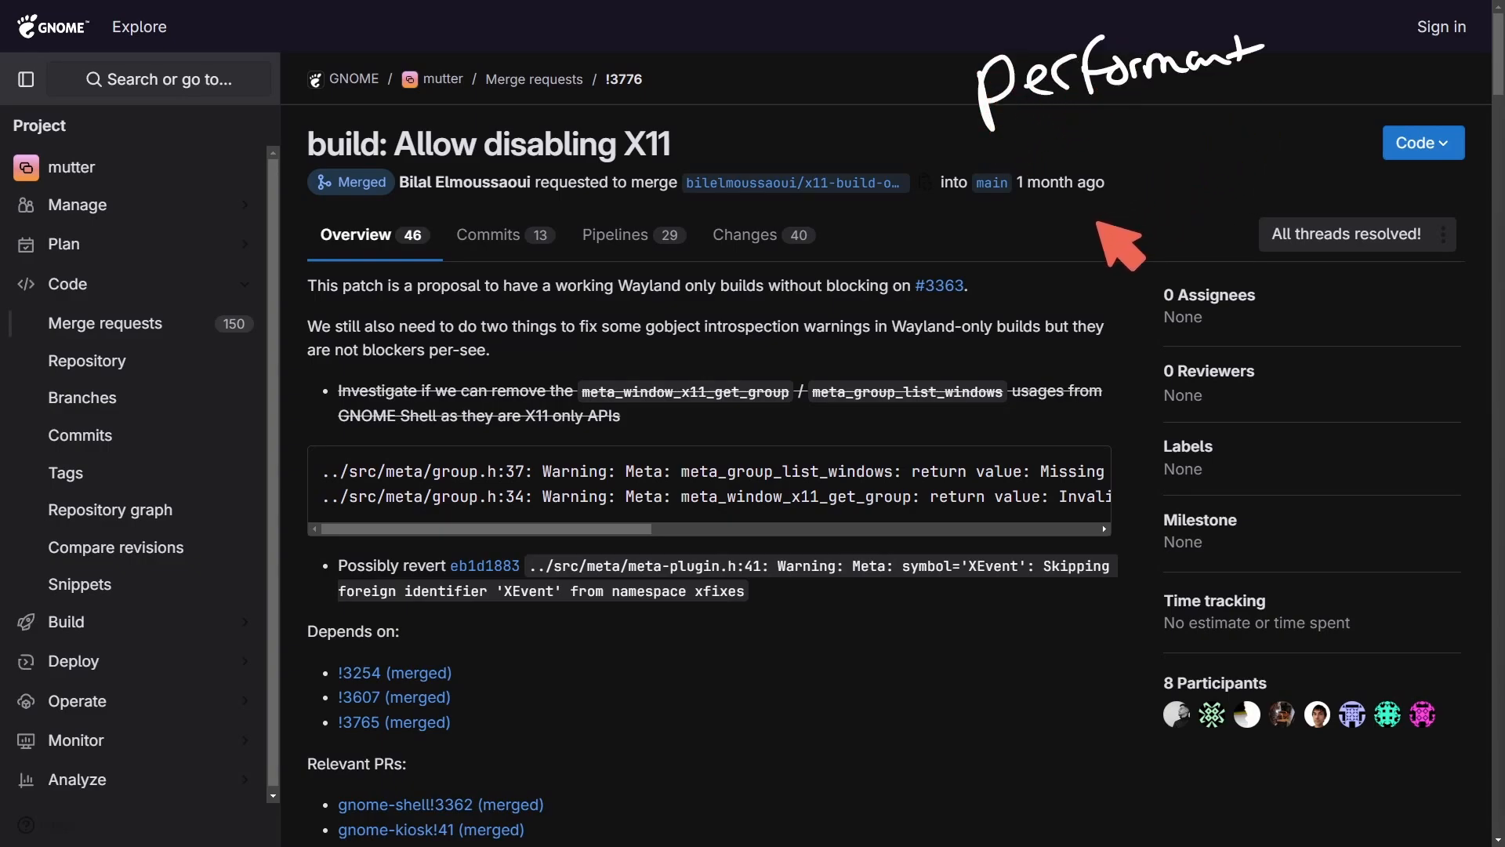
mouse_move(1113, 245)
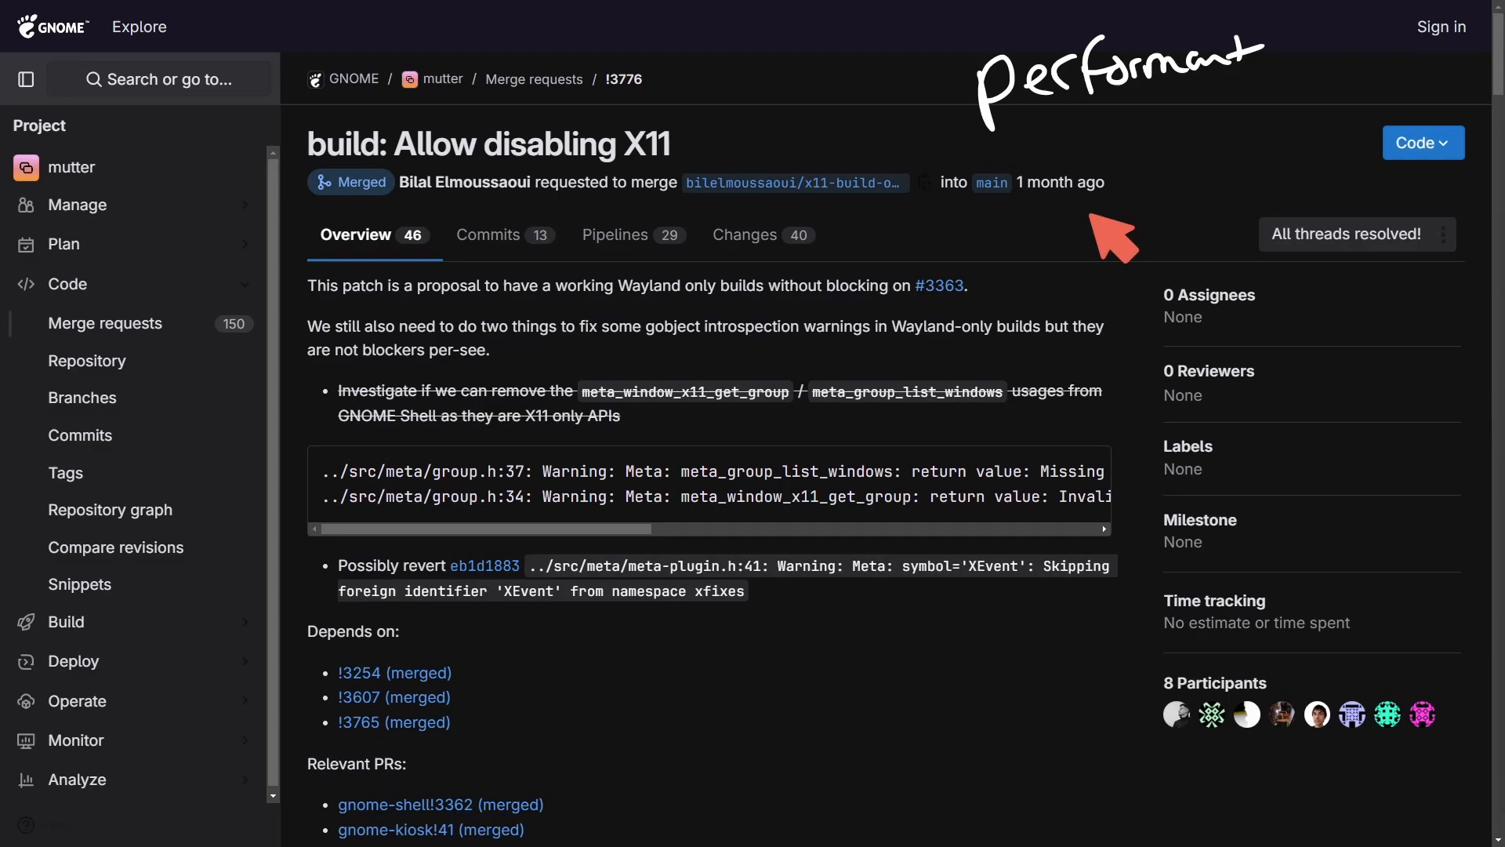
mouse_move(1089, 226)
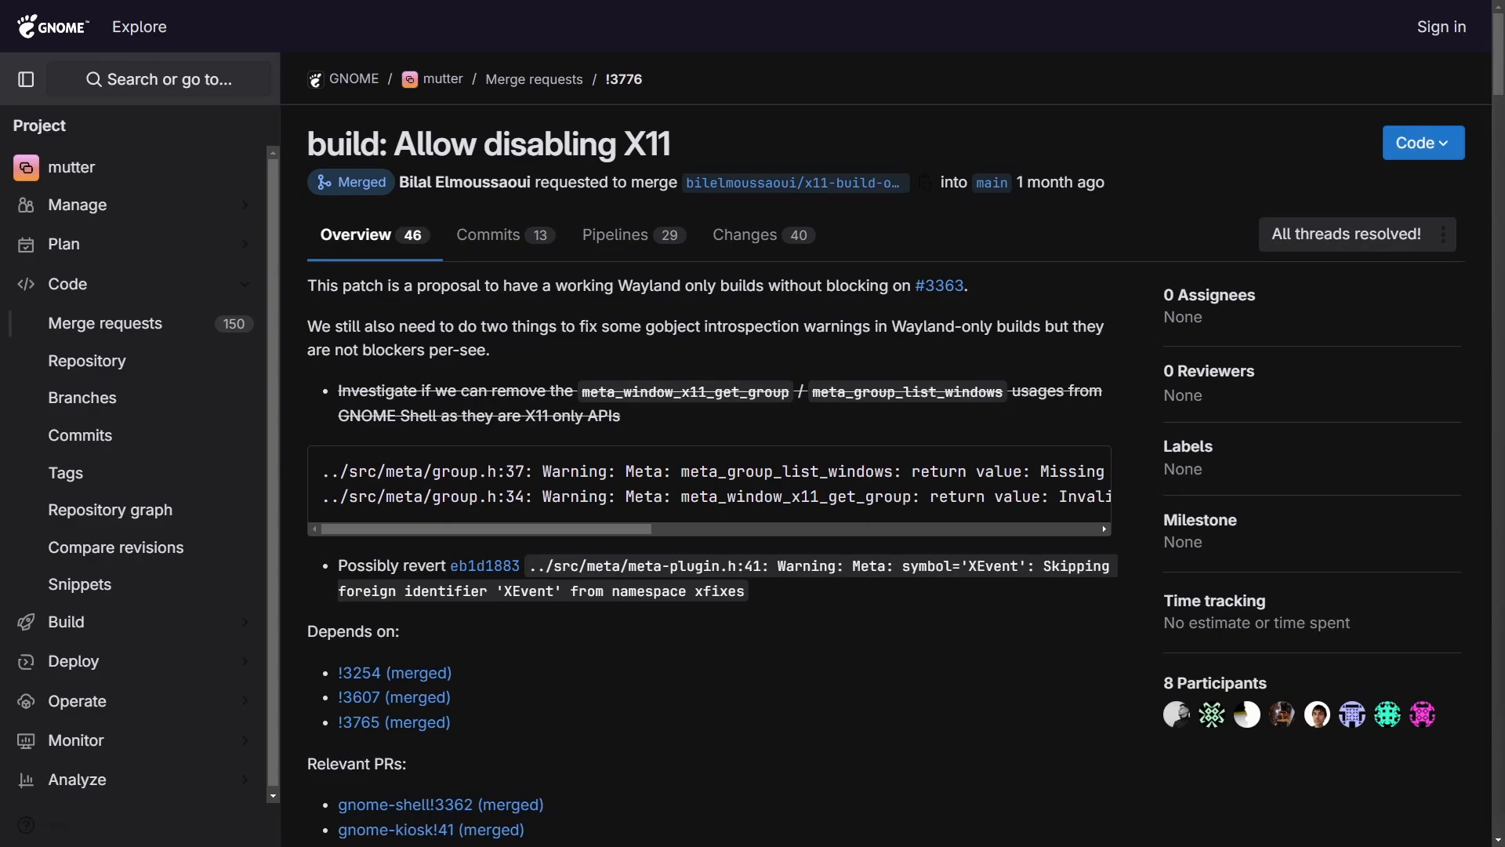
mouse_move(721, 155)
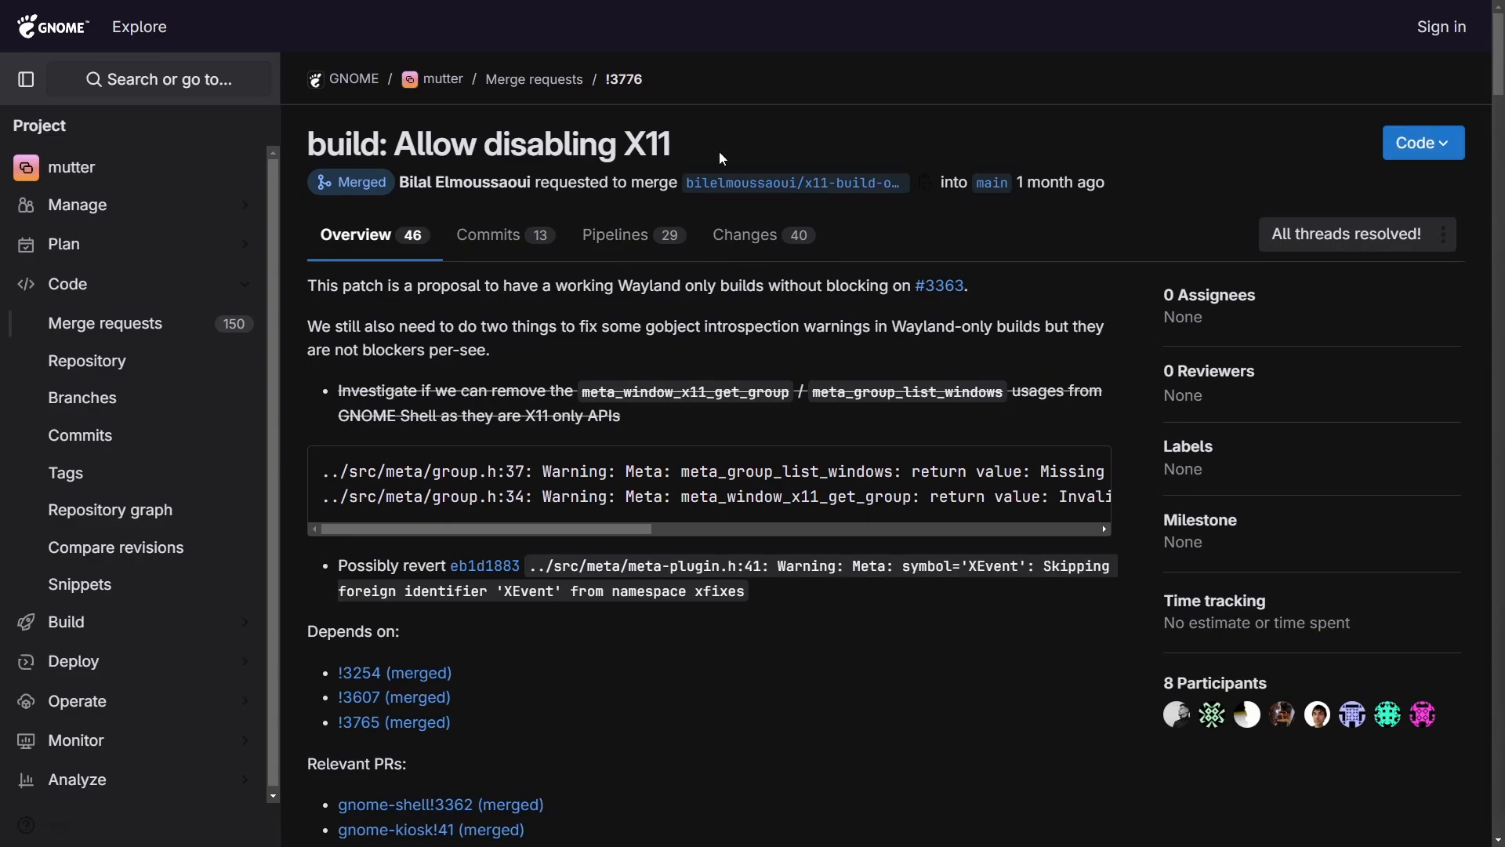
mouse_move(690, 142)
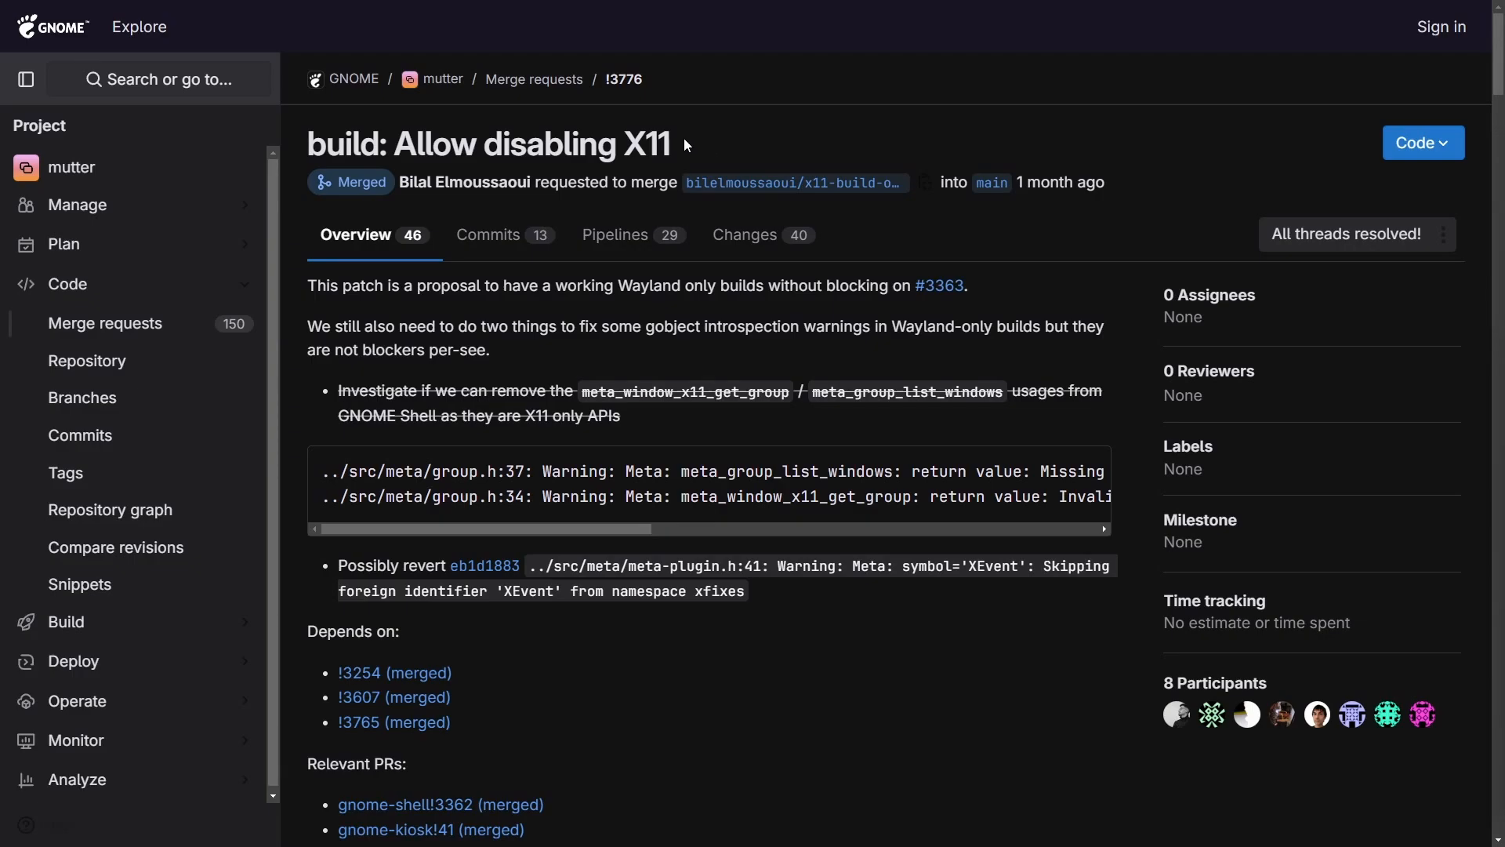
mouse_move(751, 153)
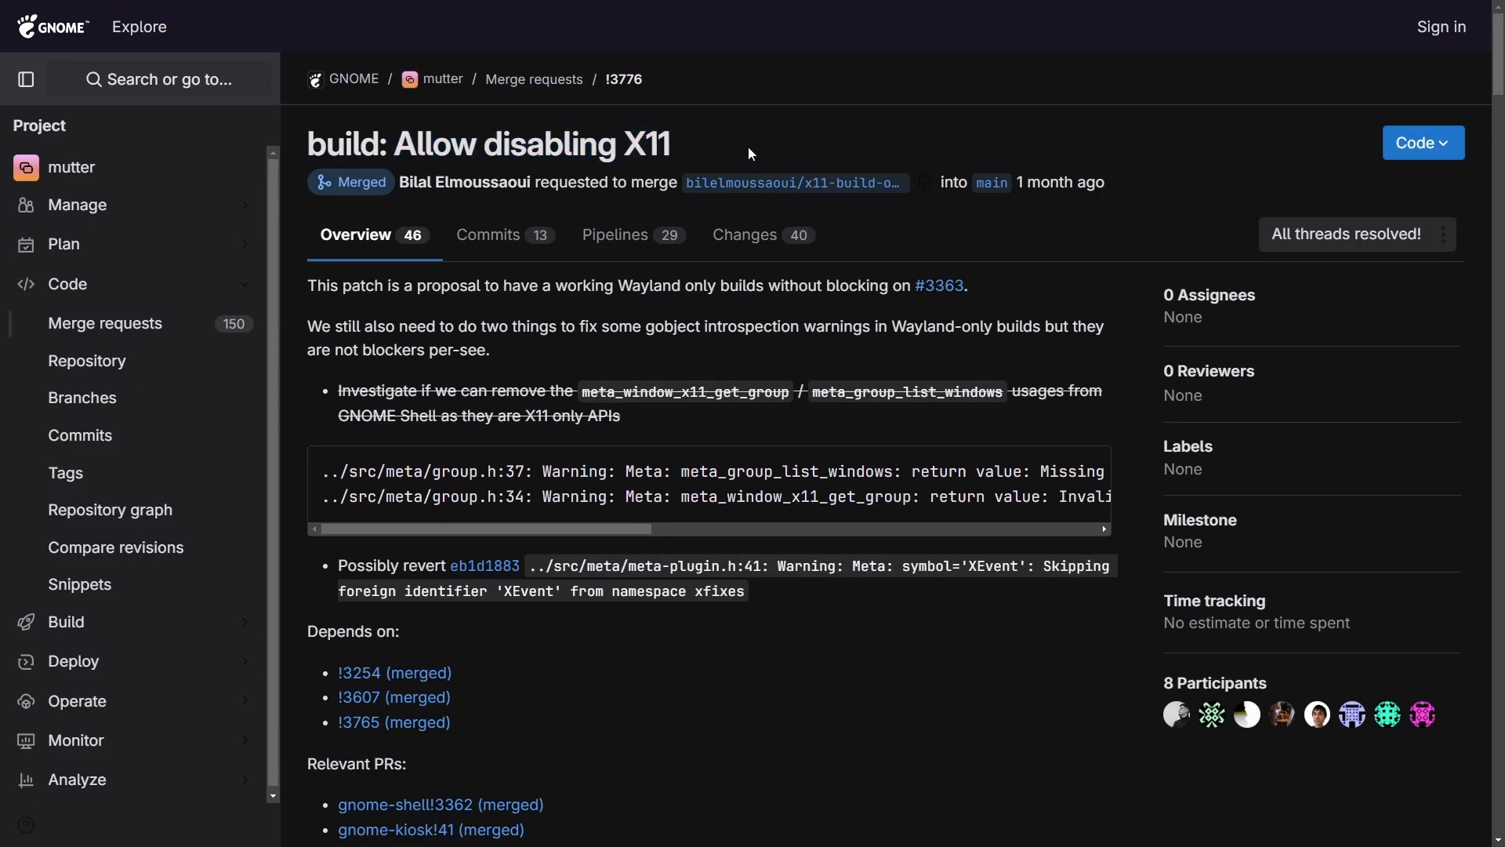
mouse_move(993, 130)
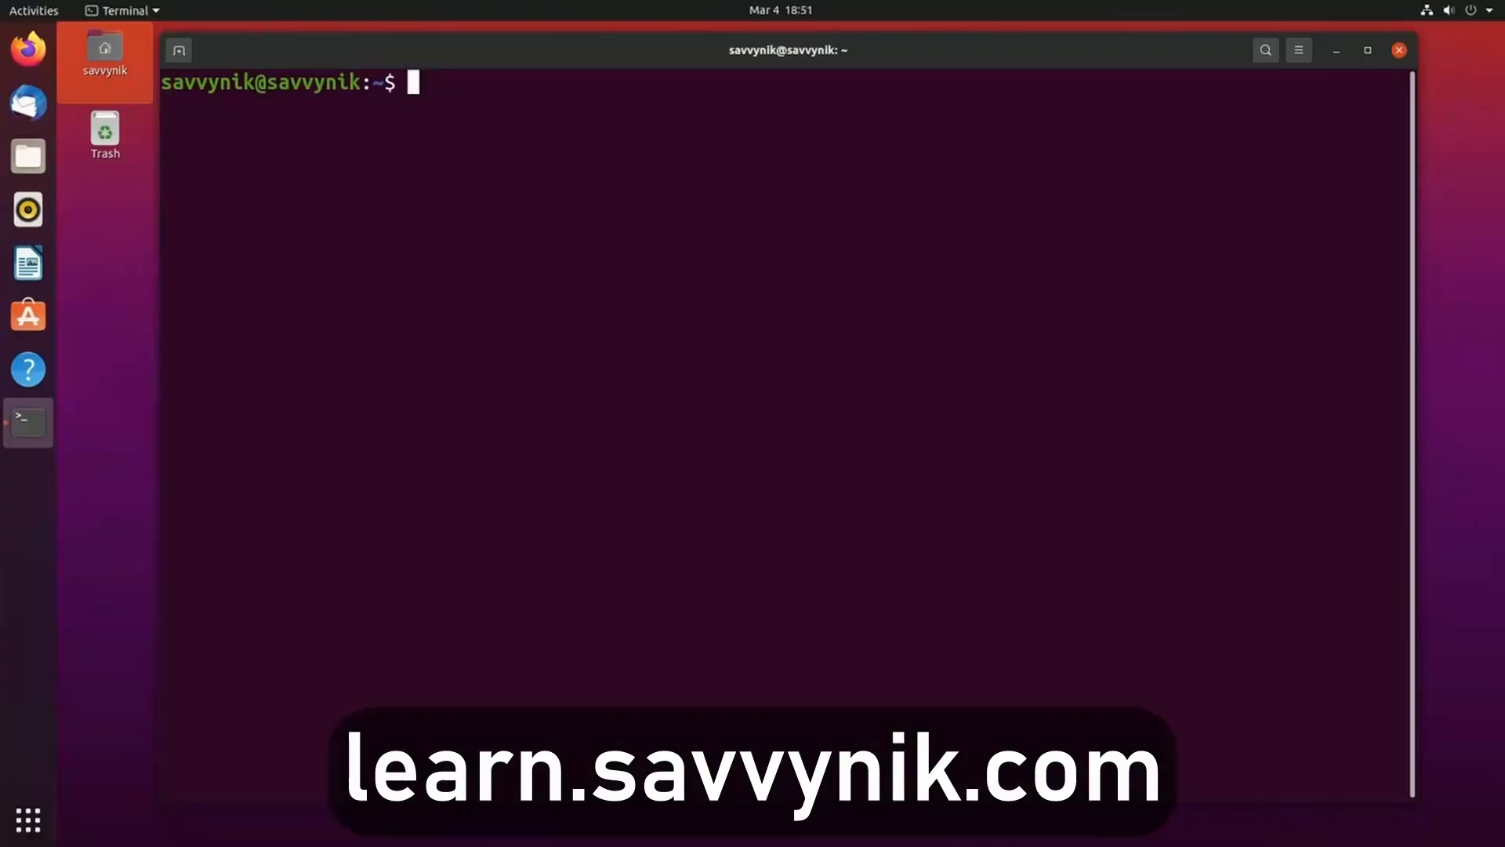
Enter 'sudo apt' at the Terminal prompt to start an administrator package command.
type("sudo apt")
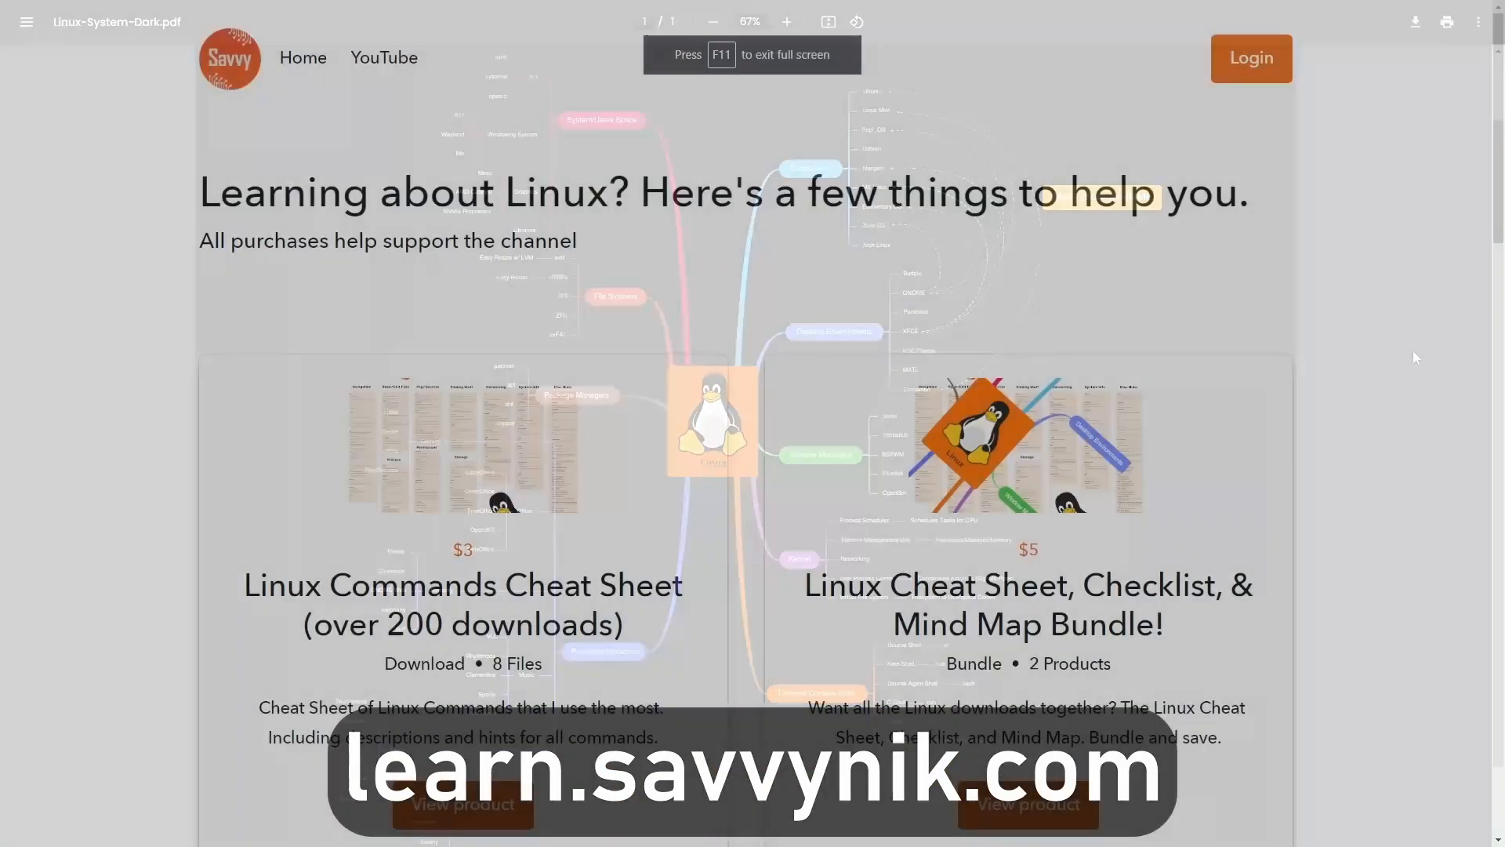
Scroll learn.savvynik.com past the four Linux product cards and newsletter signup to the Linux Terms Preview.
scroll("down", 3)
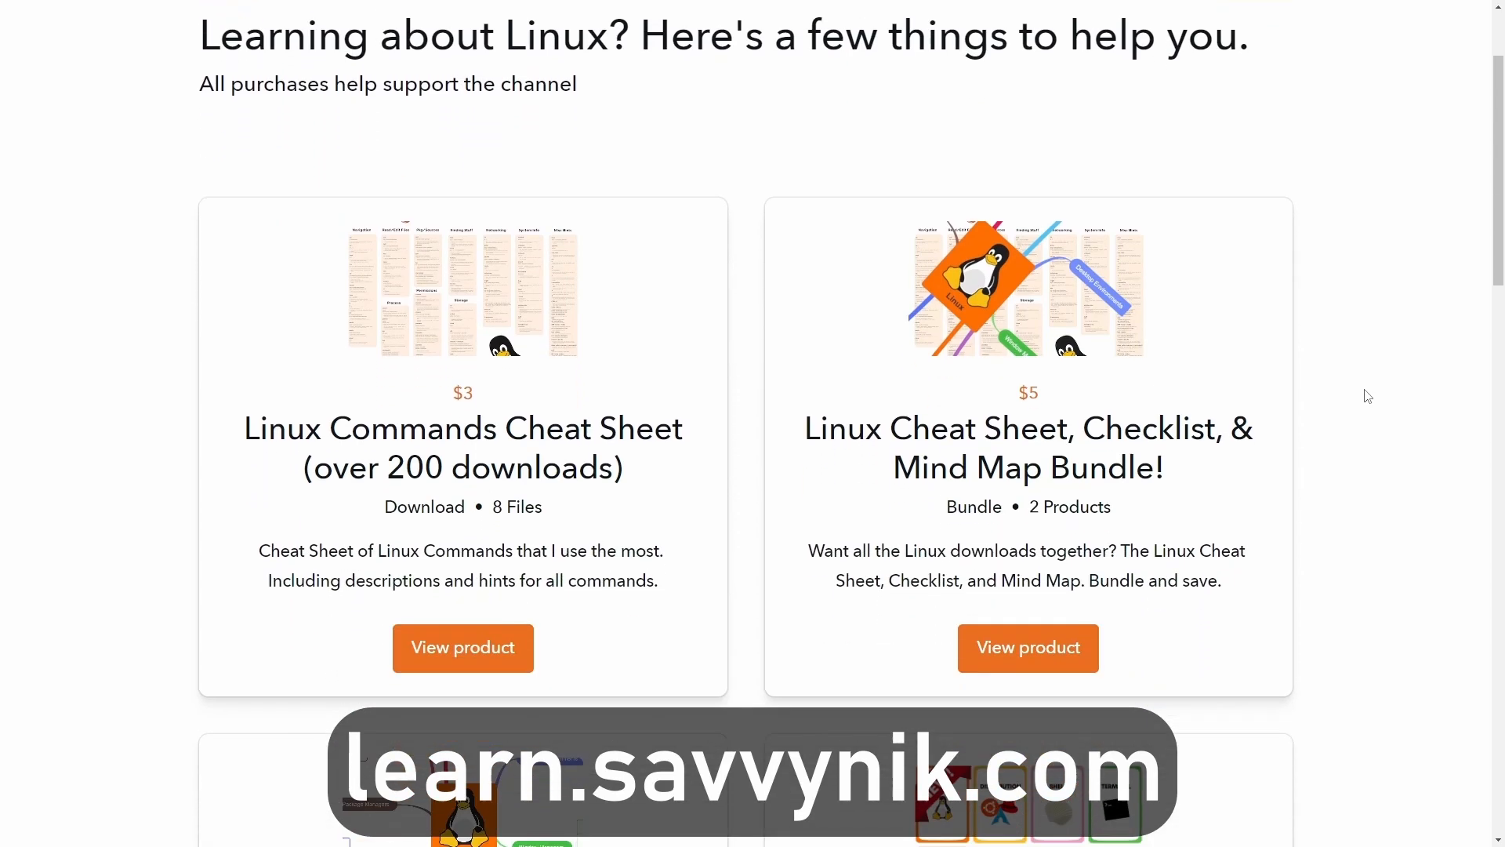
scroll("down", 3)
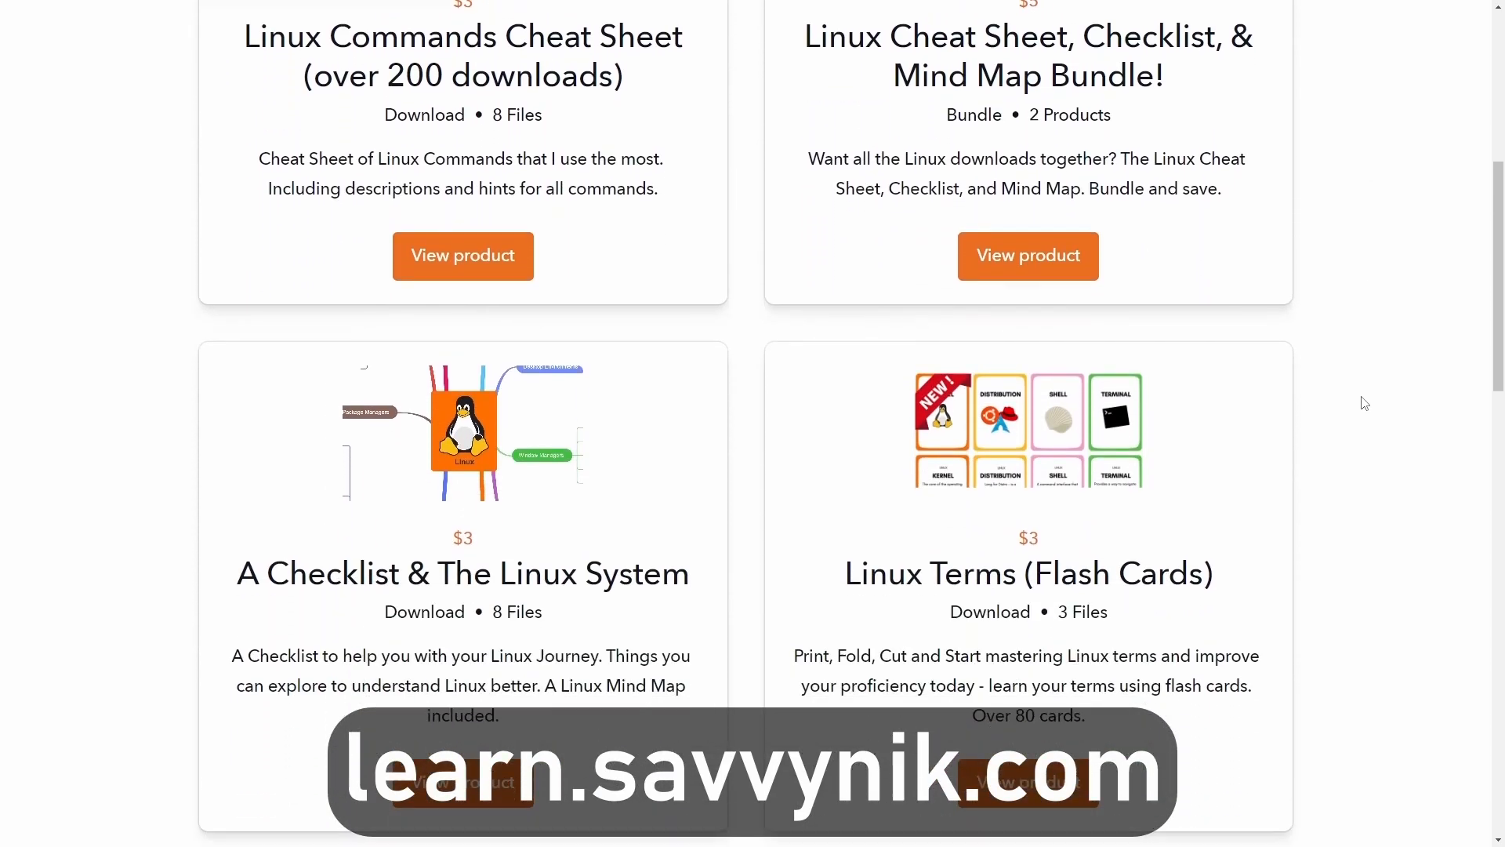
scroll("down", 3)
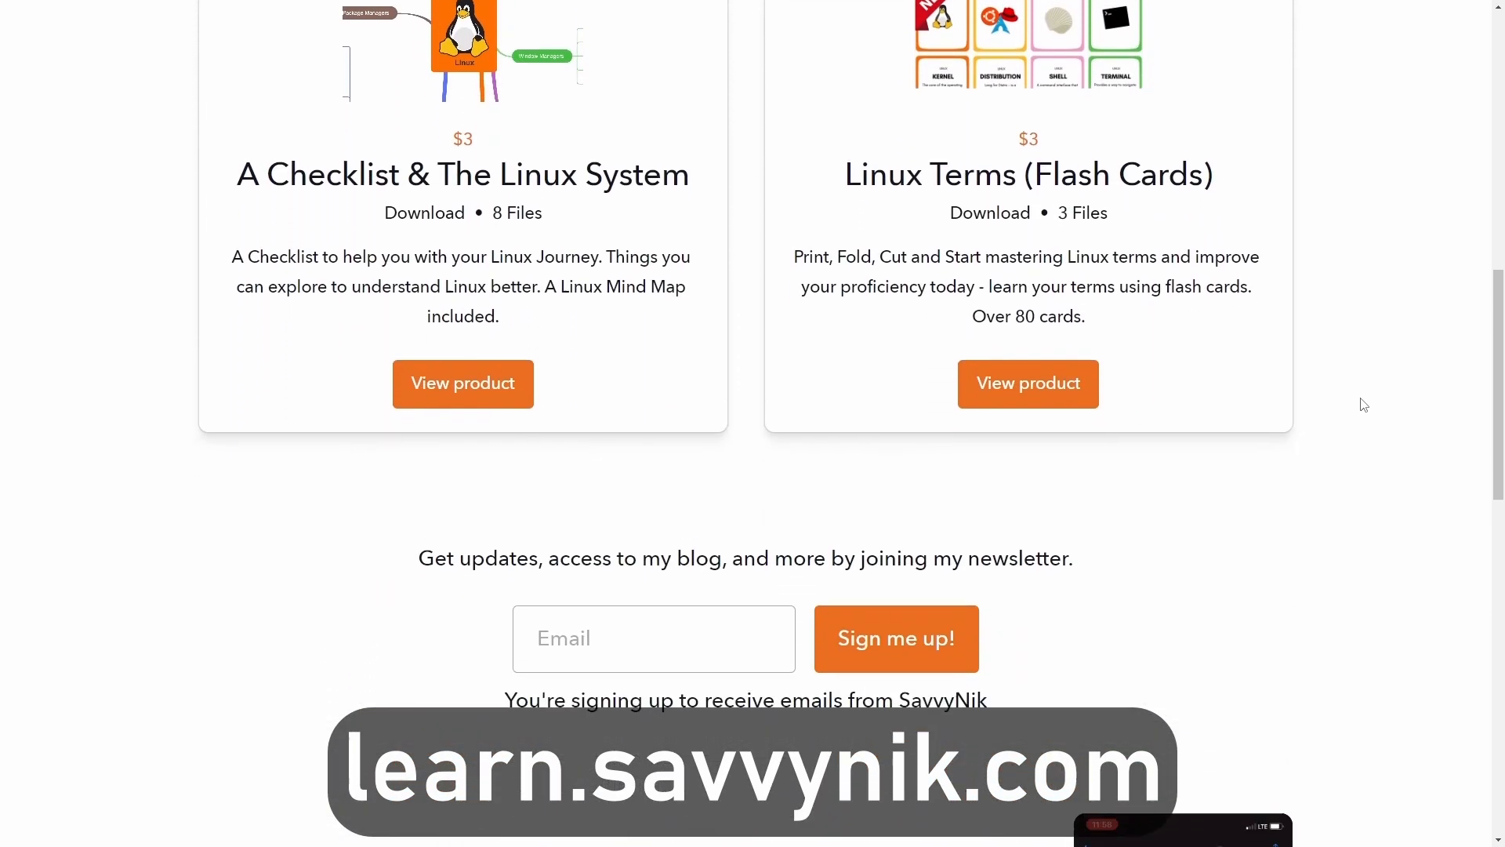
scroll("down", 3)
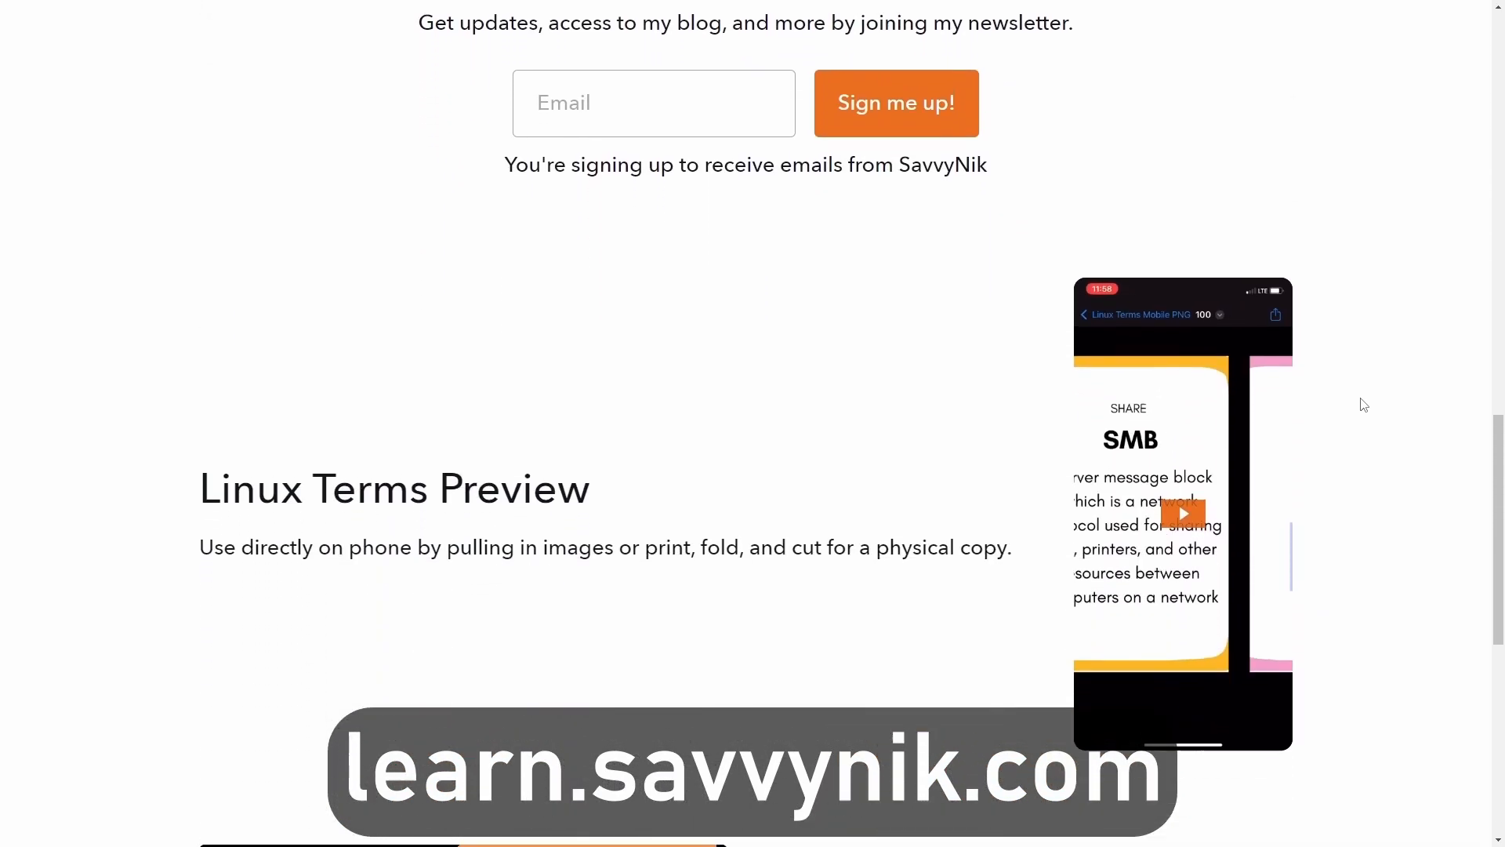